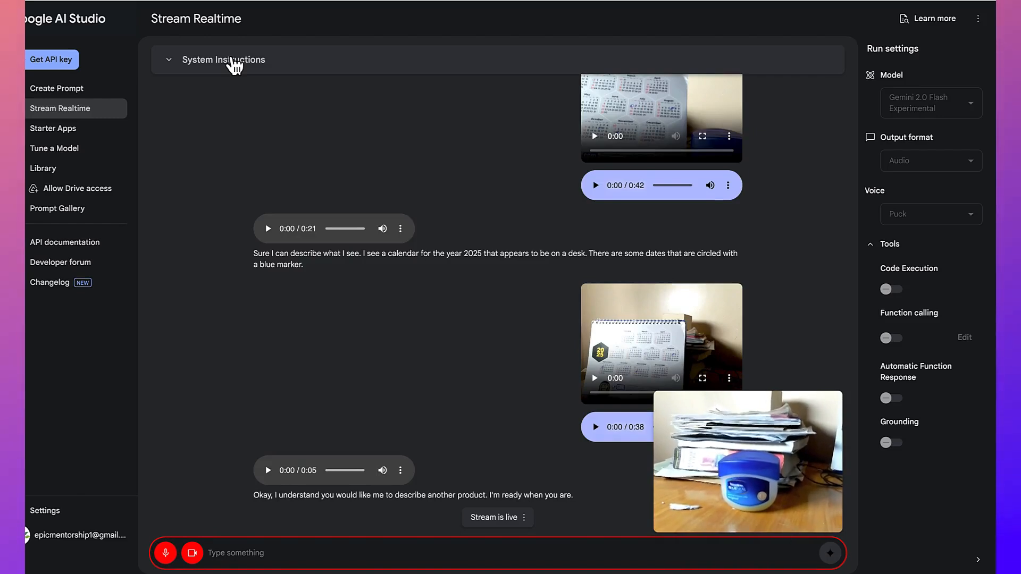
- Scroll through the live camera session where Gemini describes the 2025 desk calendar
scroll(down, 3)
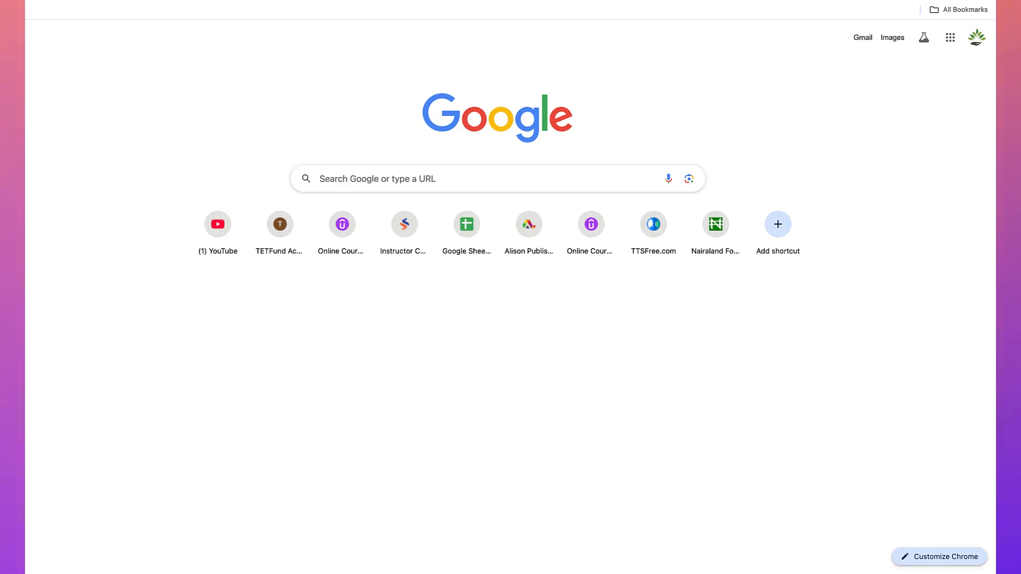
- Search for 'google ai studio' and open the official Google AI Studio site
text(google ai studio)
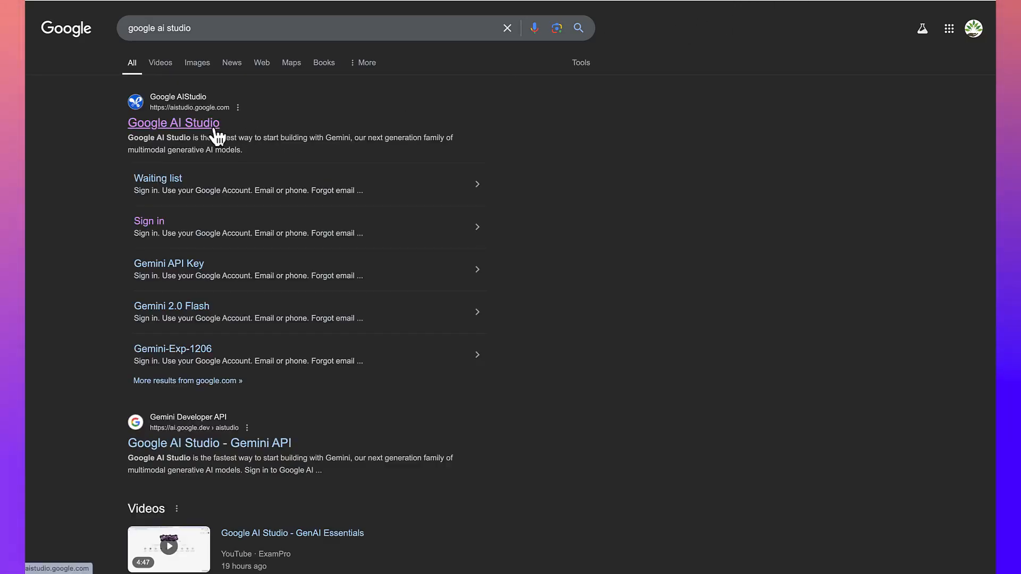
mouse_move(212, 137)
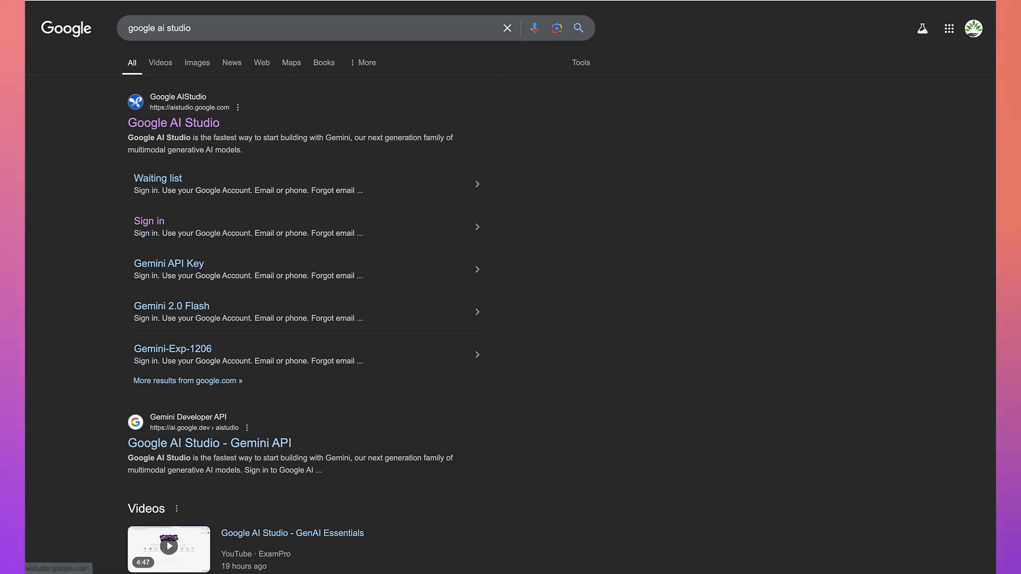
click(174, 122)
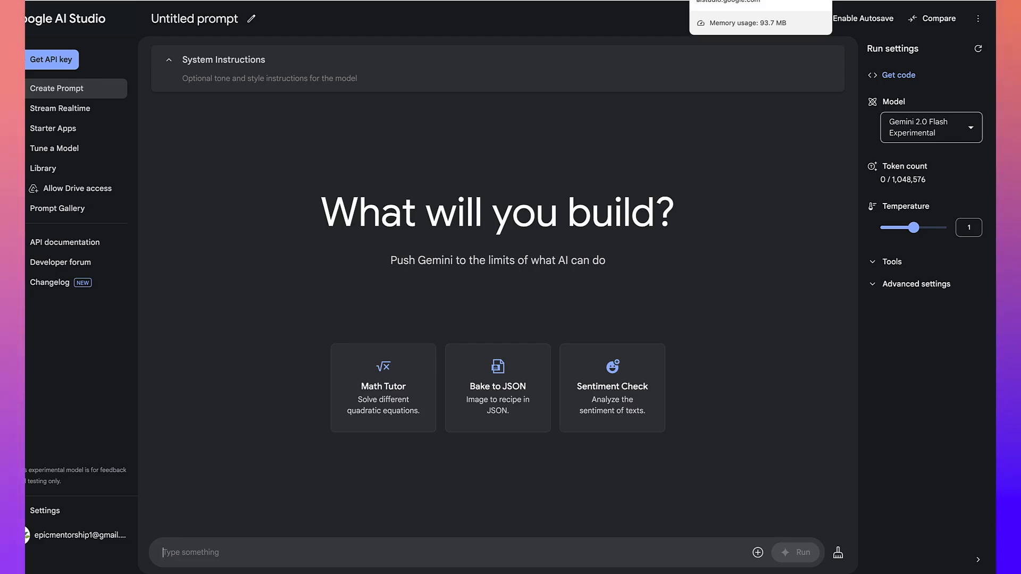
mouse_move(381, 101)
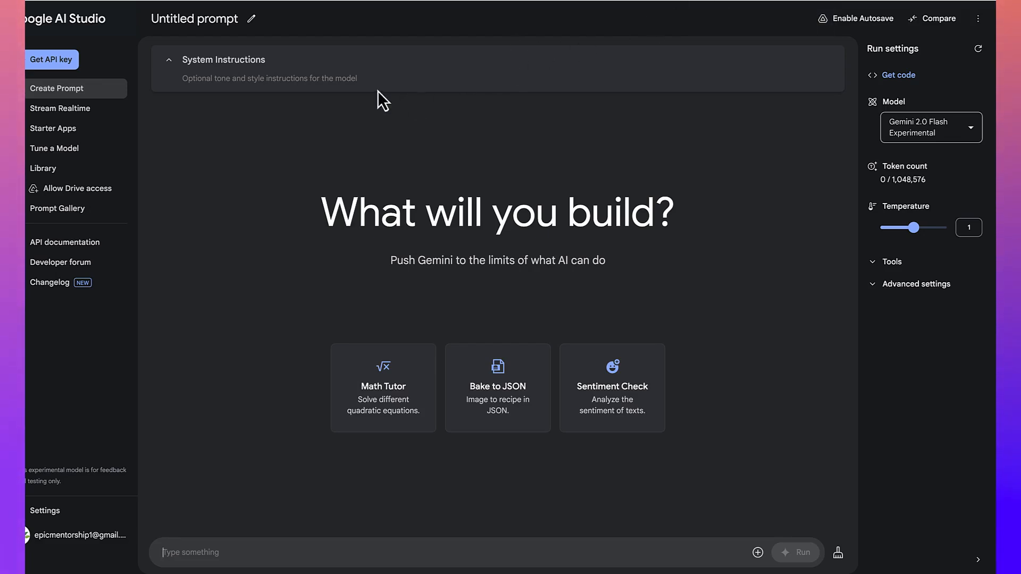
mouse_move(195, 45)
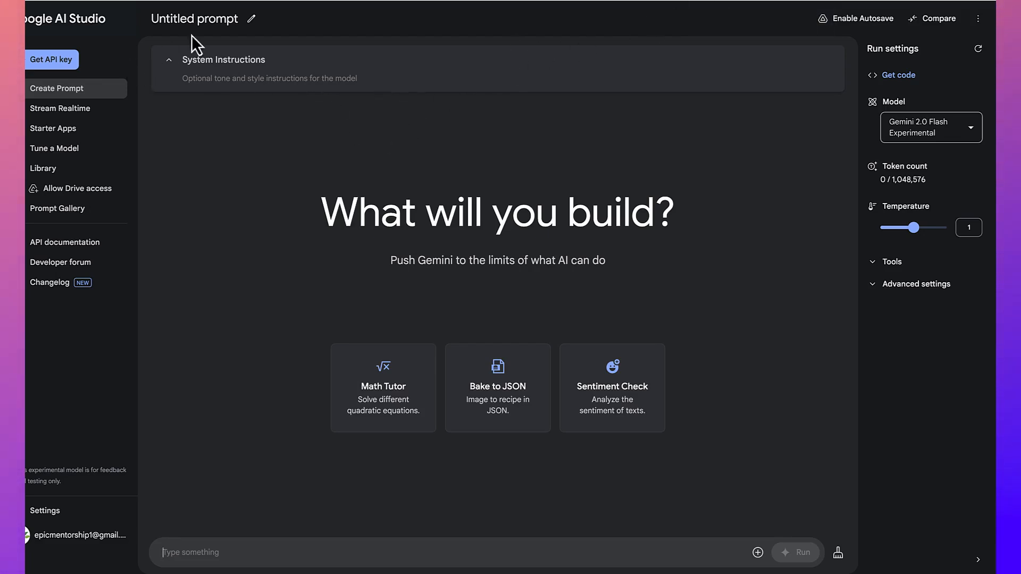
mouse_move(70, 88)
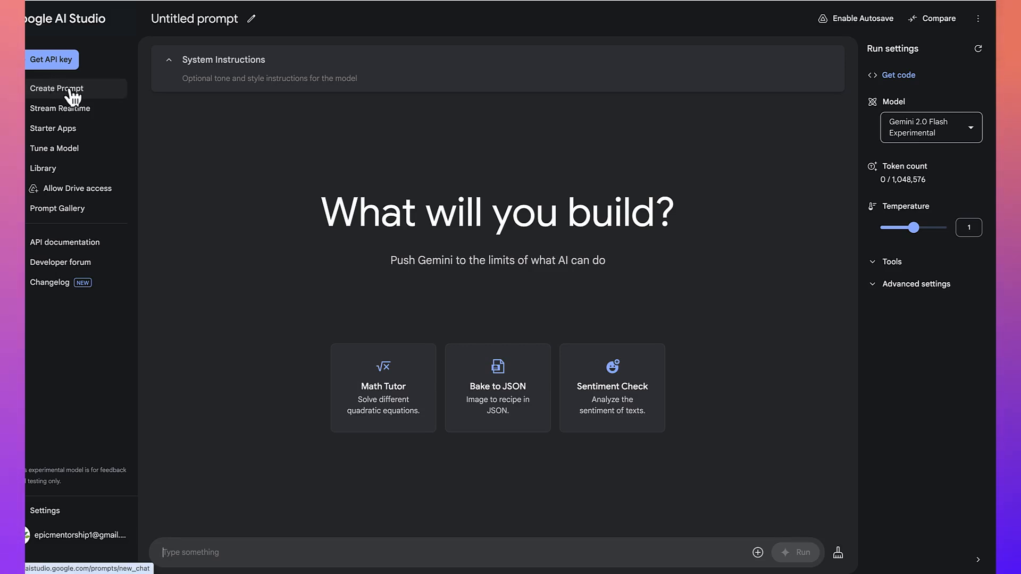
mouse_move(260, 136)
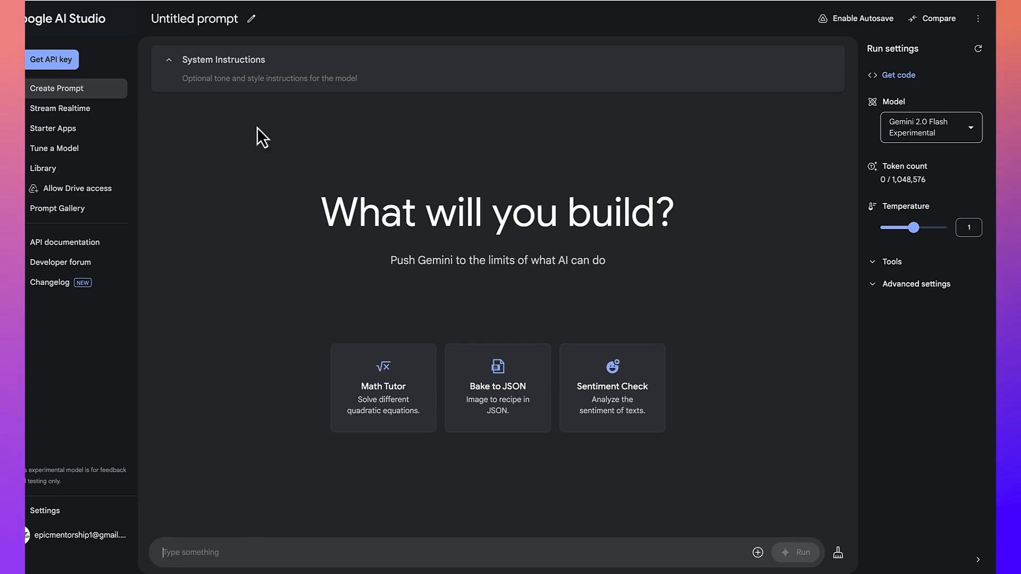
mouse_move(273, 80)
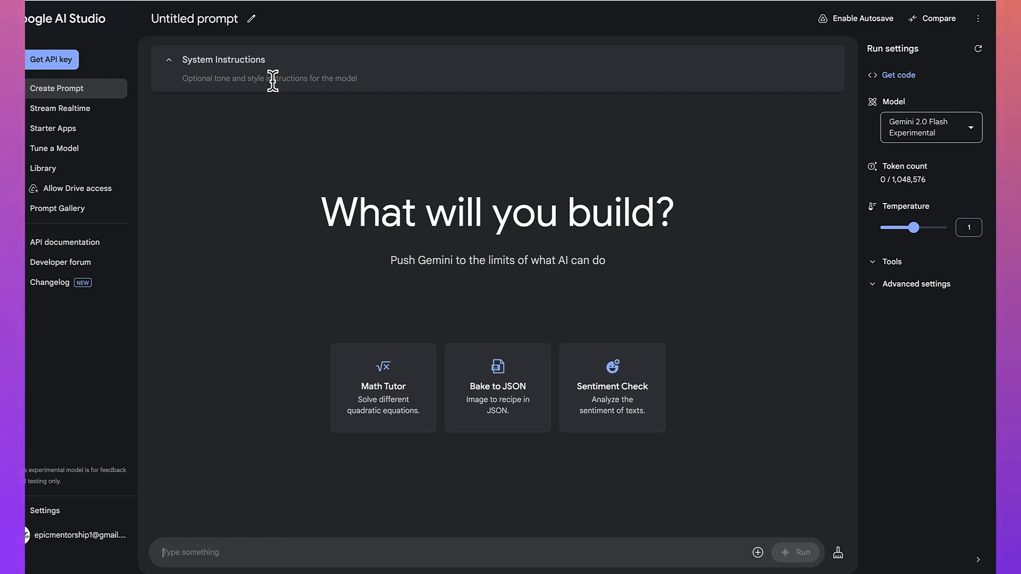
mouse_move(270, 72)
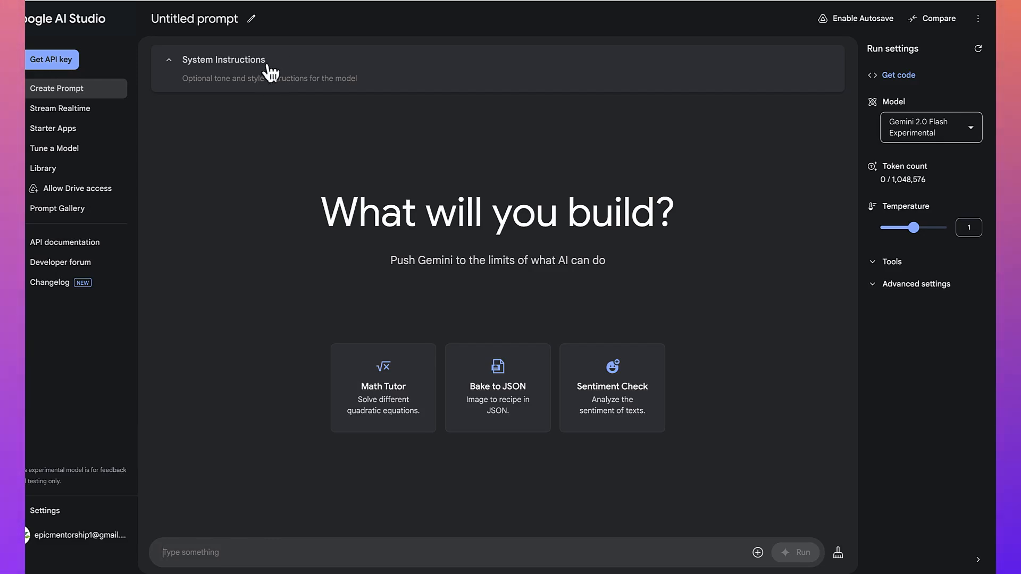
mouse_move(246, 332)
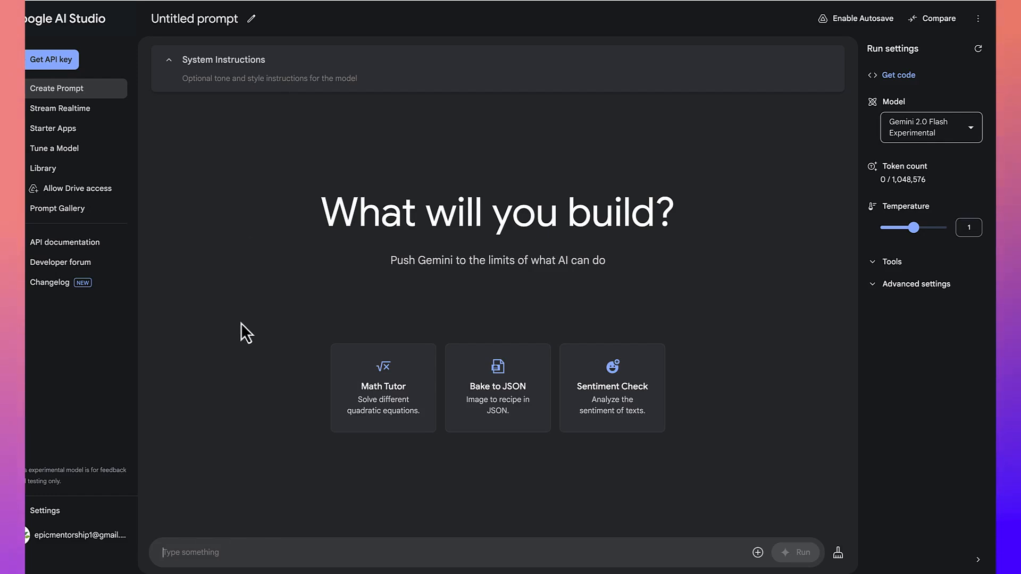
mouse_move(228, 552)
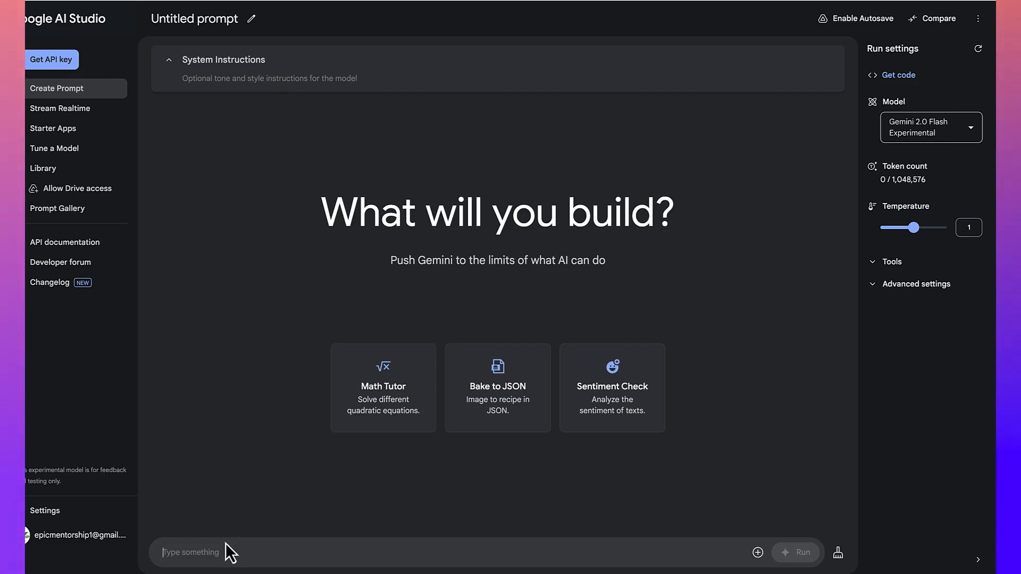
mouse_move(317, 79)
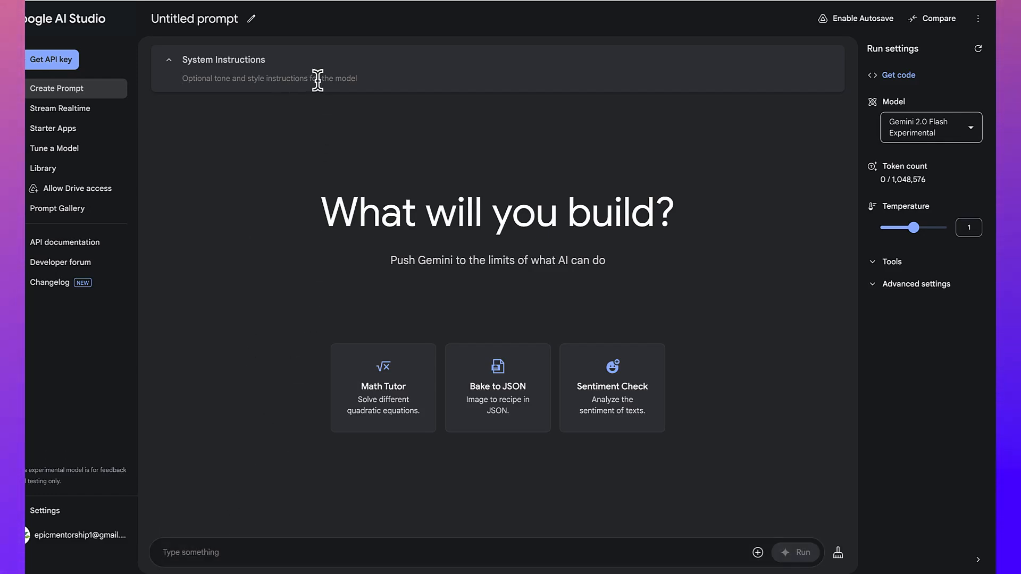
- Set the system instructions to 'be more scientific and friendly'
text(be more s)
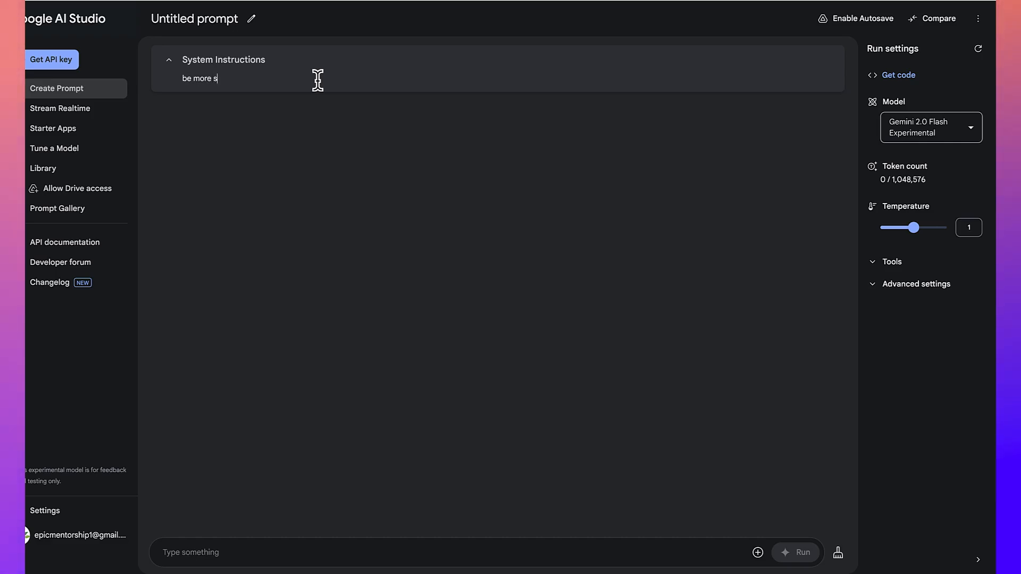
text(cie)
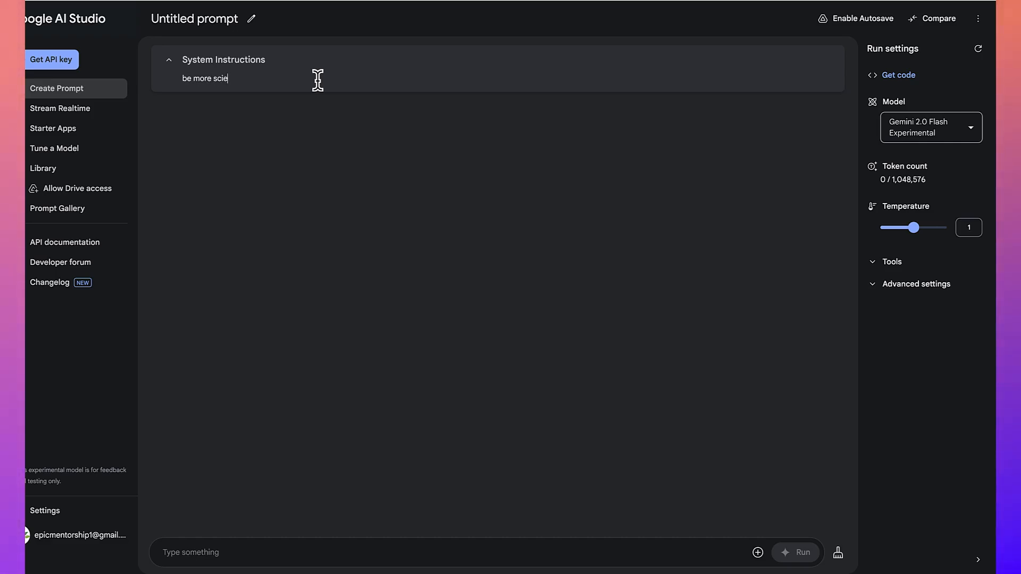
text(ntific)
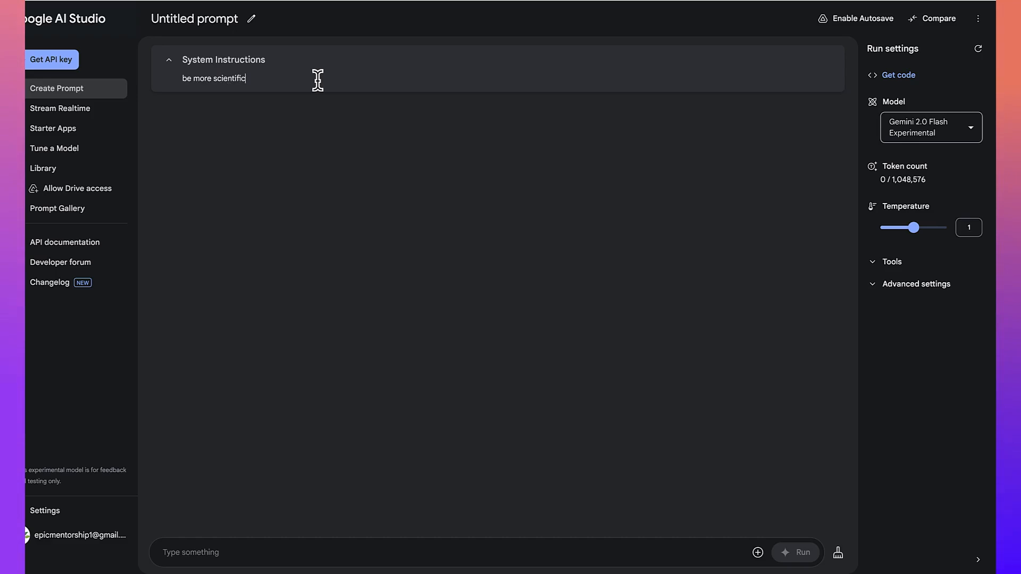
text(and fr)
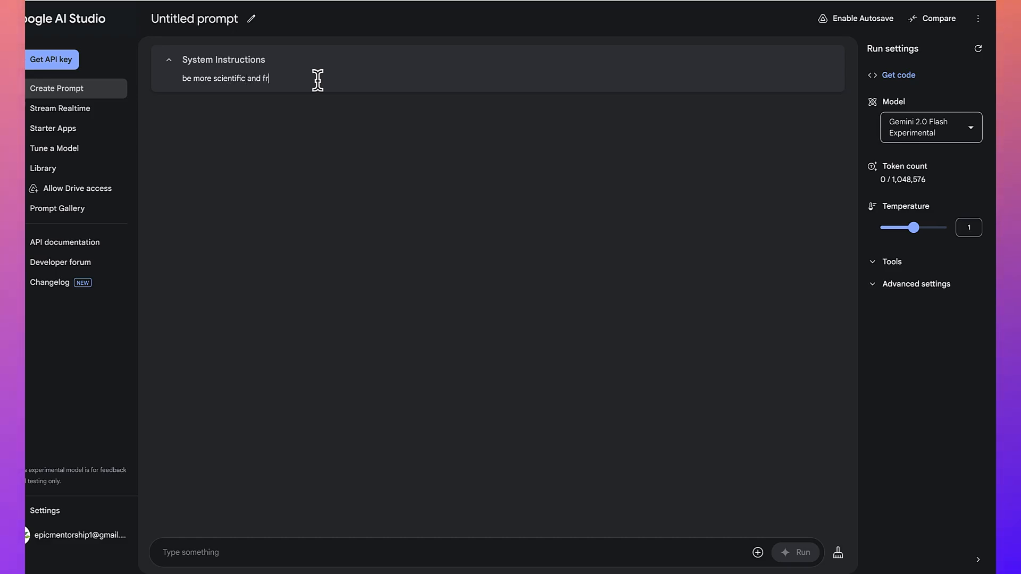
text(iendly)
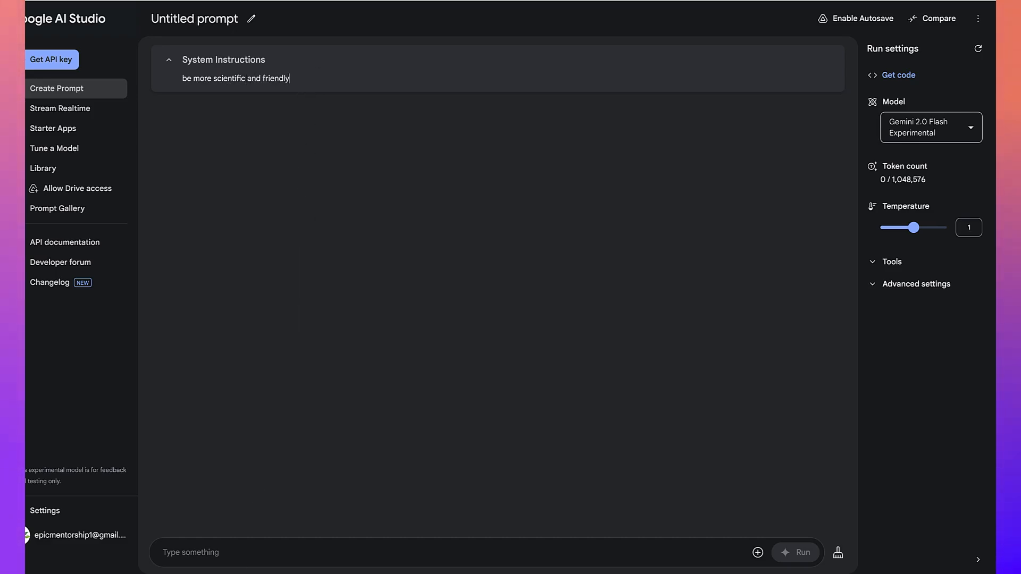
- Draft the prompt asking Gemini to write an essay about the solar system
click(456, 552)
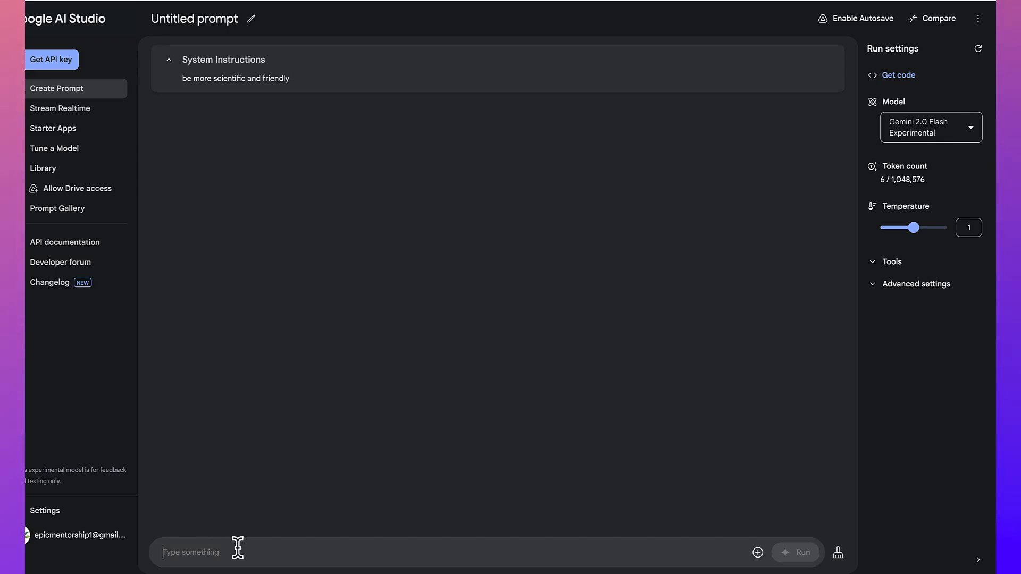
text(Write an essay about the solar sys)
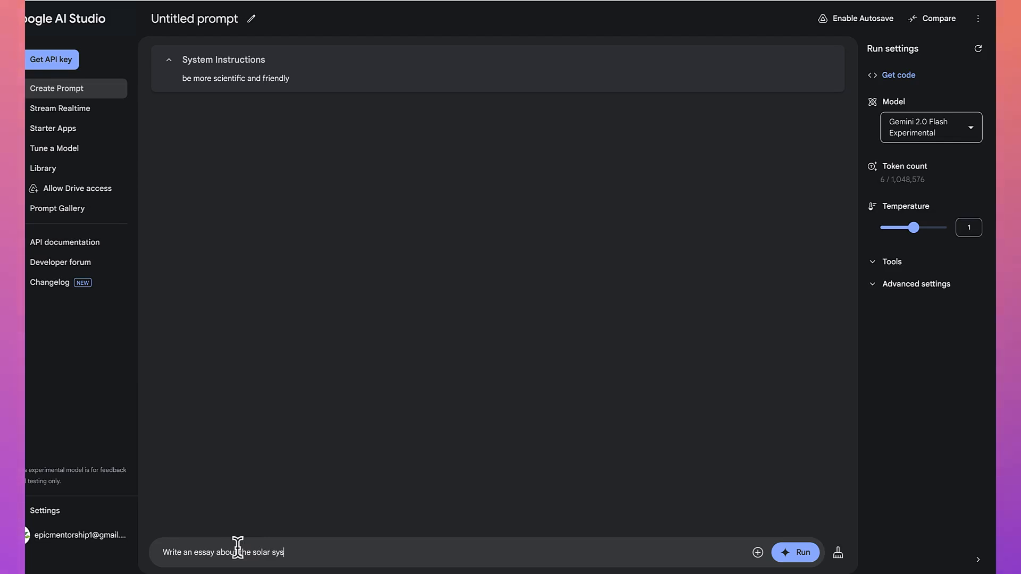
text(tem)
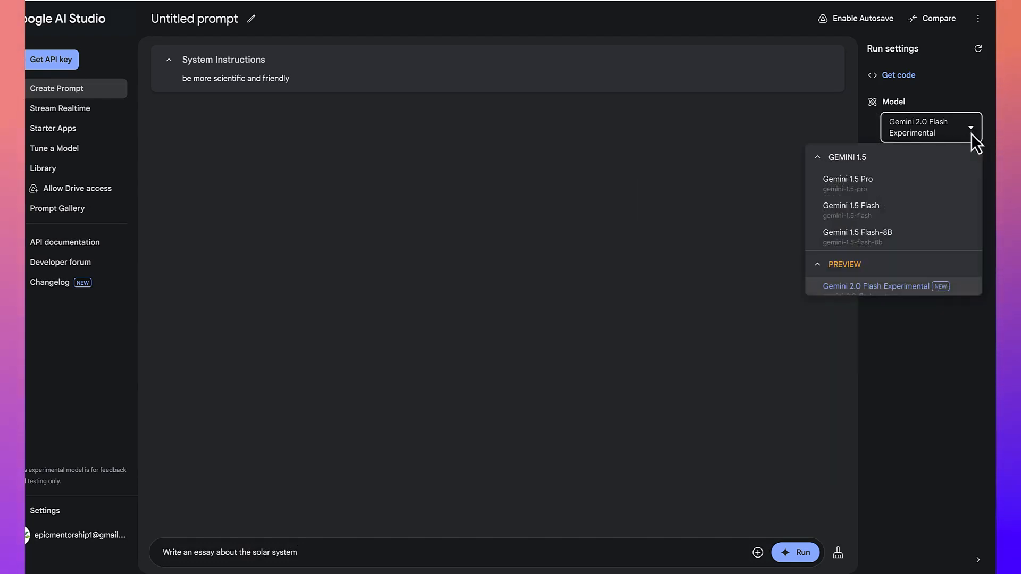
mouse_move(848, 182)
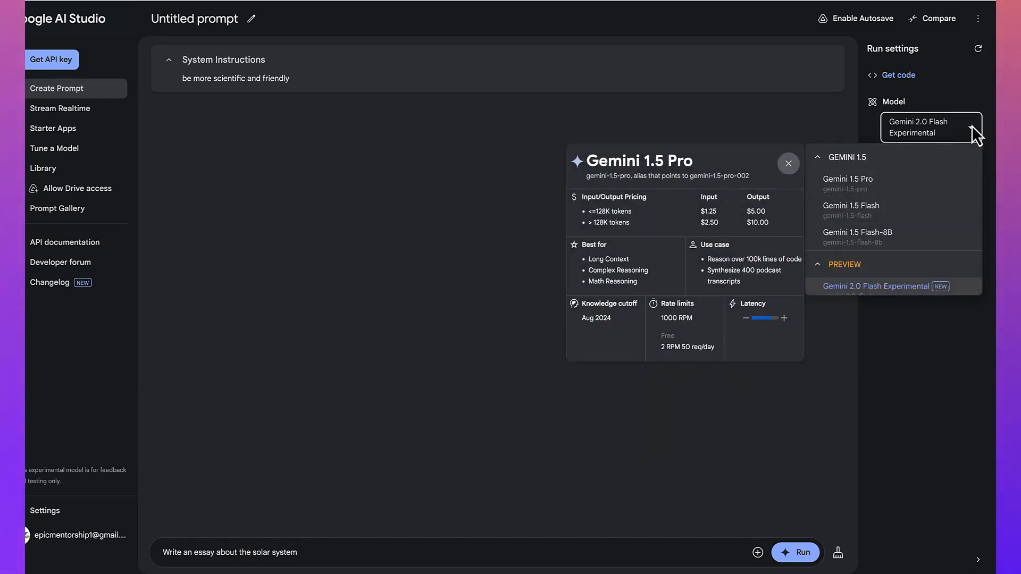
- Keep the current model, expand Tools, check Temperature, and run the essay prompt
click(876, 286)
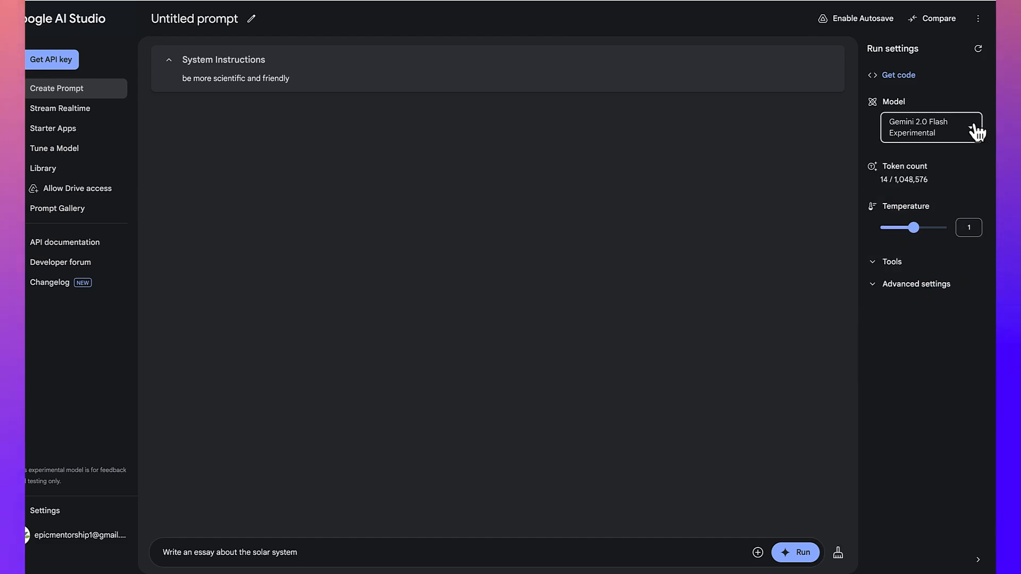
mouse_move(958, 131)
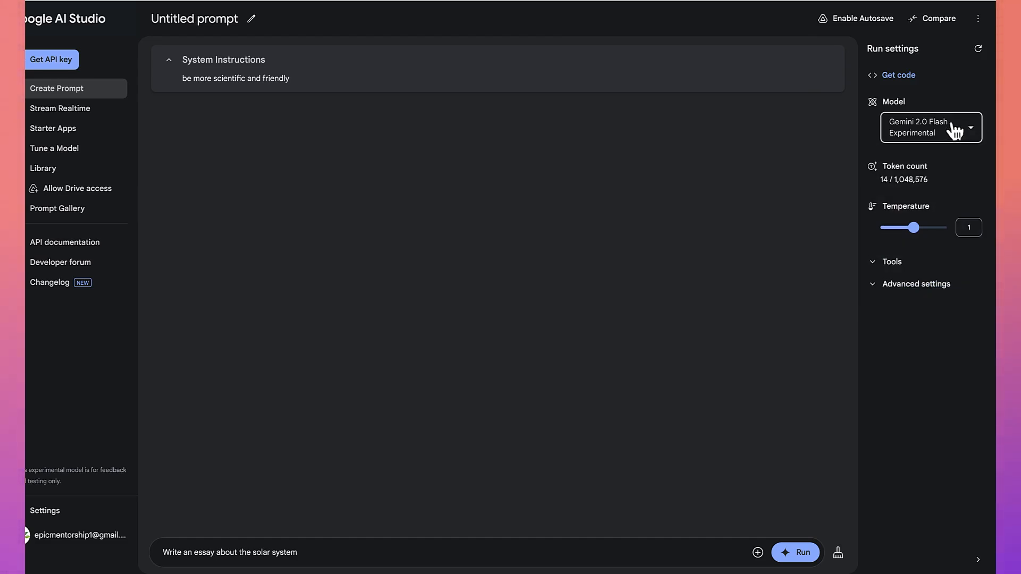
mouse_move(918, 182)
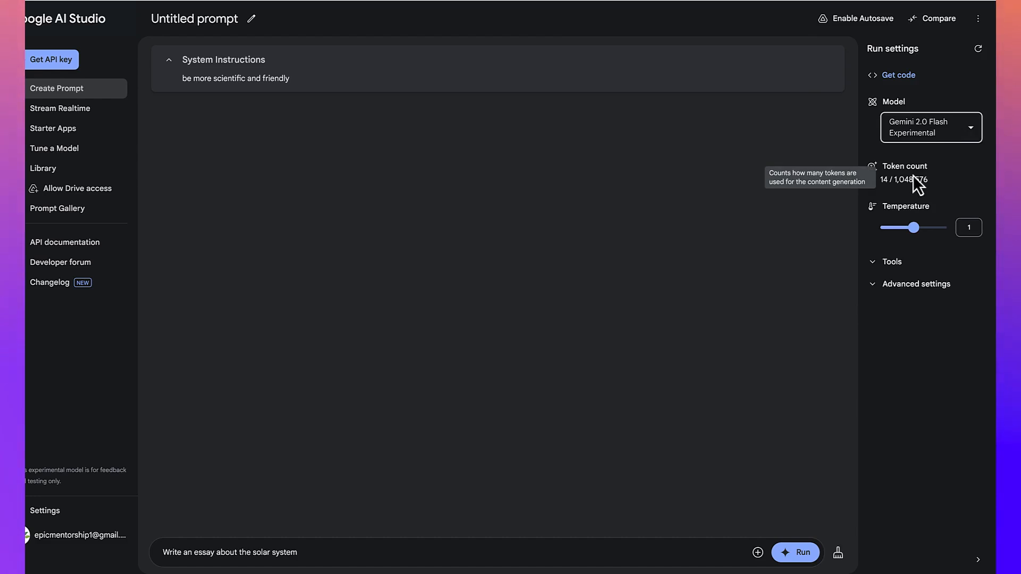
mouse_move(911, 207)
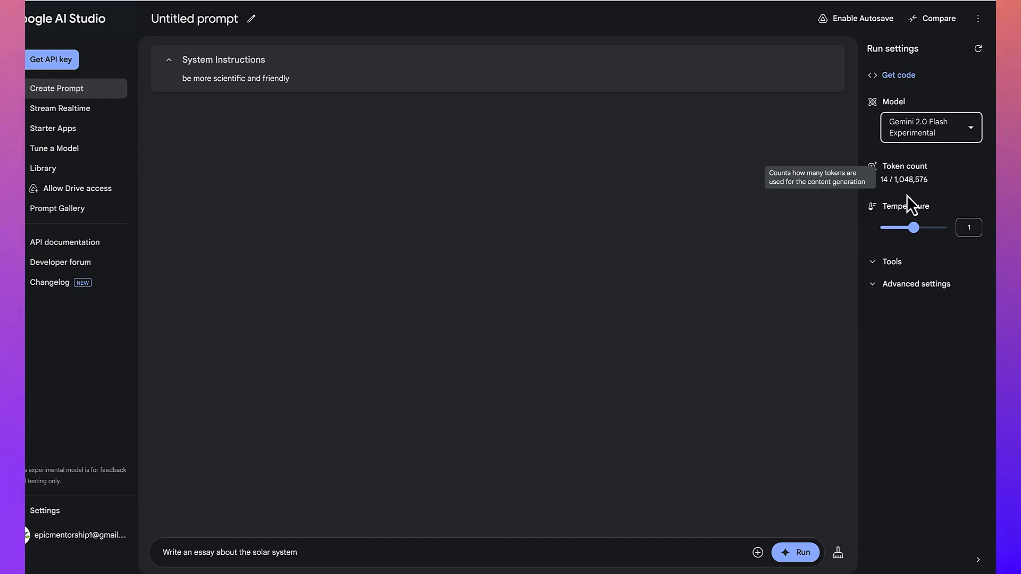
mouse_move(918, 240)
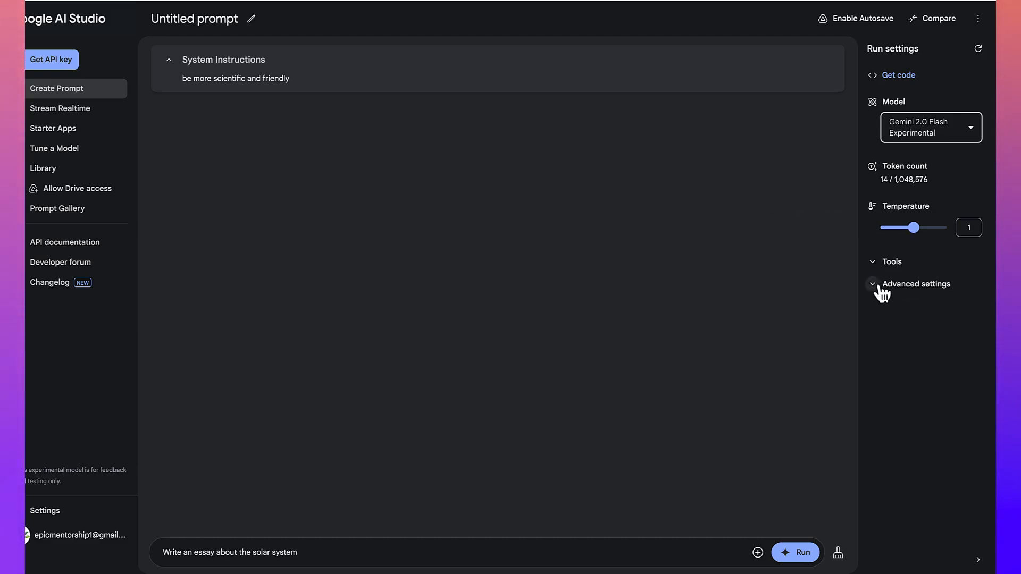
click(914, 284)
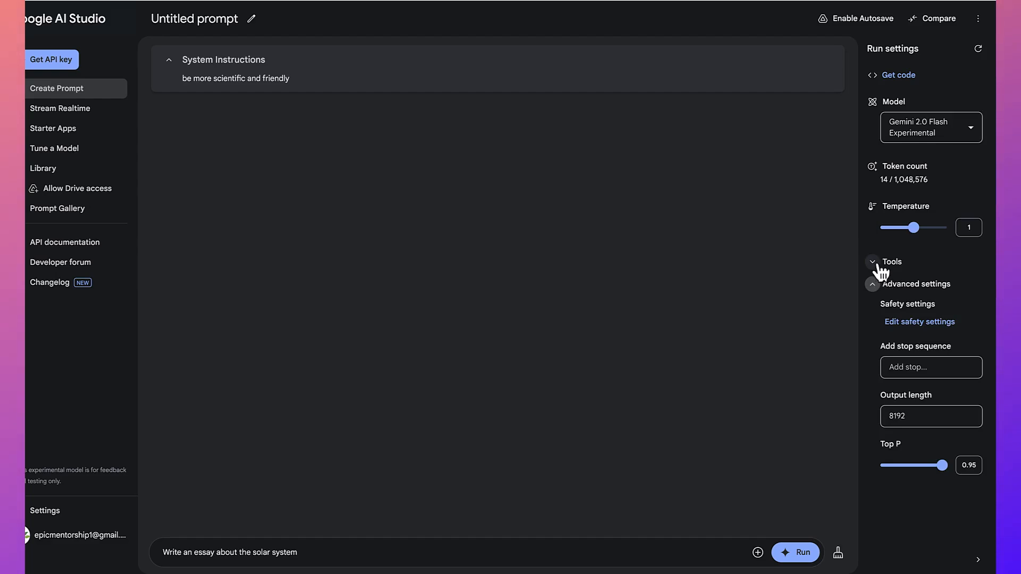
click(891, 261)
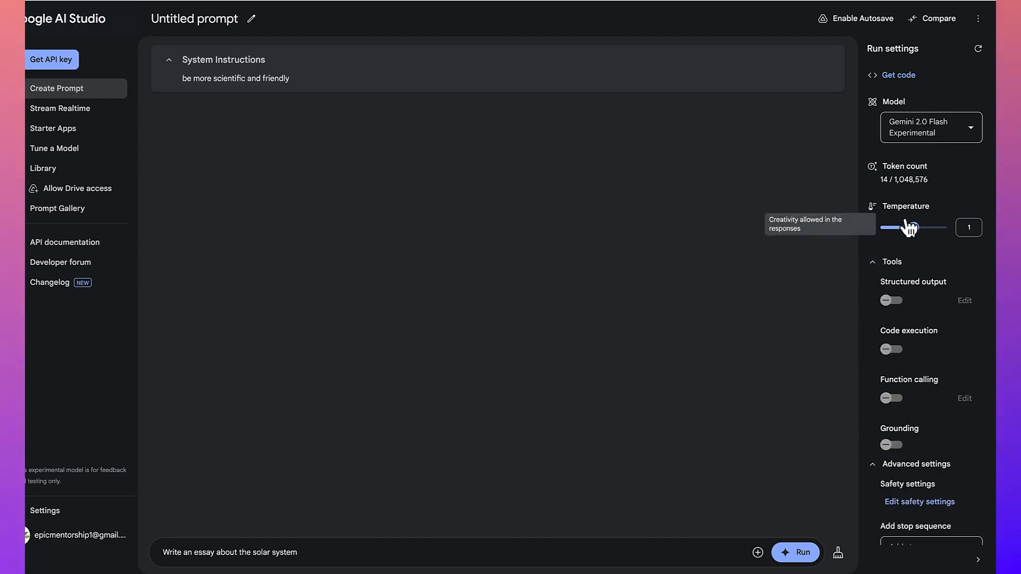
mouse_move(334, 411)
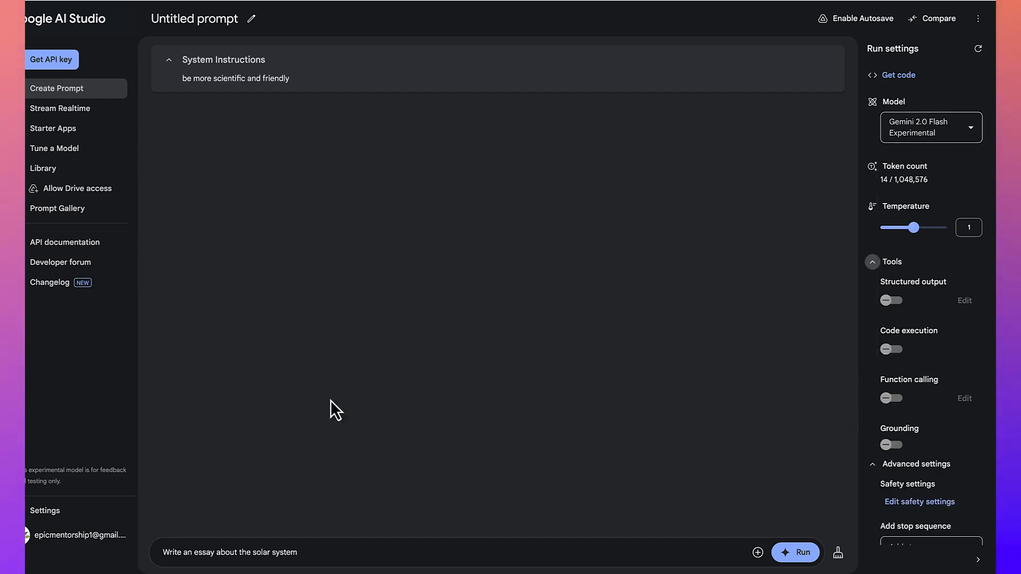
mouse_move(307, 115)
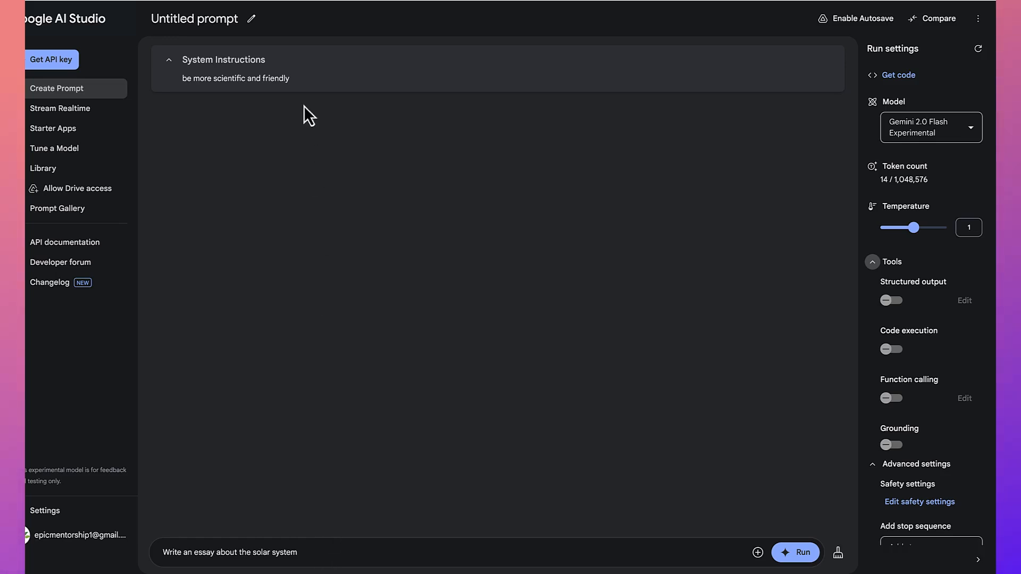
mouse_move(304, 72)
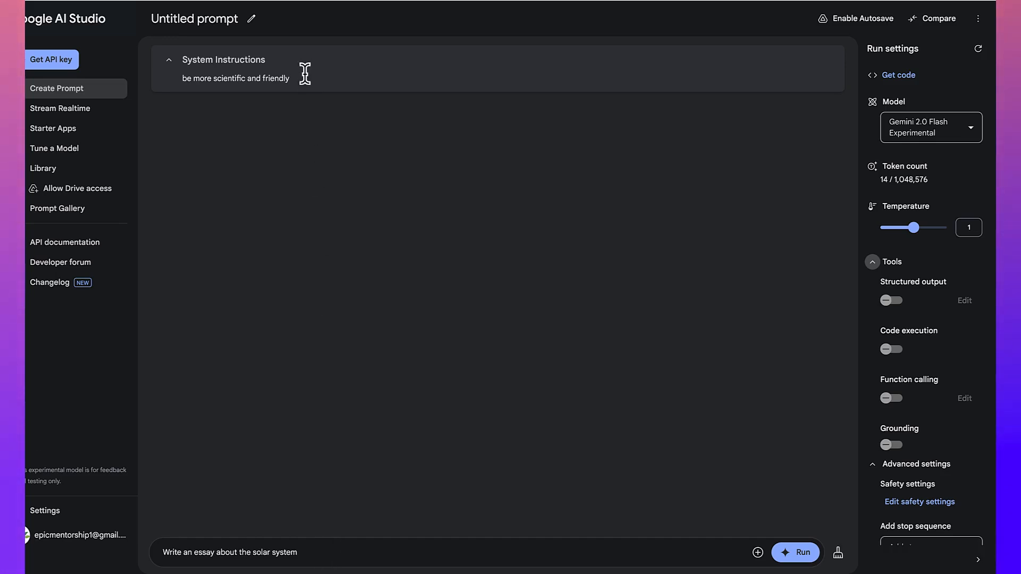
mouse_move(306, 100)
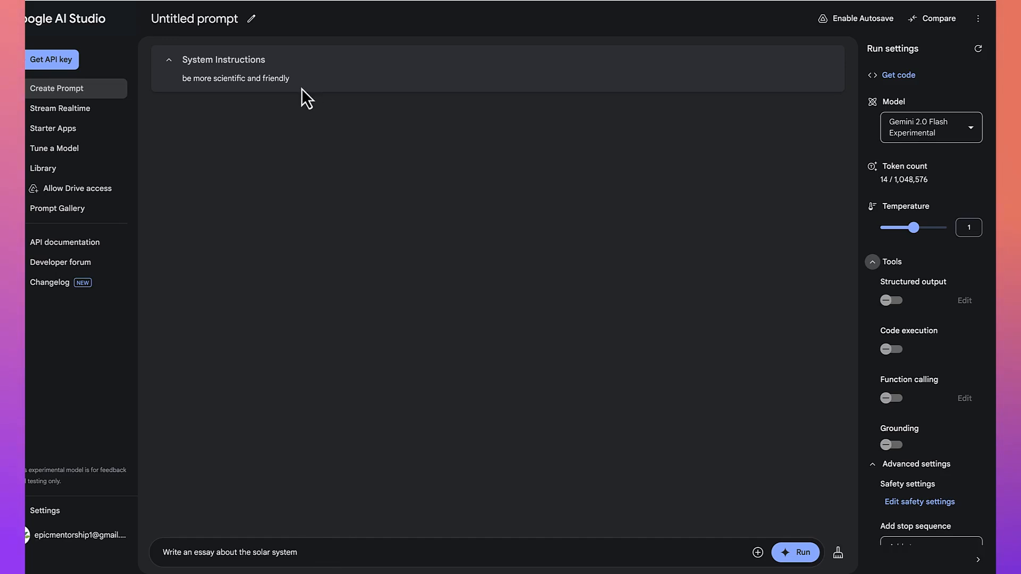
mouse_move(795, 552)
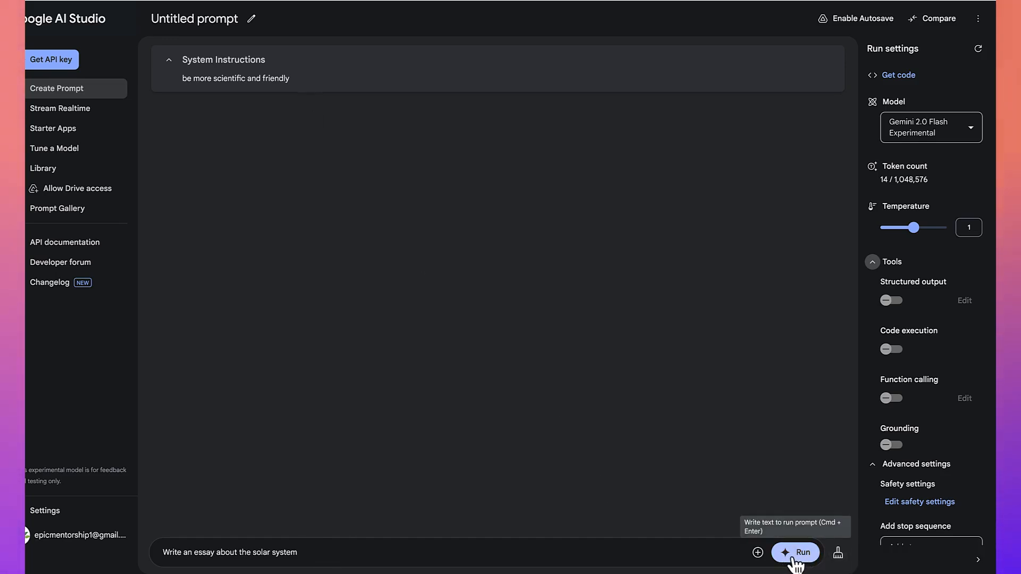
click(794, 552)
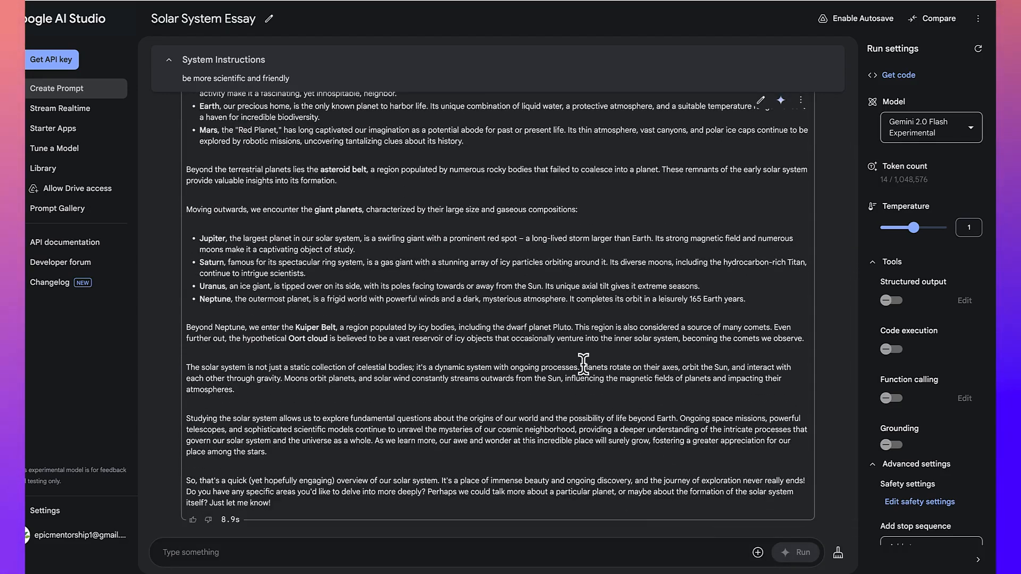
scroll(up, 3)
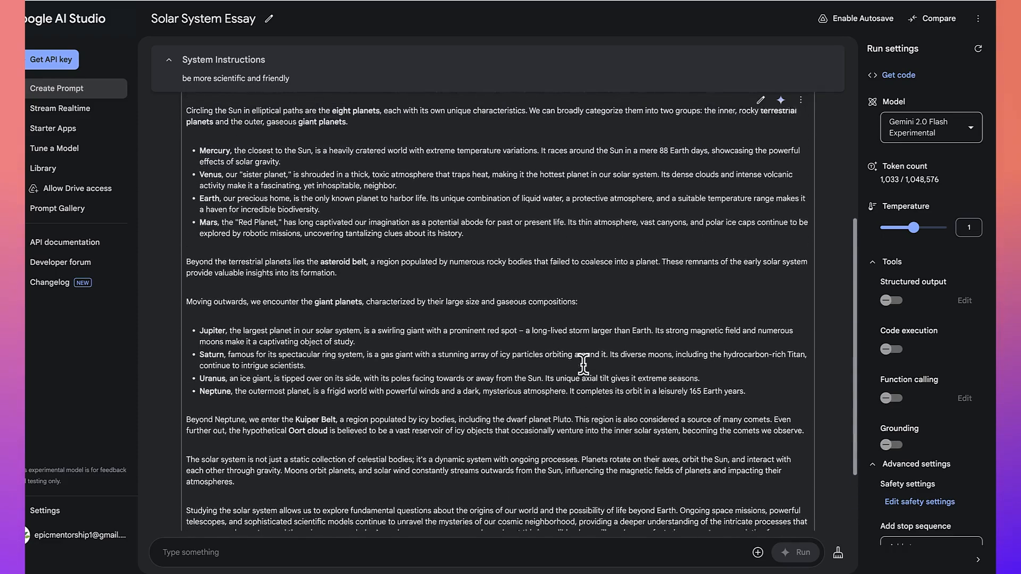
scroll(up, 3)
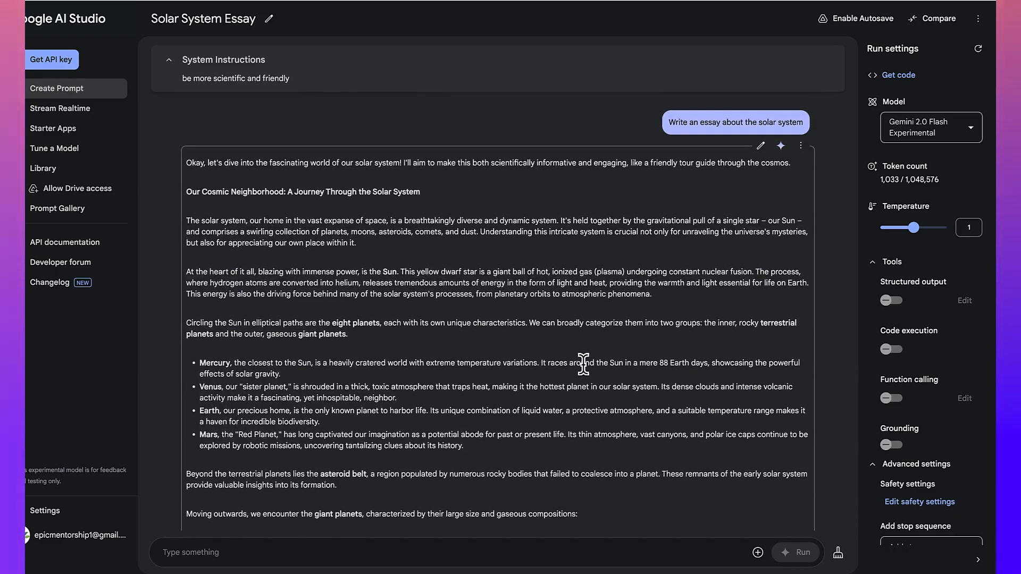
mouse_move(760, 145)
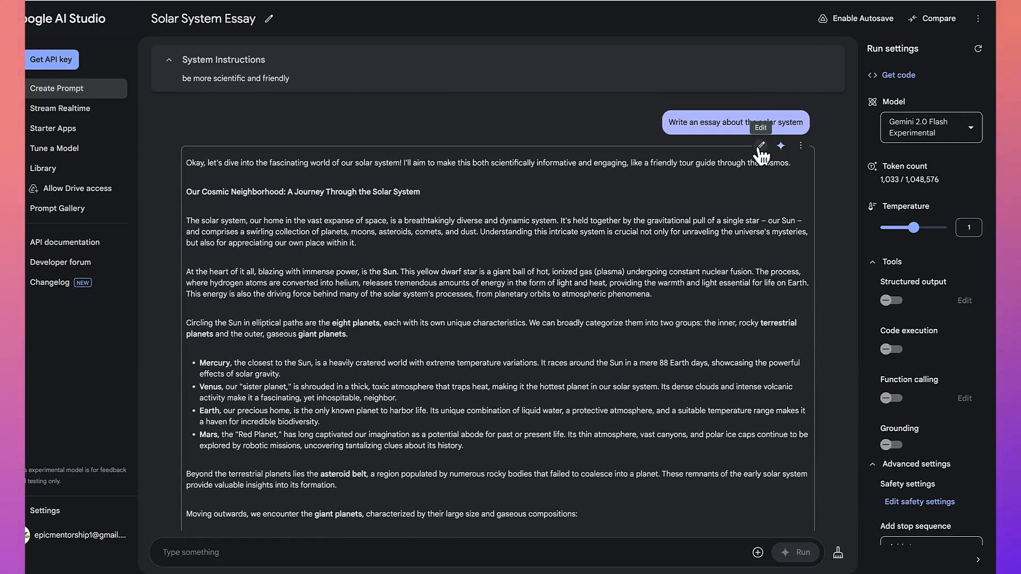
mouse_move(780, 145)
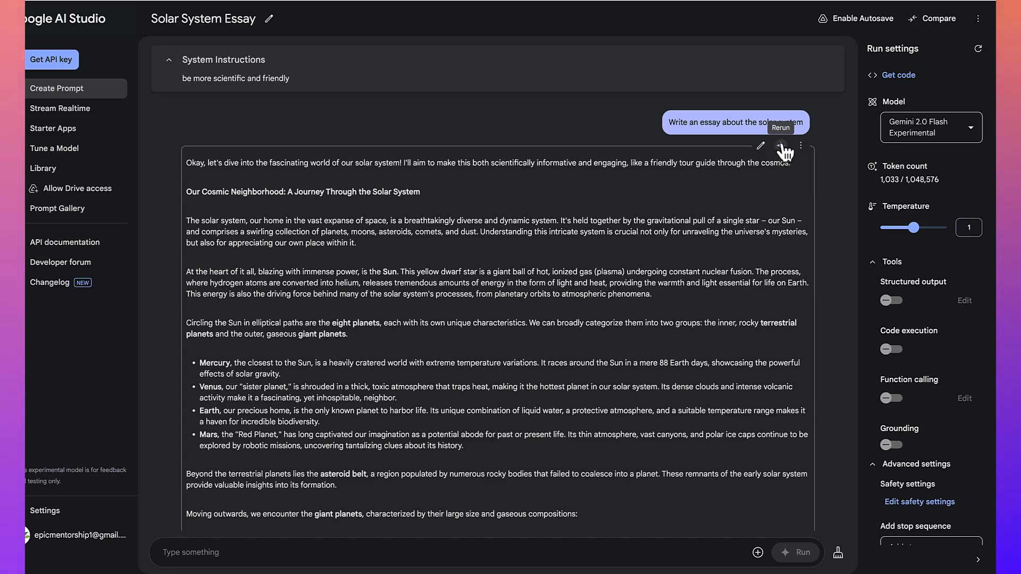
click(801, 145)
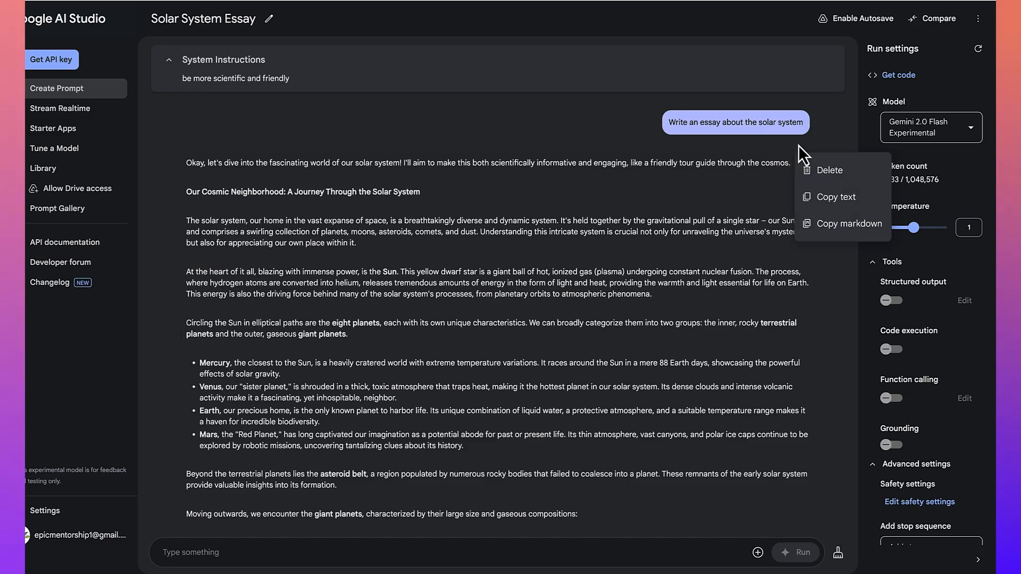
mouse_move(827, 192)
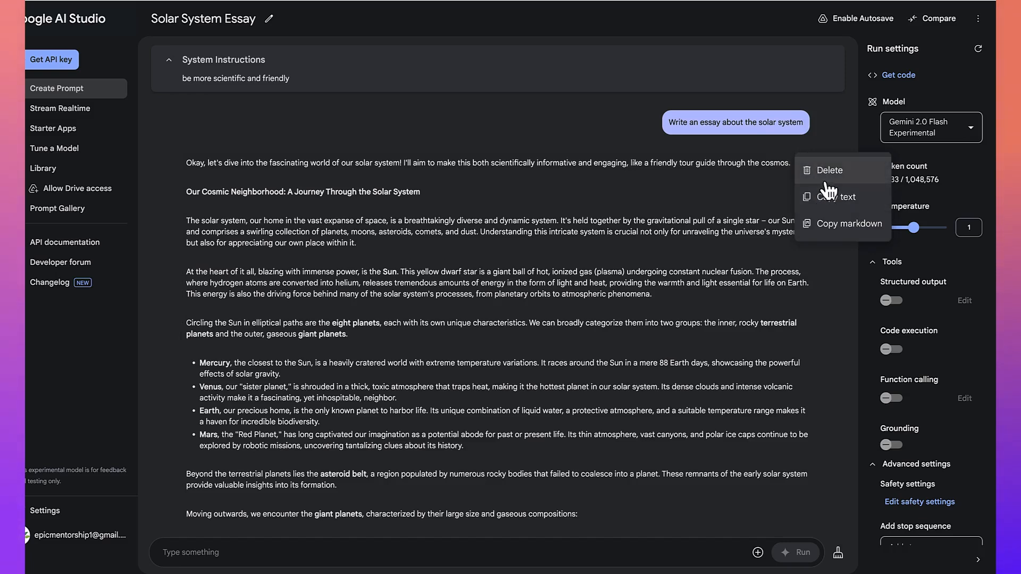
mouse_move(827, 211)
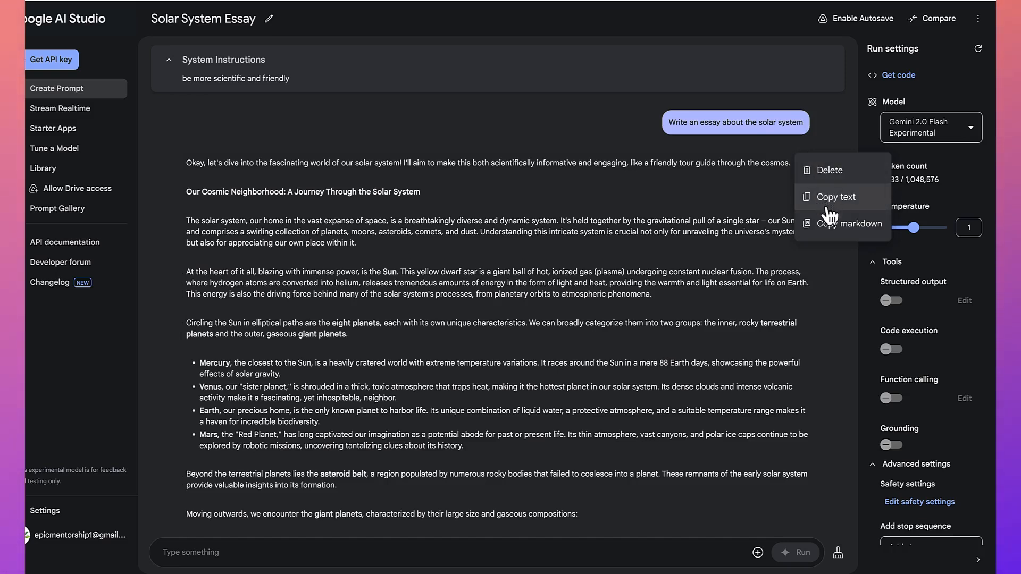
mouse_move(733, 274)
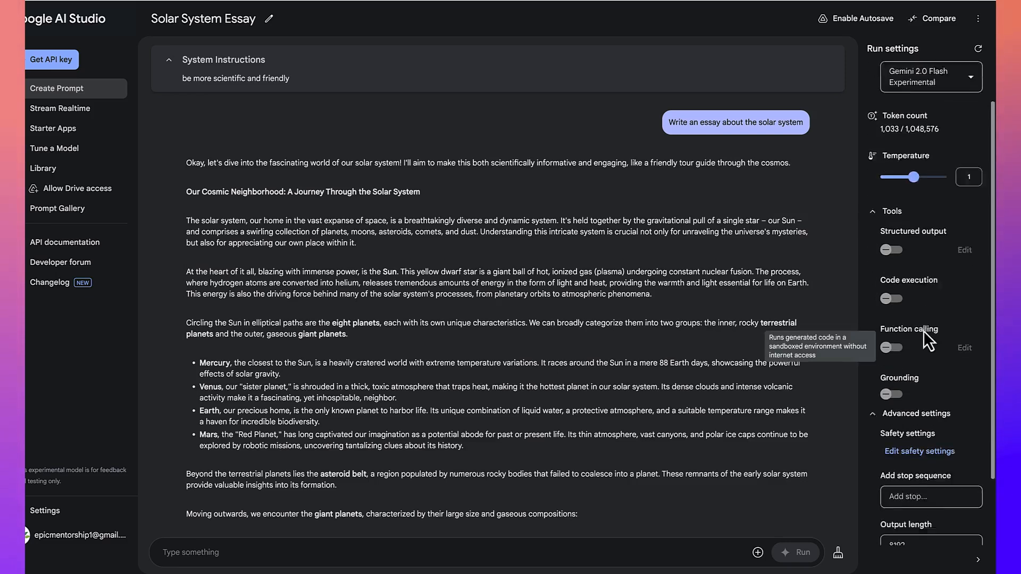
scroll(down, 3)
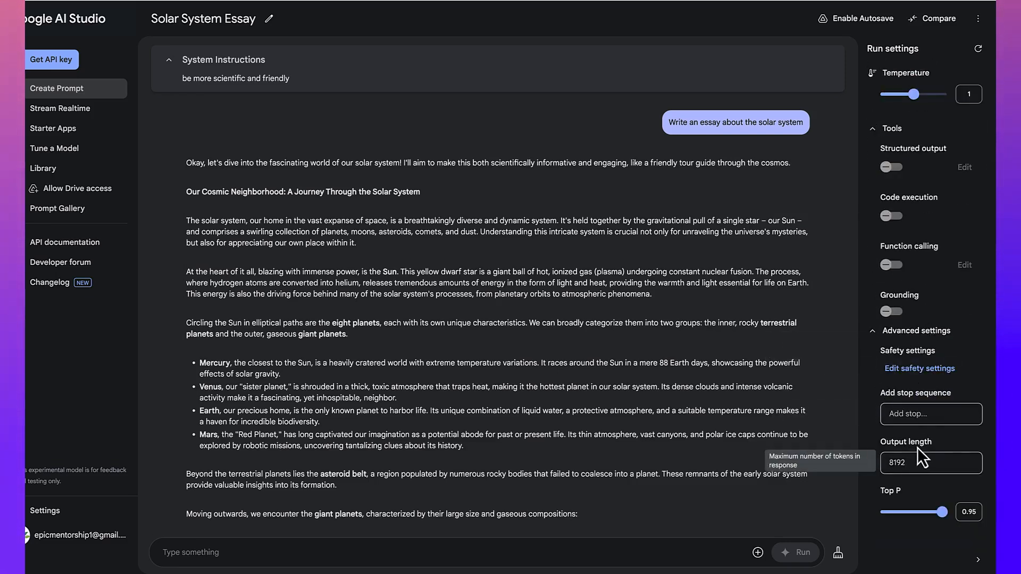
mouse_move(923, 464)
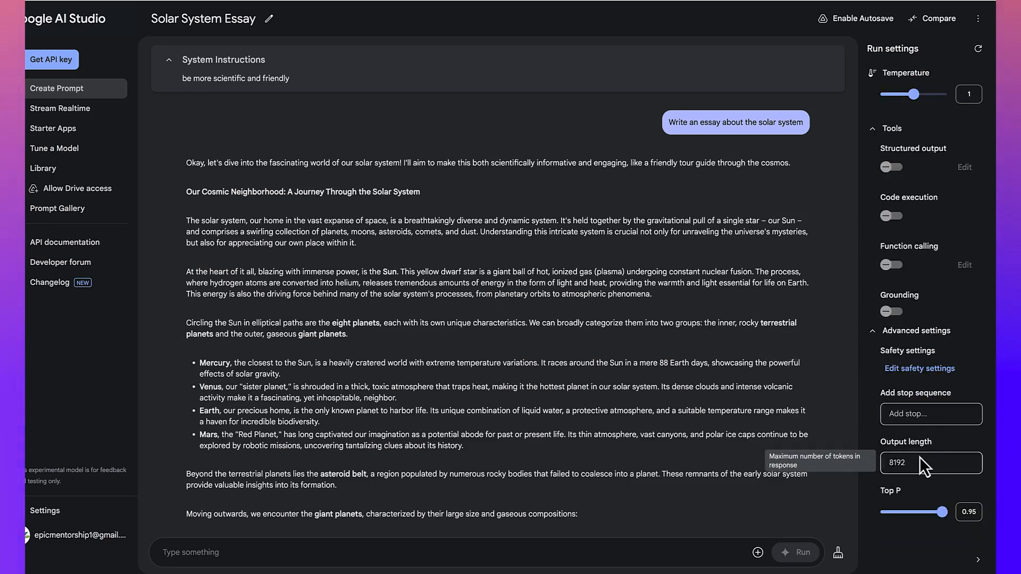
mouse_move(922, 433)
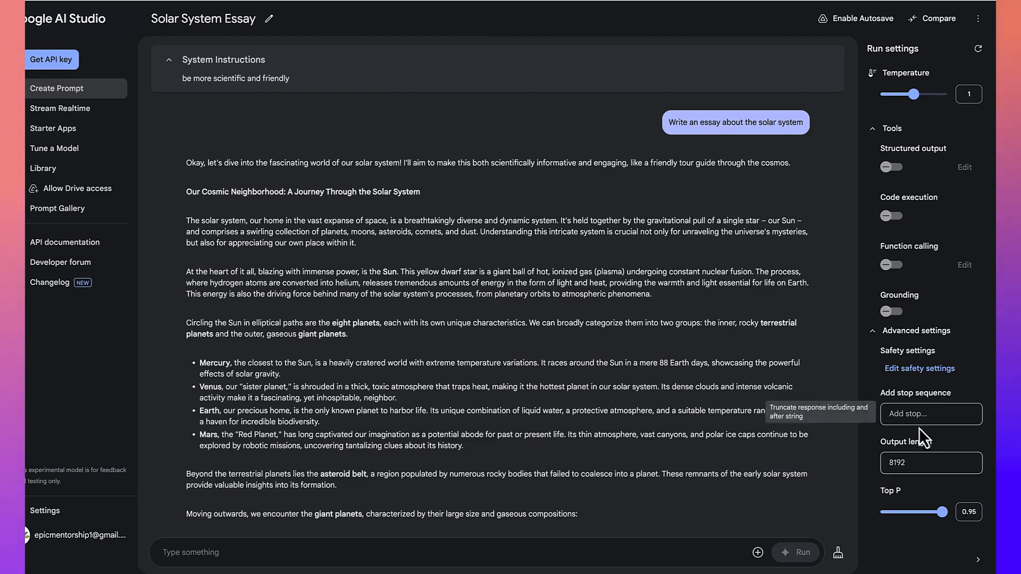
mouse_move(923, 437)
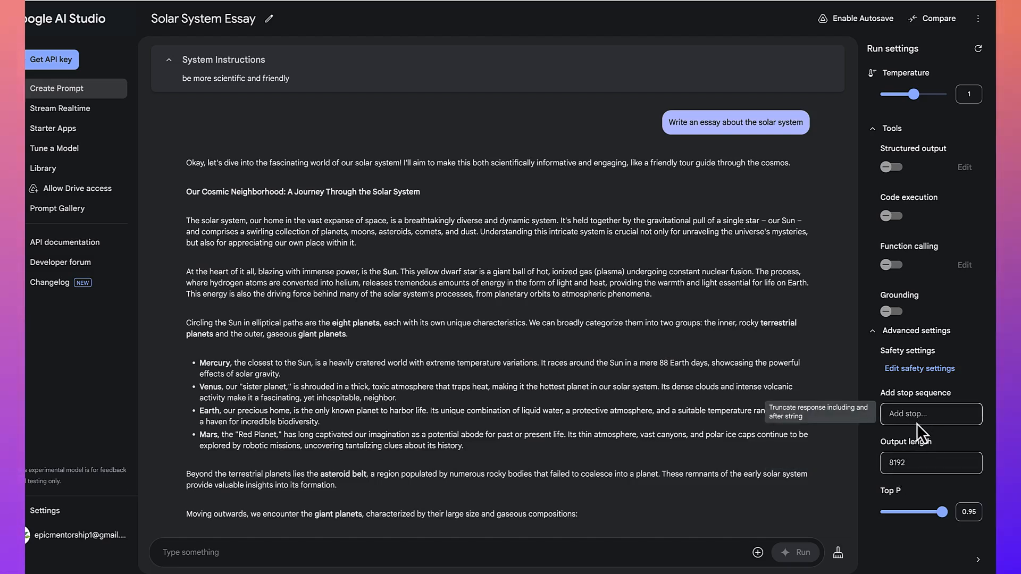
mouse_move(575, 326)
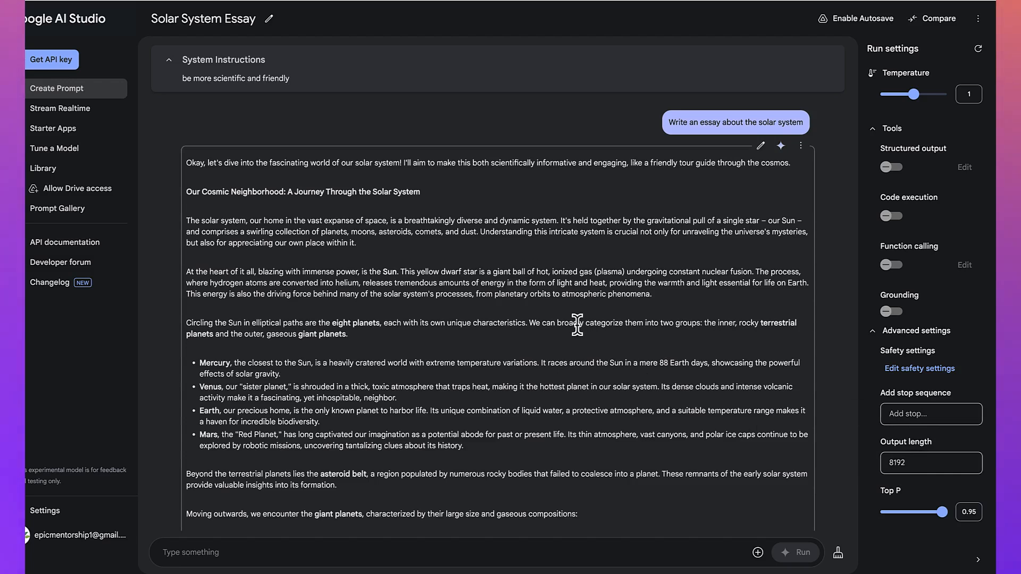
mouse_move(515, 314)
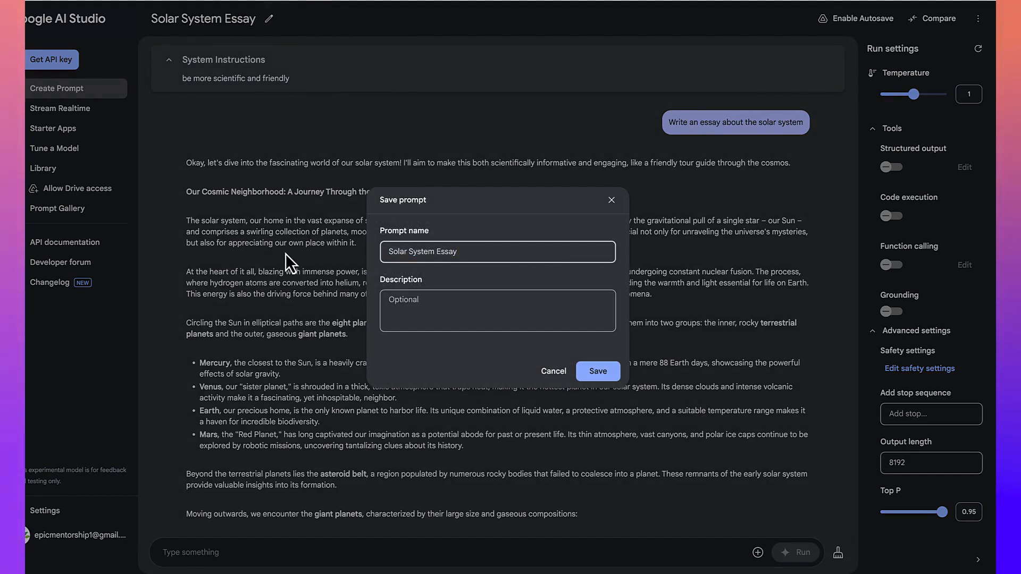
- Append 'by Dr.' and the author's name to the prompt title and save
text(by Dr. Rasheed)
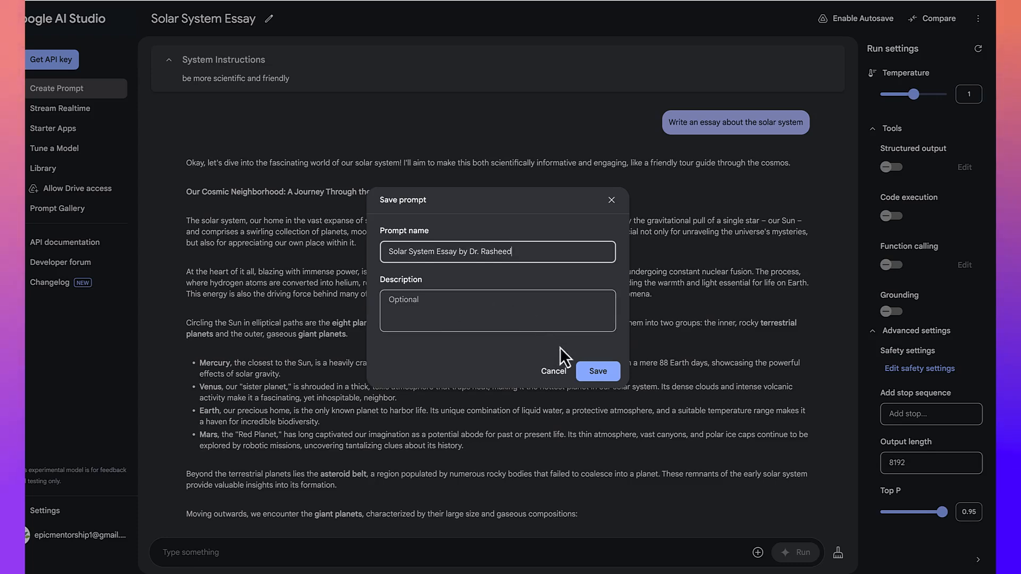
click(597, 371)
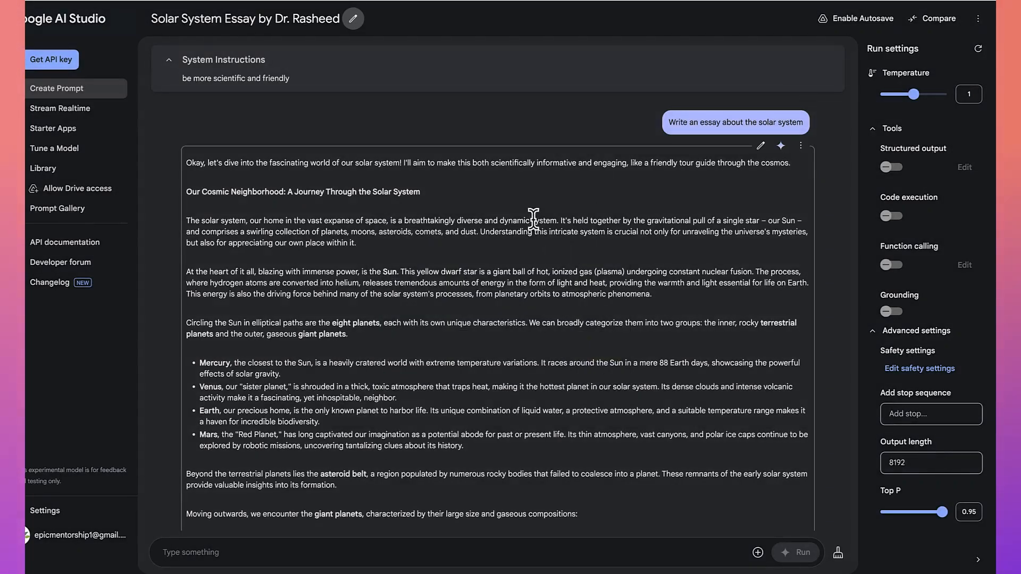
mouse_move(490, 269)
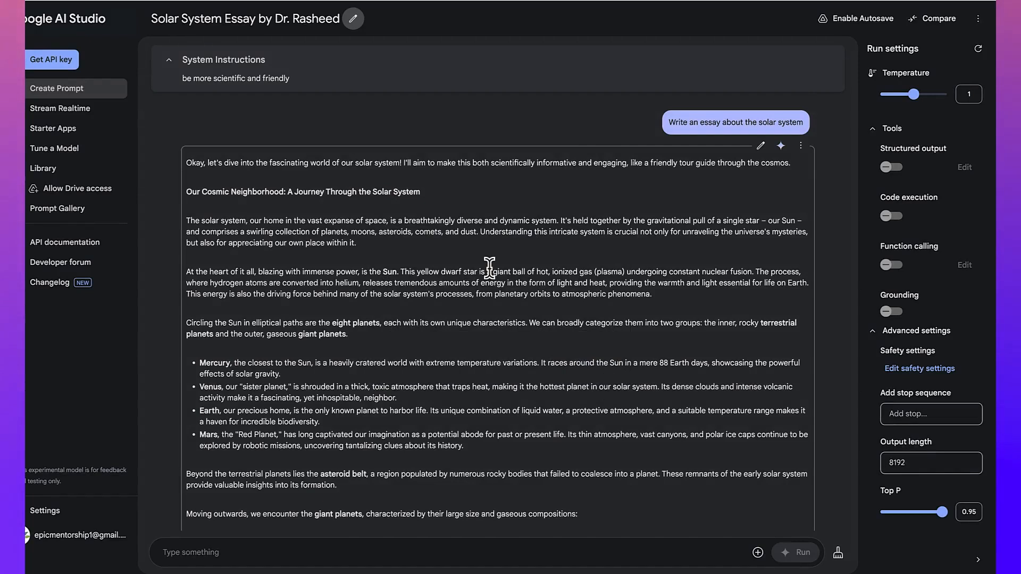
mouse_move(243, 216)
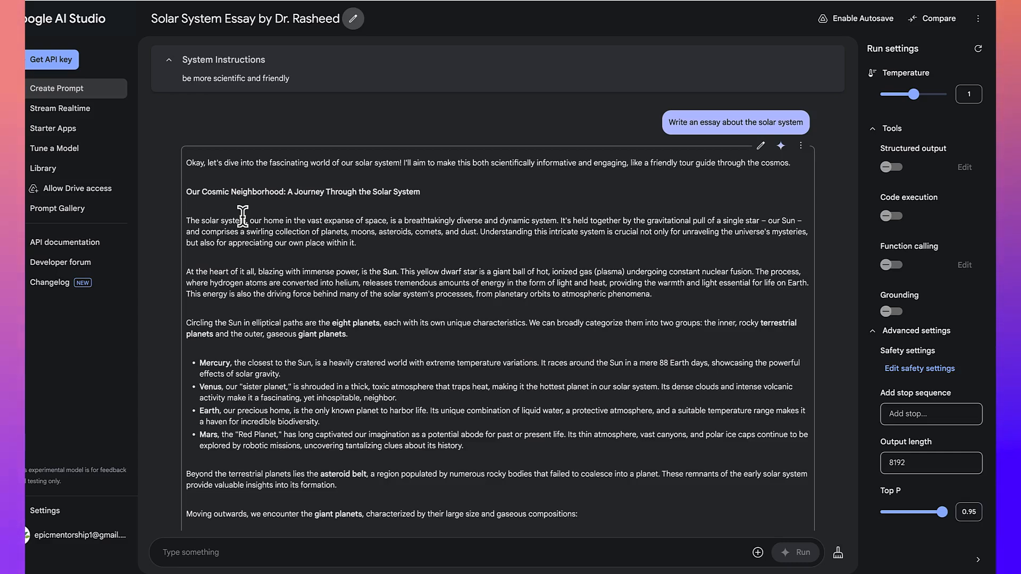
mouse_move(69, 108)
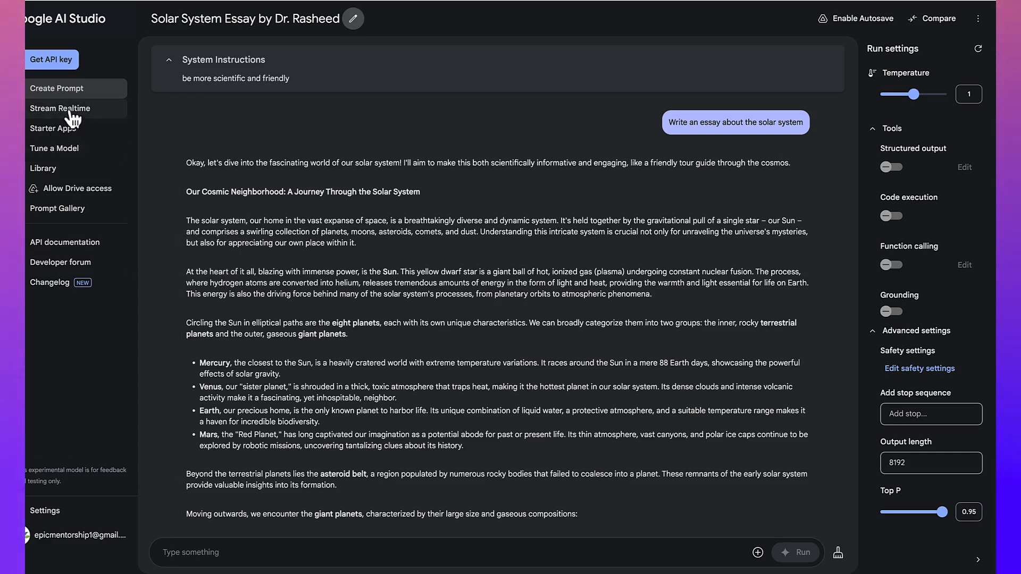
click(60, 108)
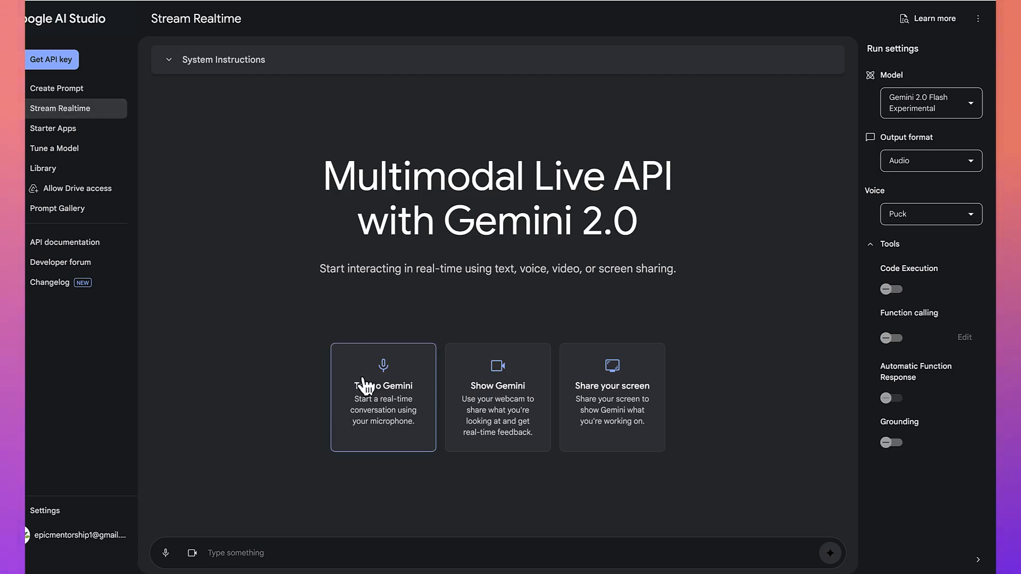
mouse_move(497, 417)
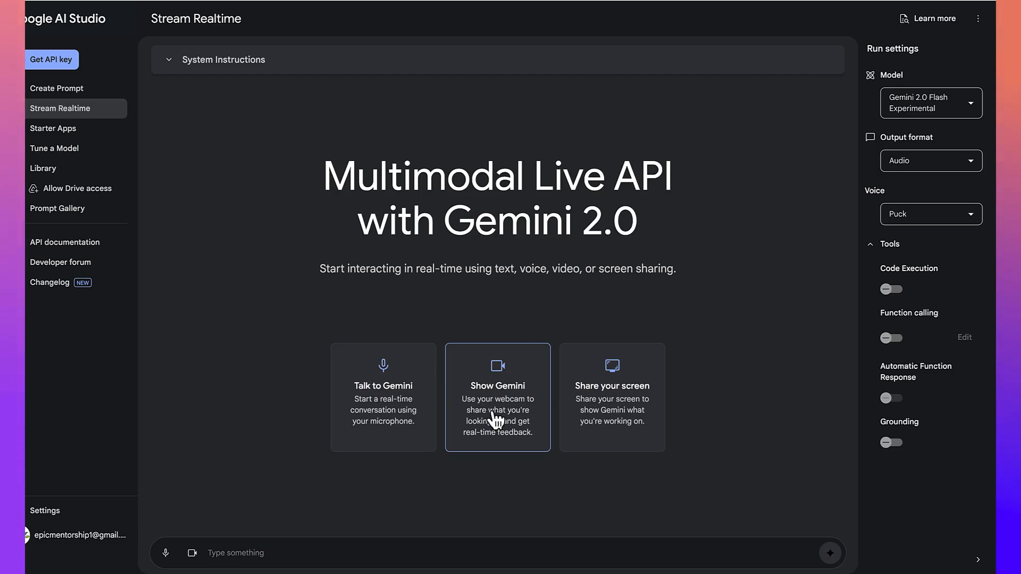
mouse_move(594, 417)
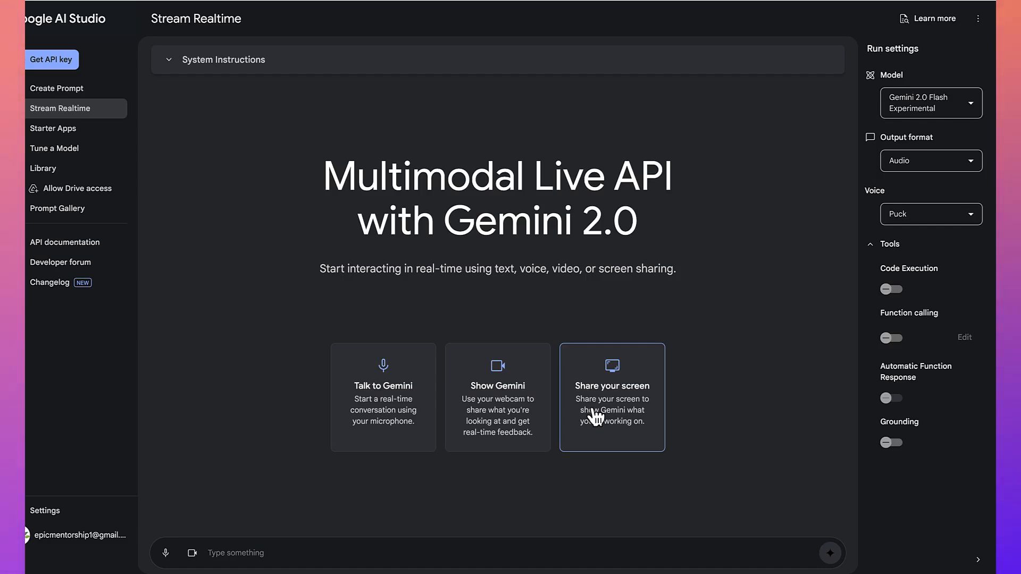
mouse_move(680, 200)
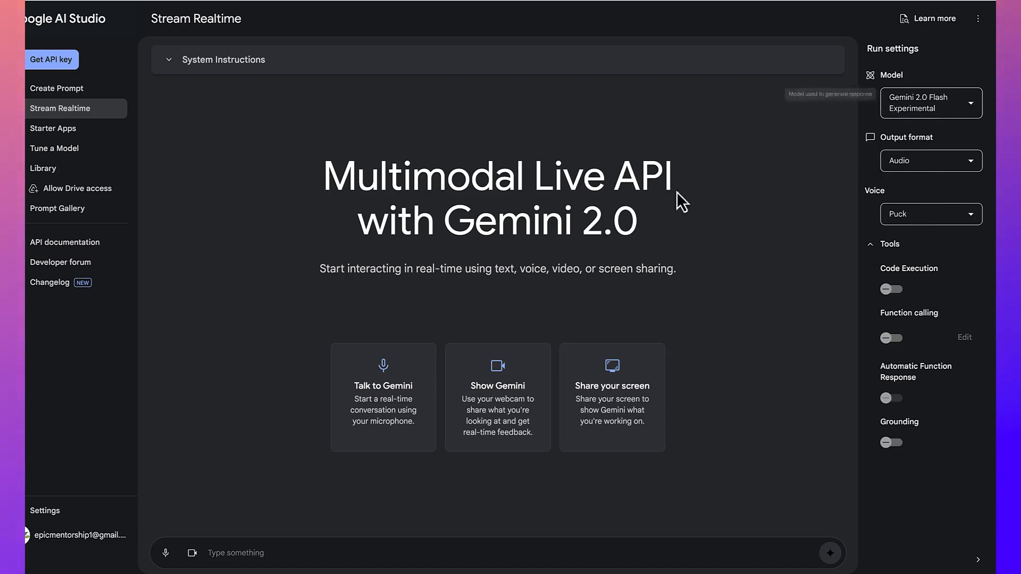
mouse_move(383, 389)
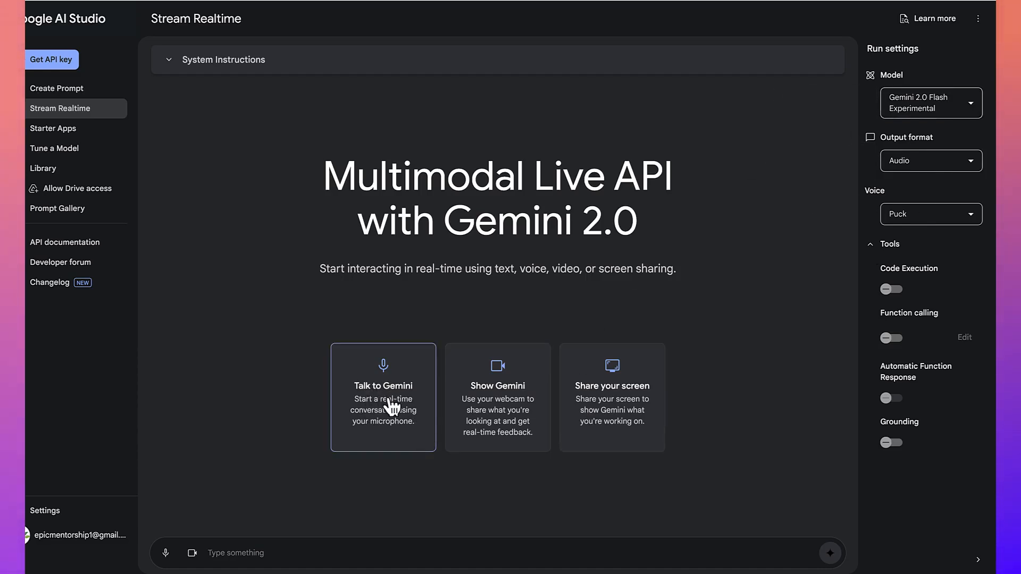
- Talk with Gemini about civil engineering studies and jobs, scrolling through the transcript
click(383, 397)
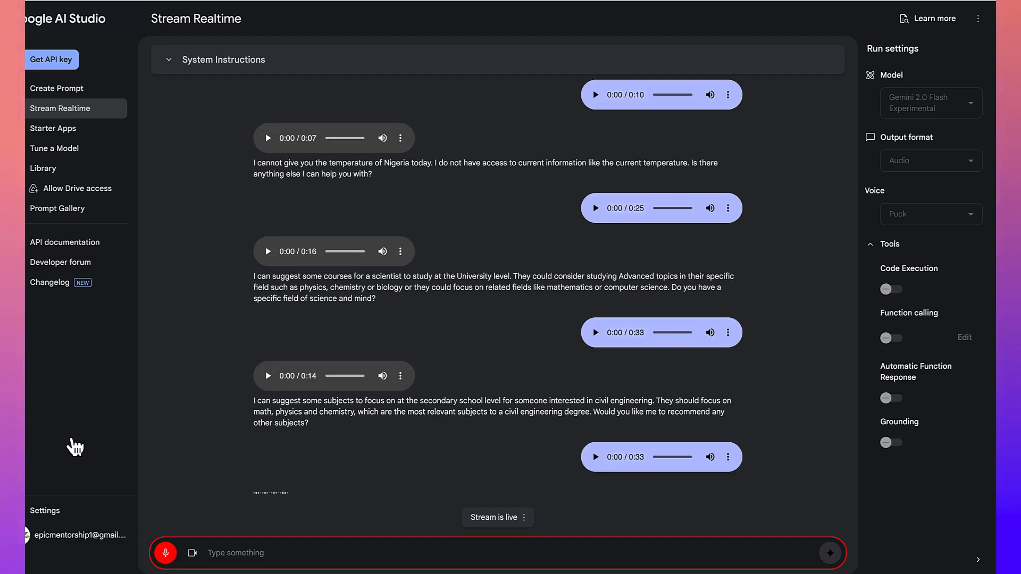
scroll(down, 3)
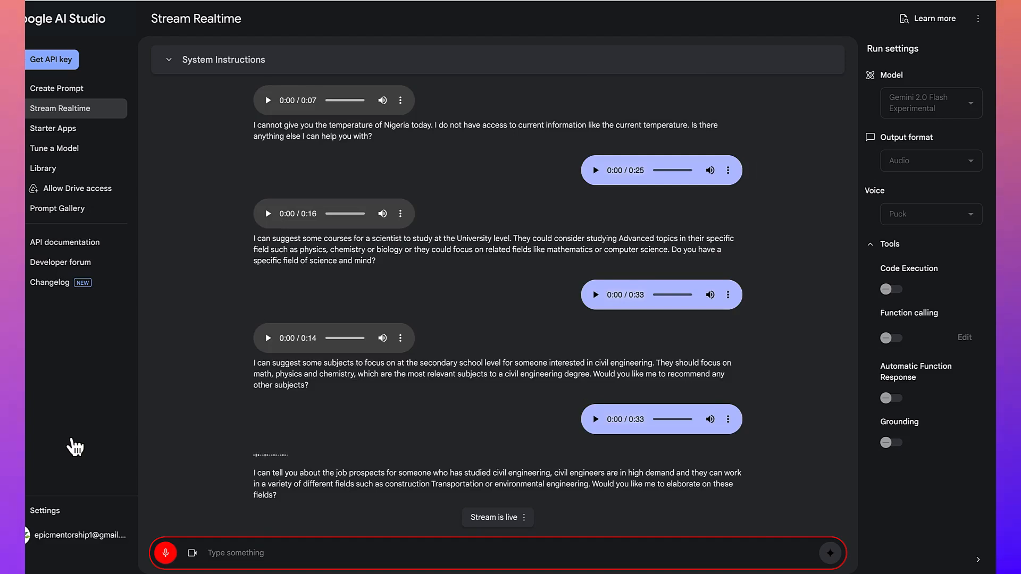
scroll(up, 3)
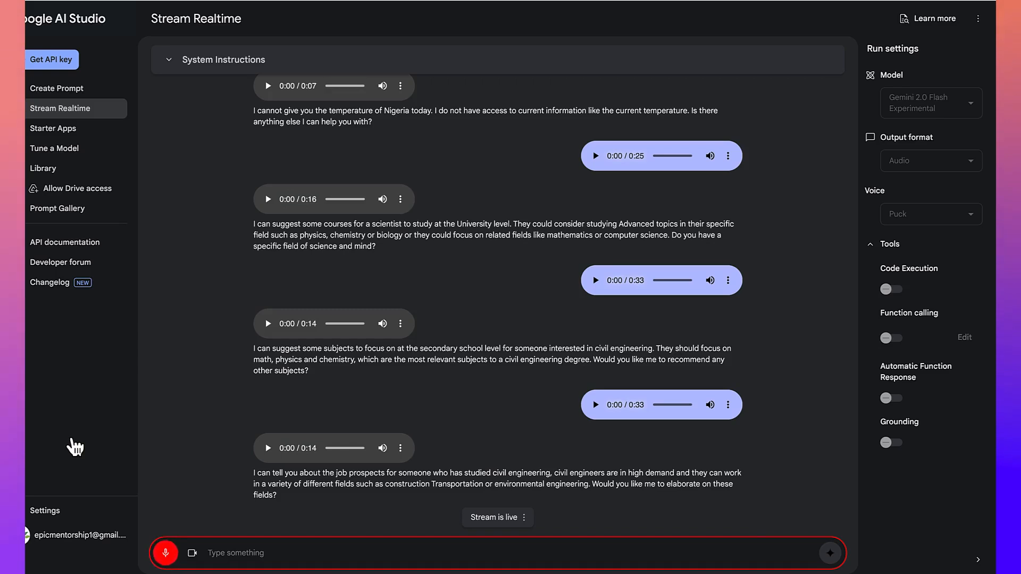
scroll(down, 3)
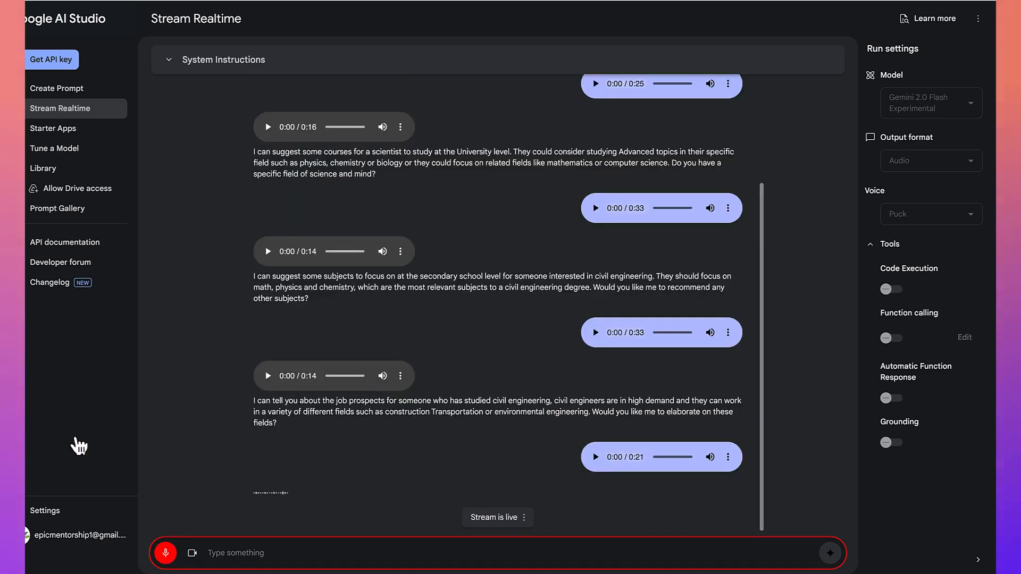
scroll(down, 3)
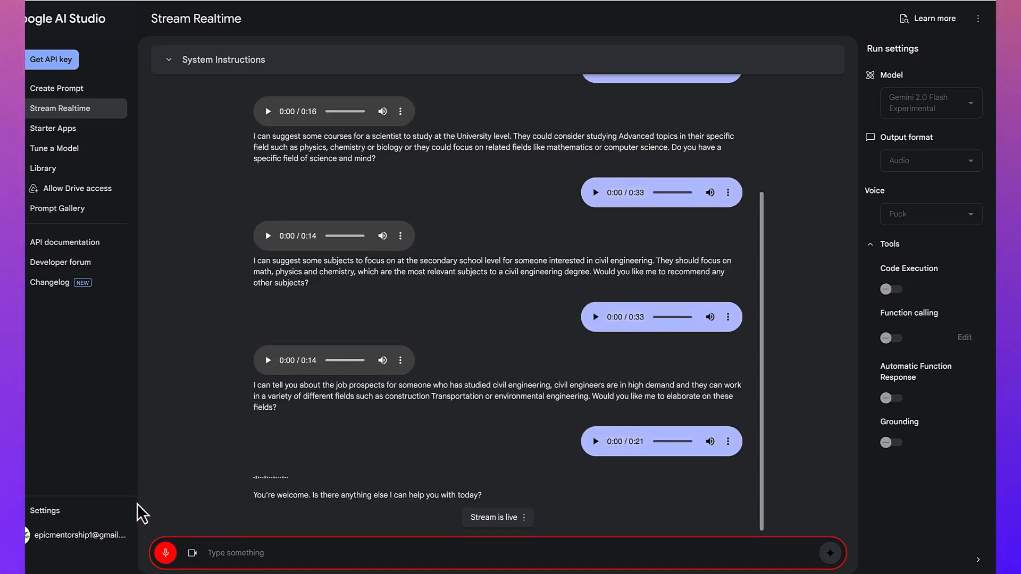
scroll(up, 3)
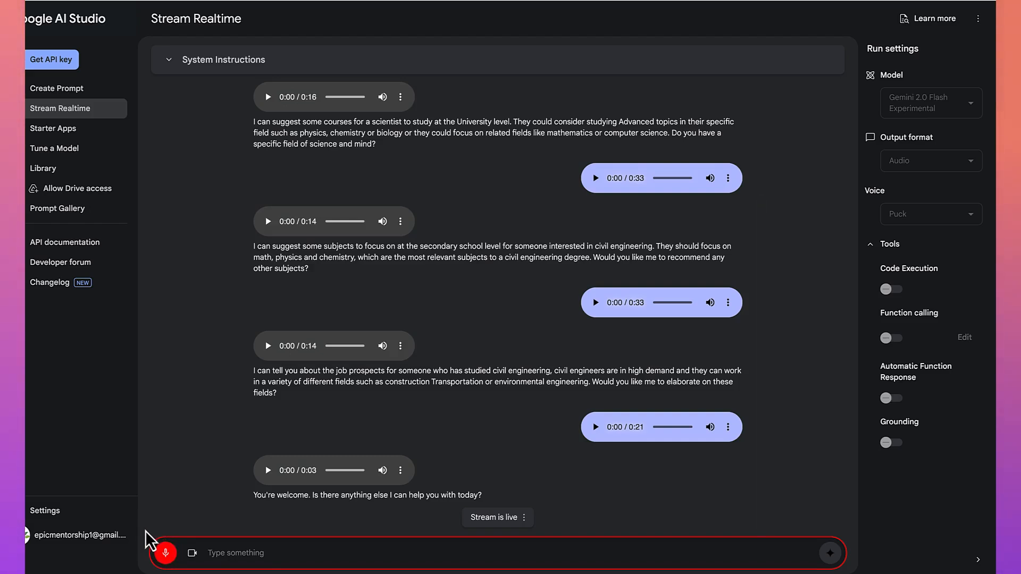
scroll(down, 3)
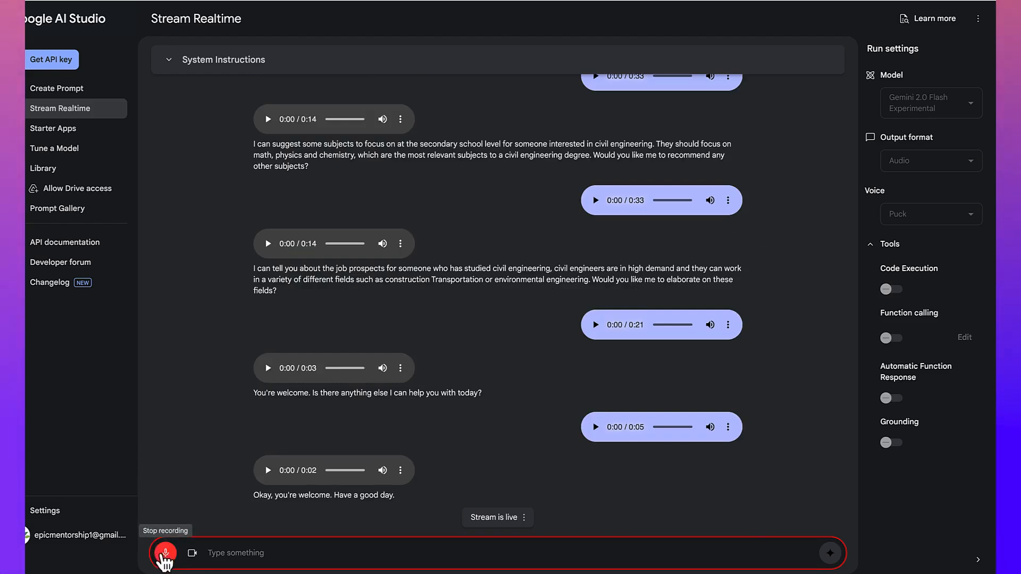
- Stop the microphone recording to end the voice conversation
click(165, 553)
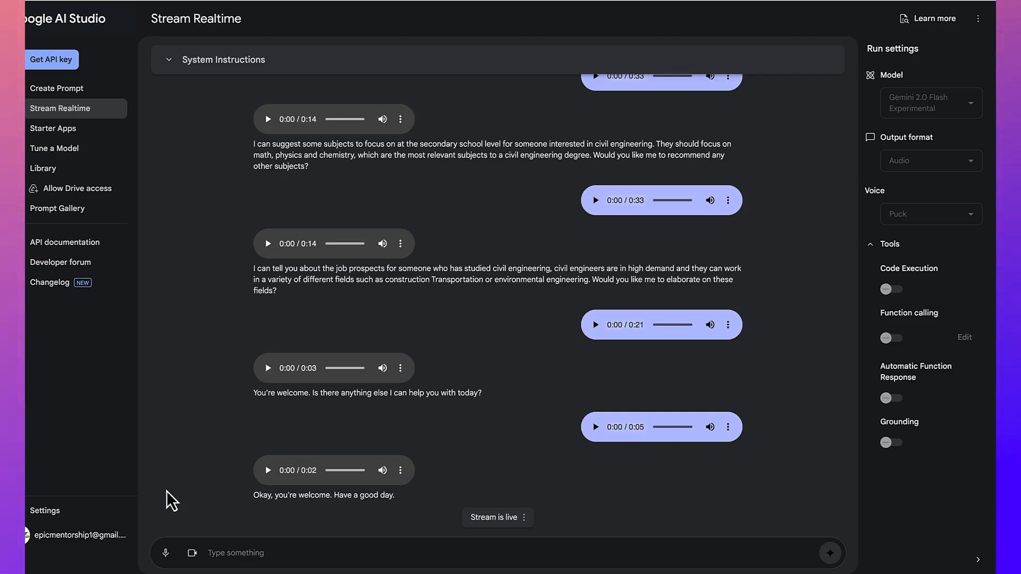
mouse_move(111, 150)
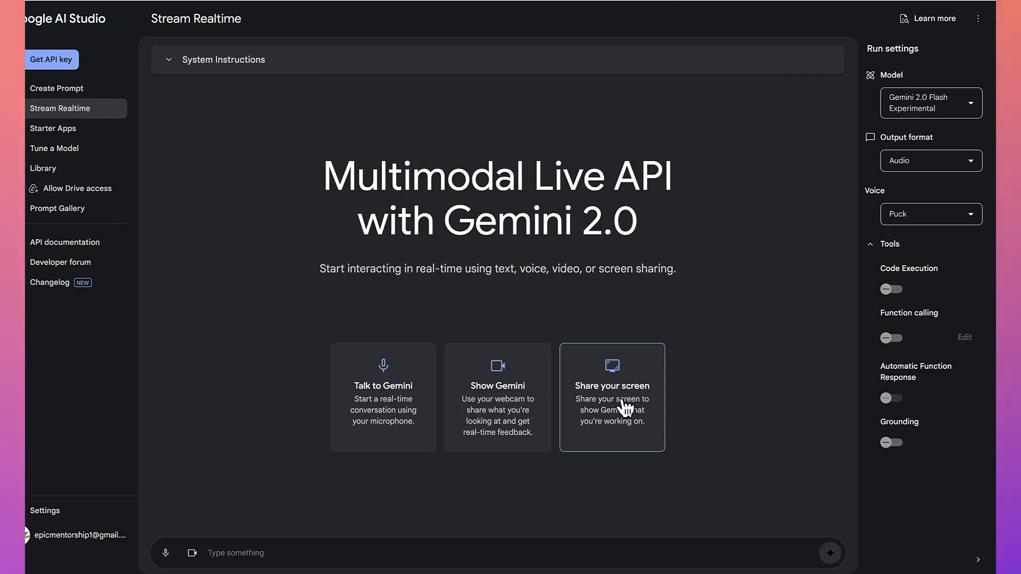
- Share the Entire Screen with Gemini after browsing the tab and window options
click(611, 397)
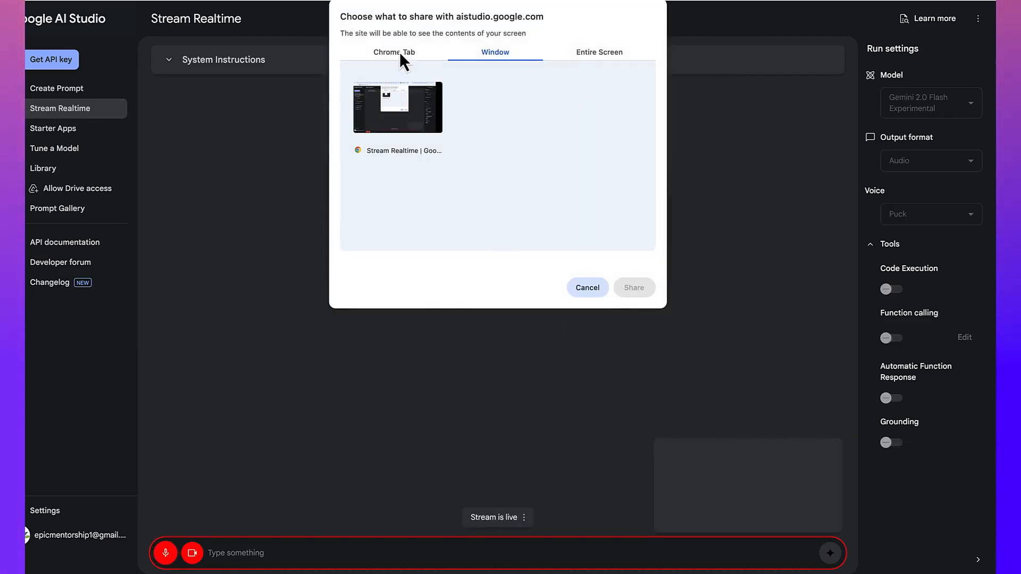
click(393, 52)
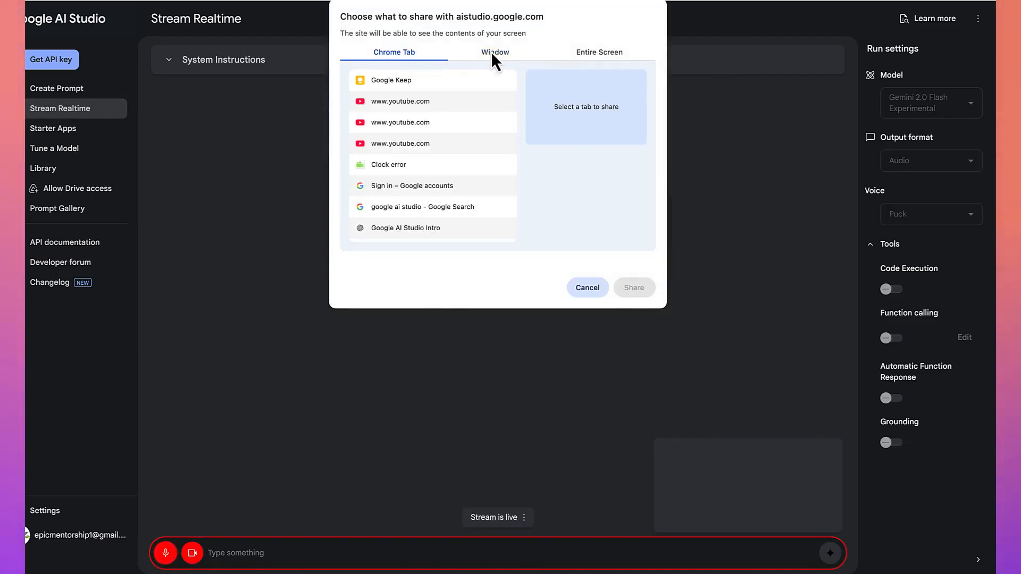
click(598, 52)
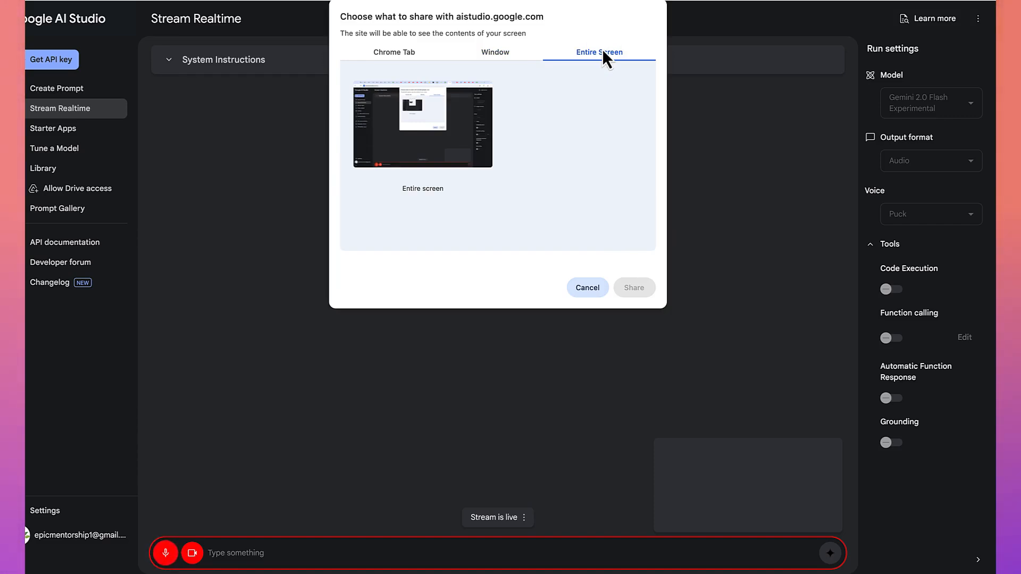
mouse_move(402, 65)
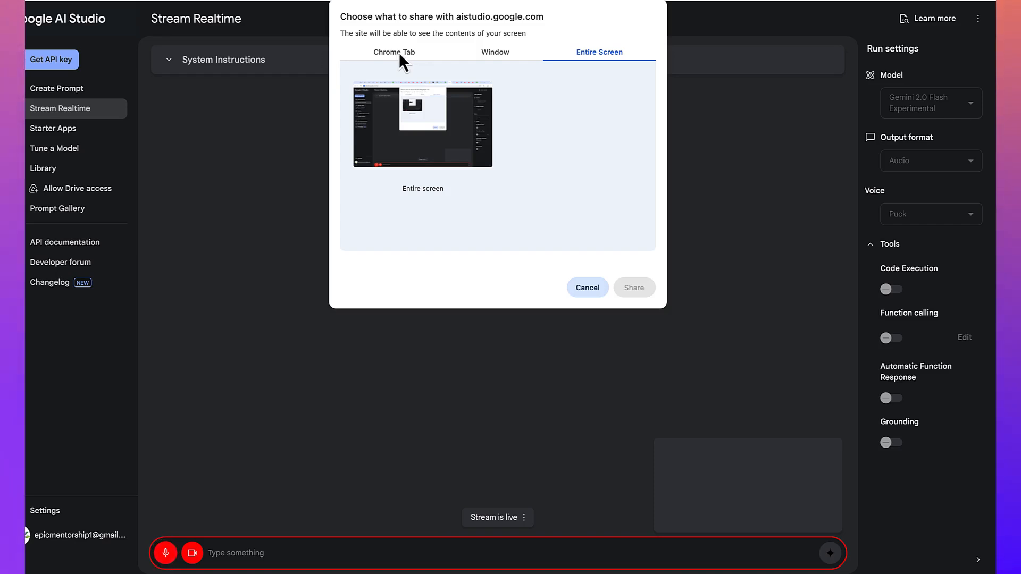
mouse_move(570, 198)
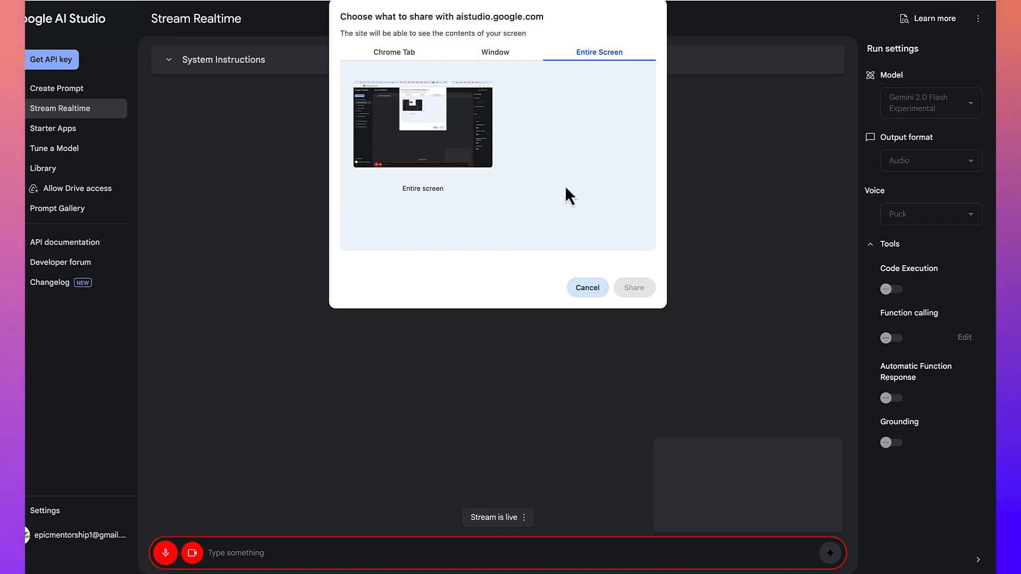
click(422, 124)
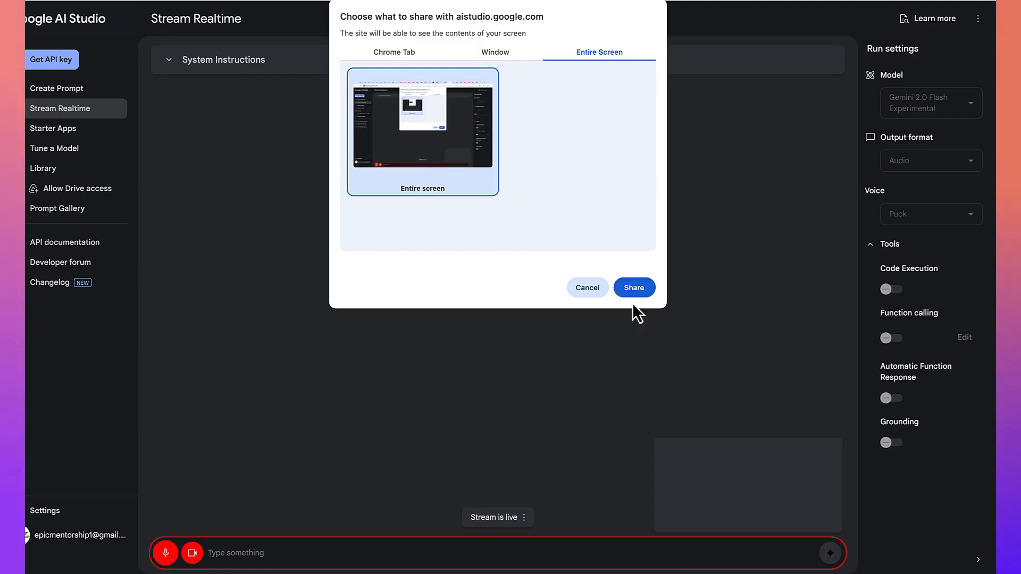
click(633, 287)
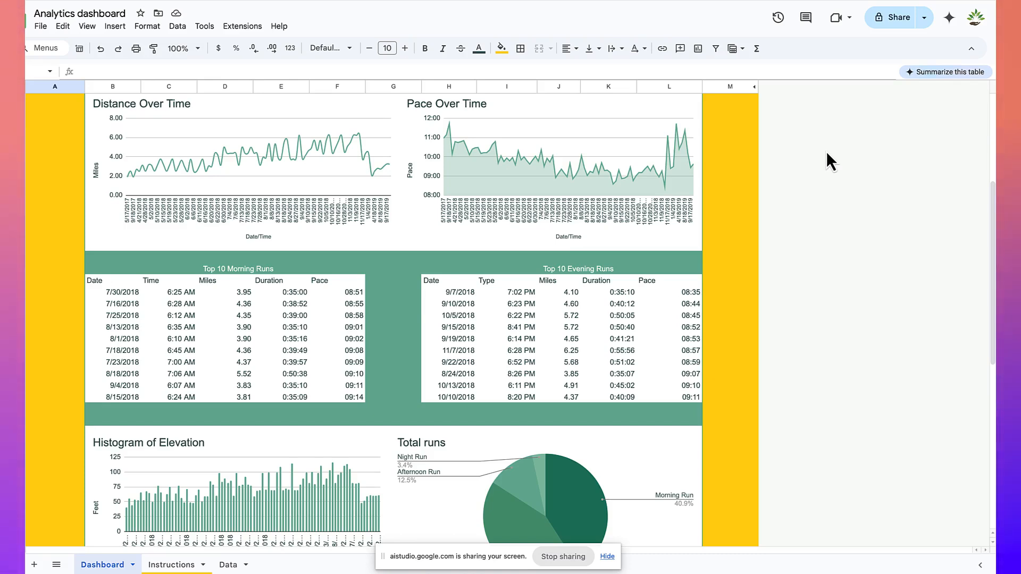
mouse_move(839, 164)
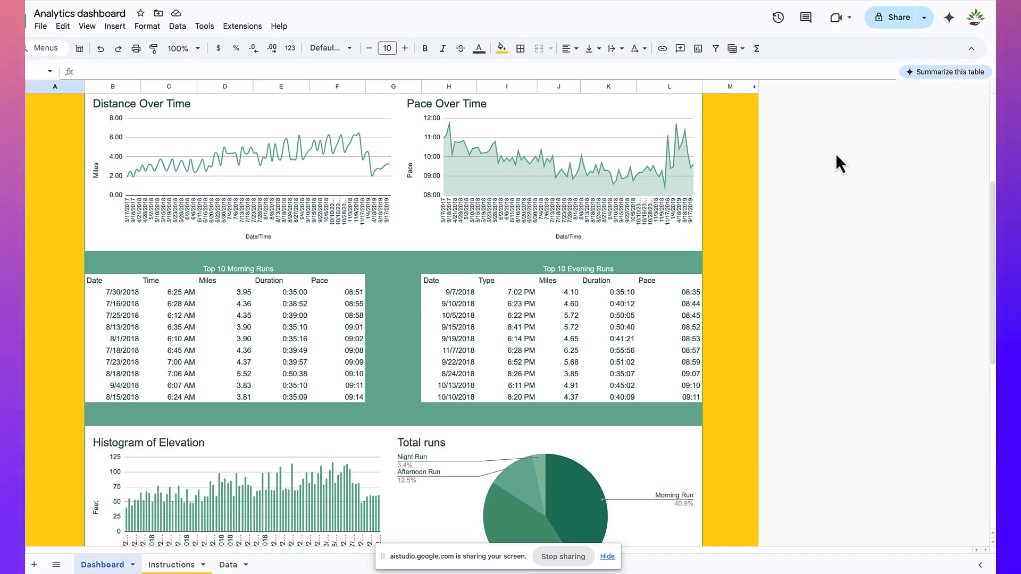
mouse_move(707, 156)
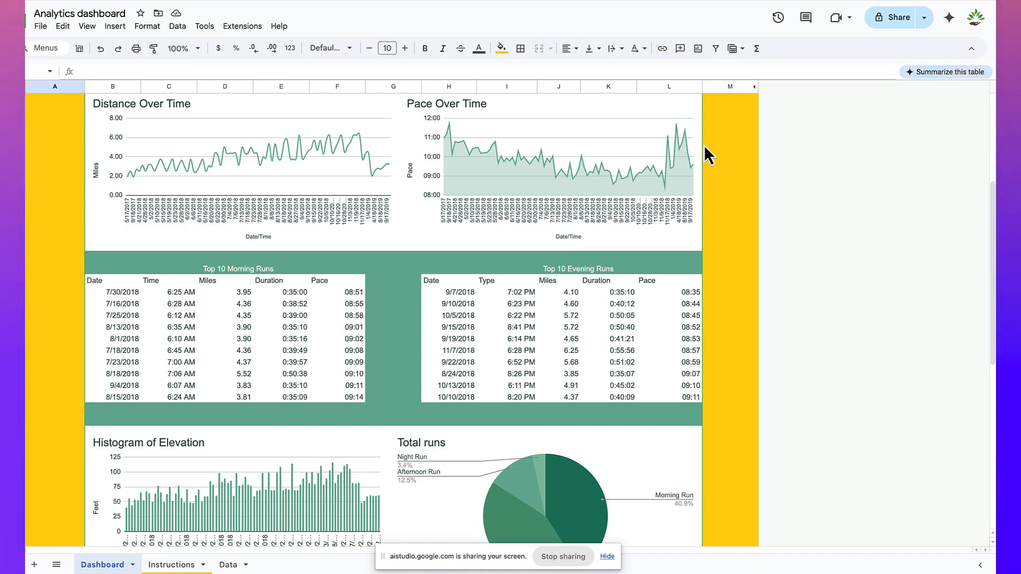
mouse_move(742, 27)
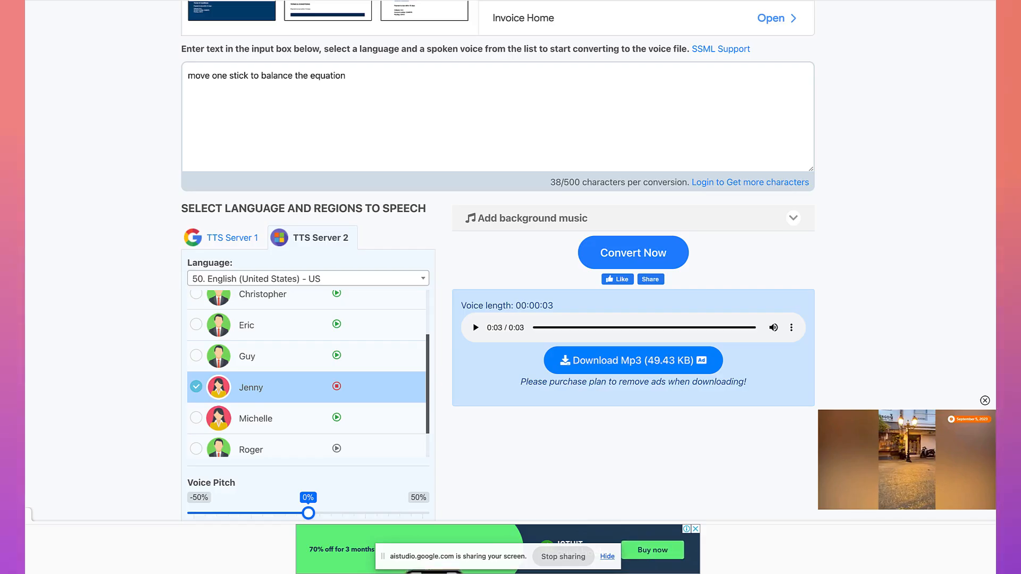
- Scroll the TTSFree.com page holding 'move one stick to balance the equation'
scroll(up, 3)
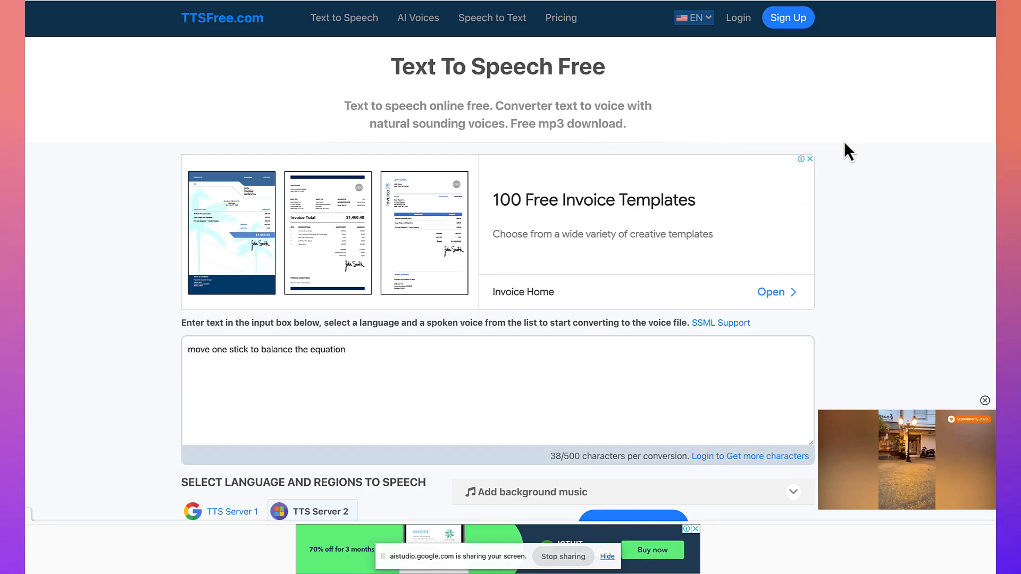
mouse_move(662, 53)
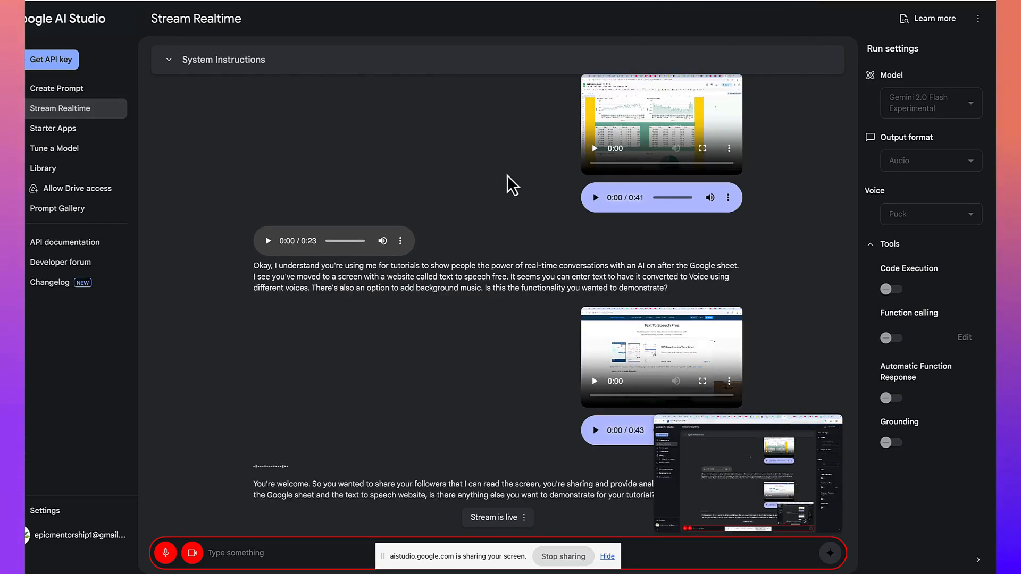
mouse_move(489, 260)
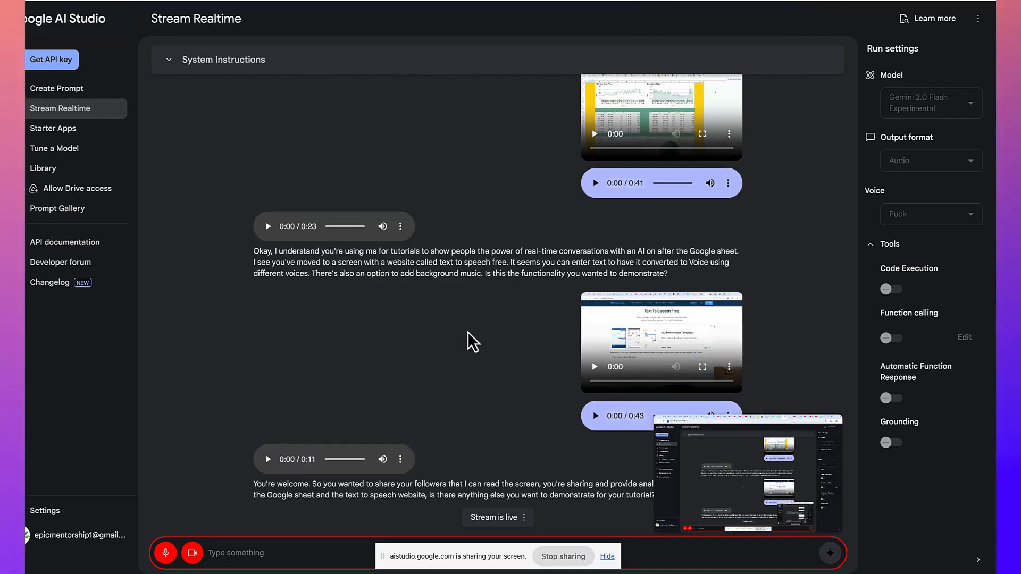
mouse_move(404, 363)
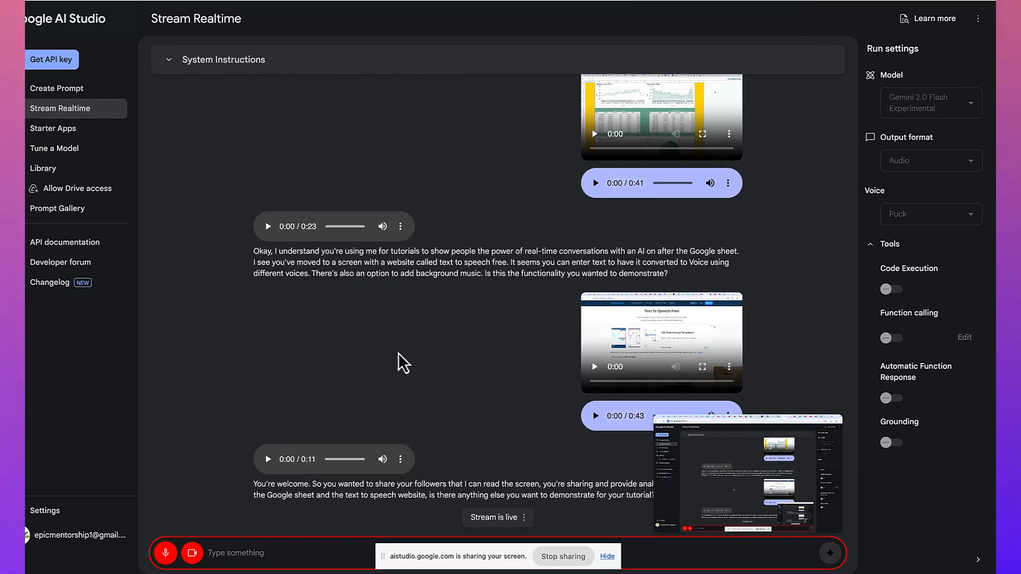
mouse_move(231, 420)
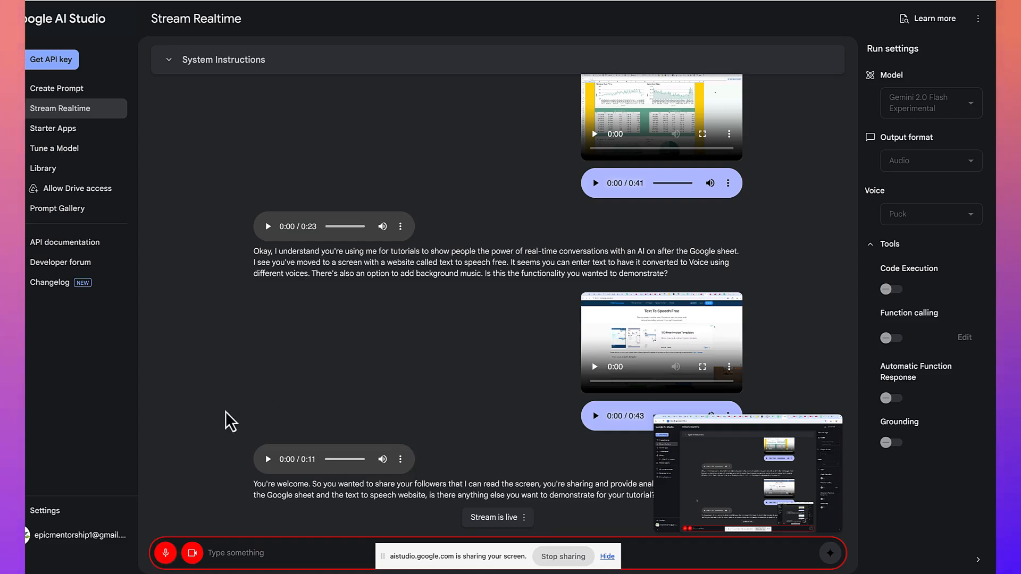
- Scroll through Gemini's recap of the Sheets and text-to-speech demos
scroll(down, 3)
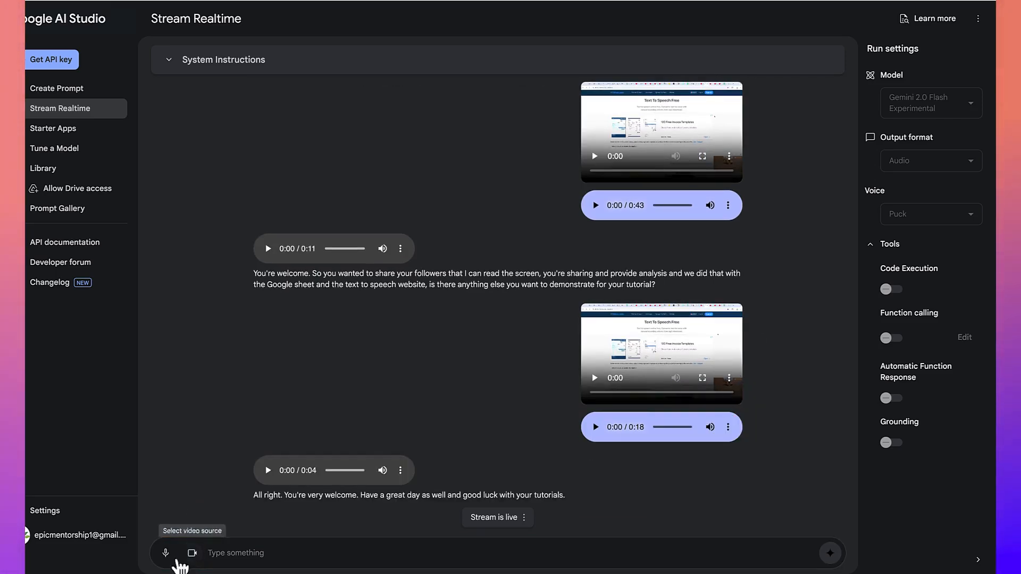
mouse_move(244, 478)
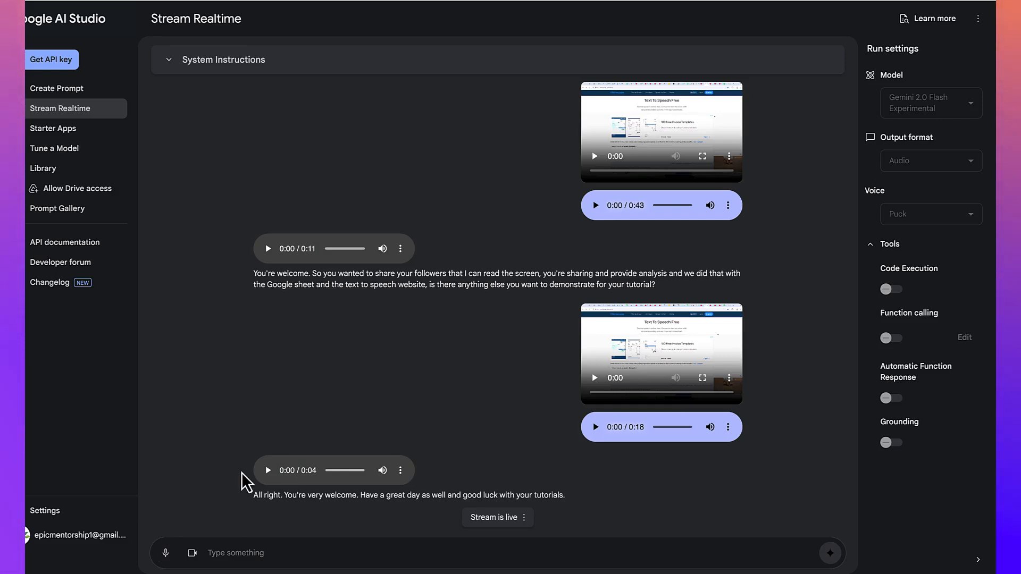
mouse_move(57, 88)
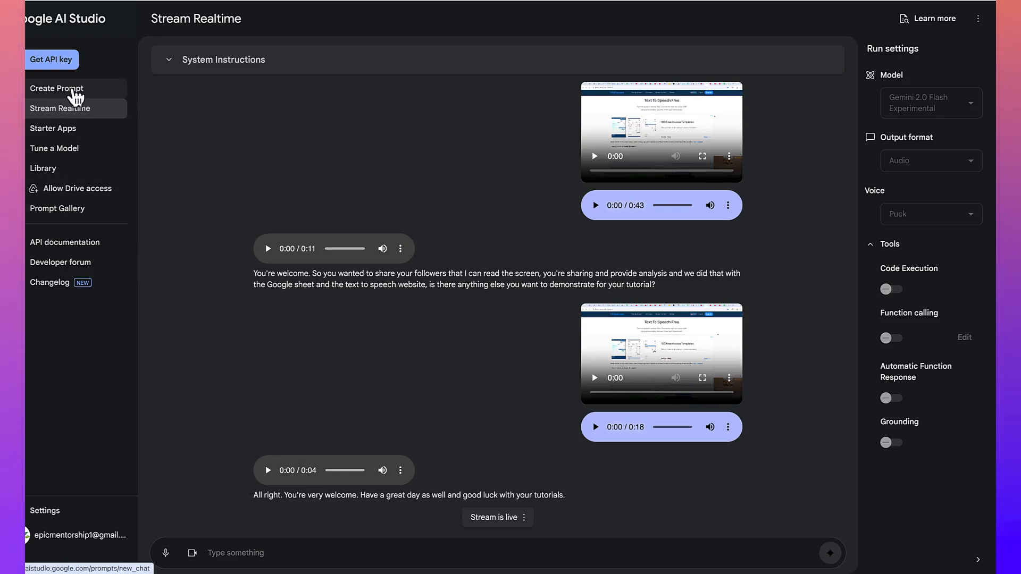
- Open a fresh Stream Realtime session and share the webcam so Gemini describes the 2025 calendar
click(59, 108)
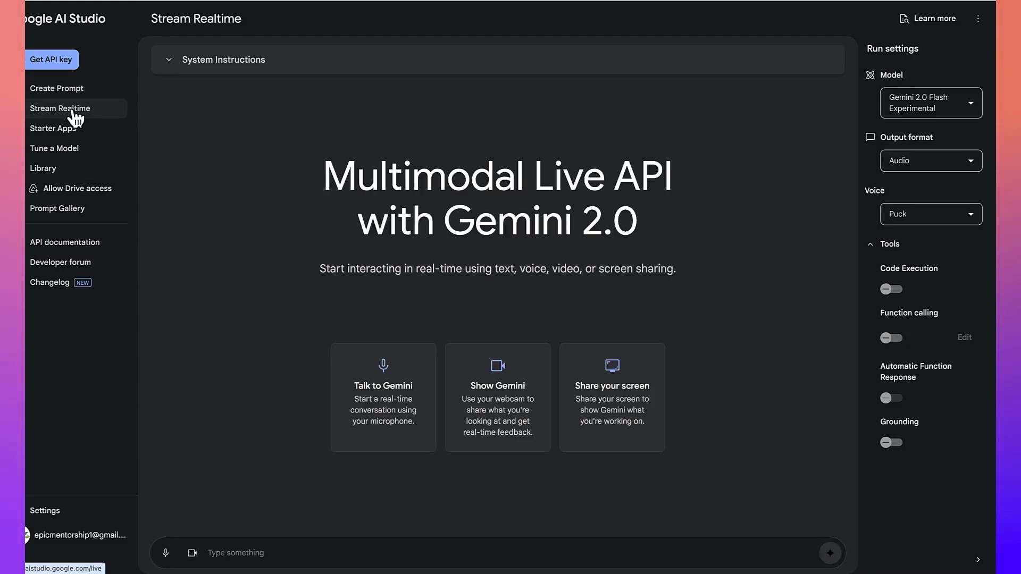
mouse_move(297, 307)
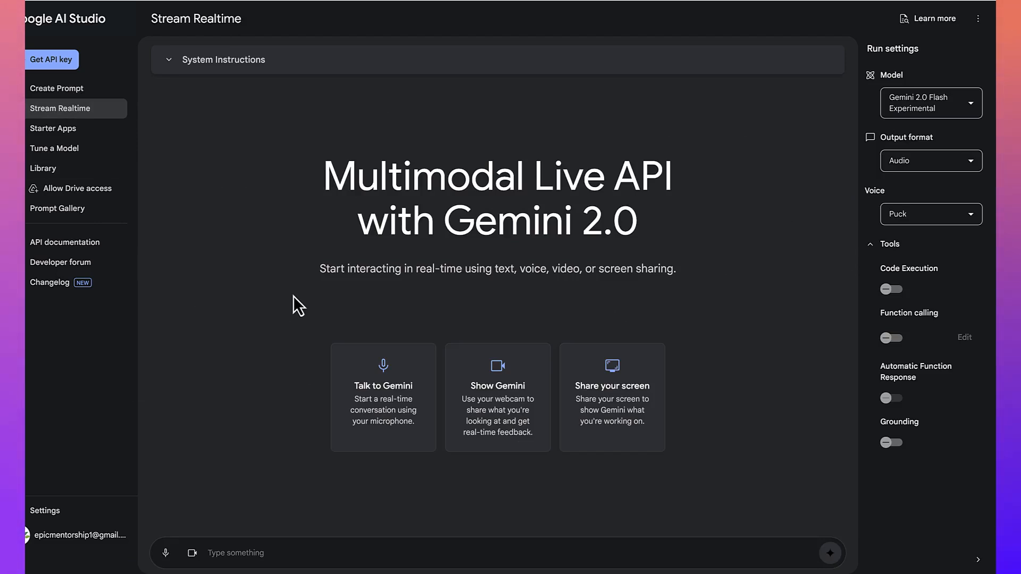
click(497, 397)
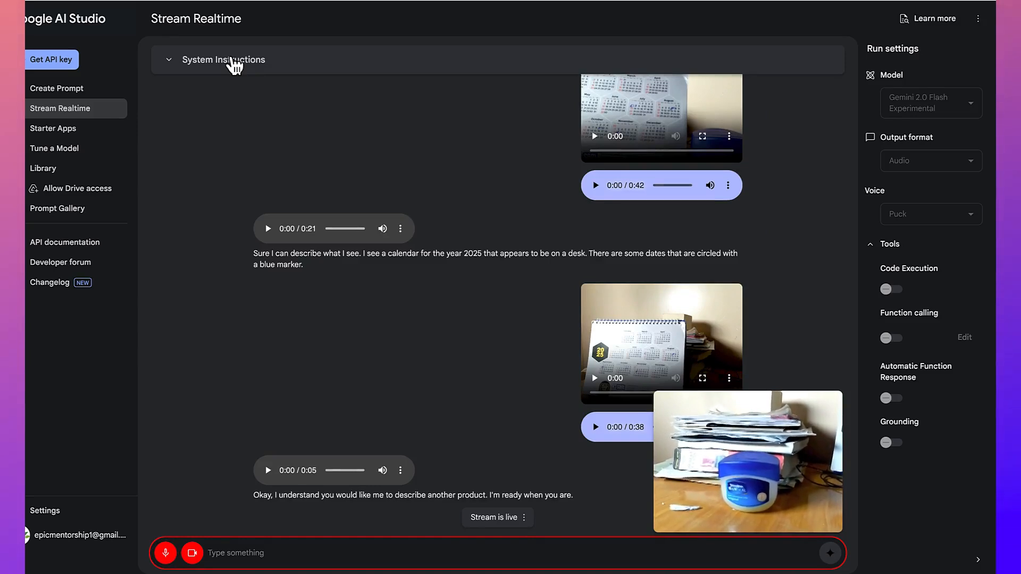
- Read Gemini's descriptions of the Vaseline jar and the tripod microphone in the chat
scroll(down, 3)
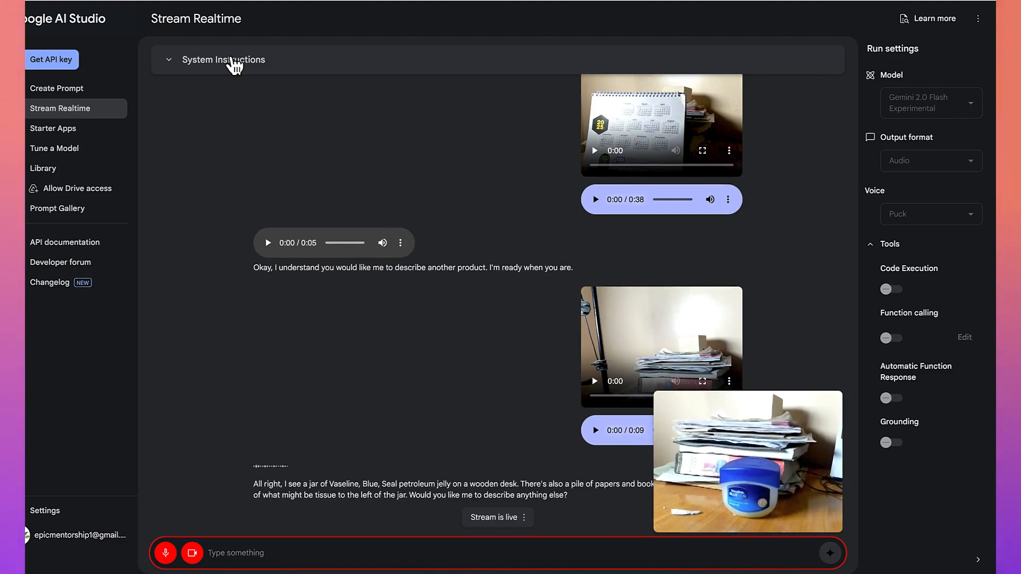
scroll(down, 3)
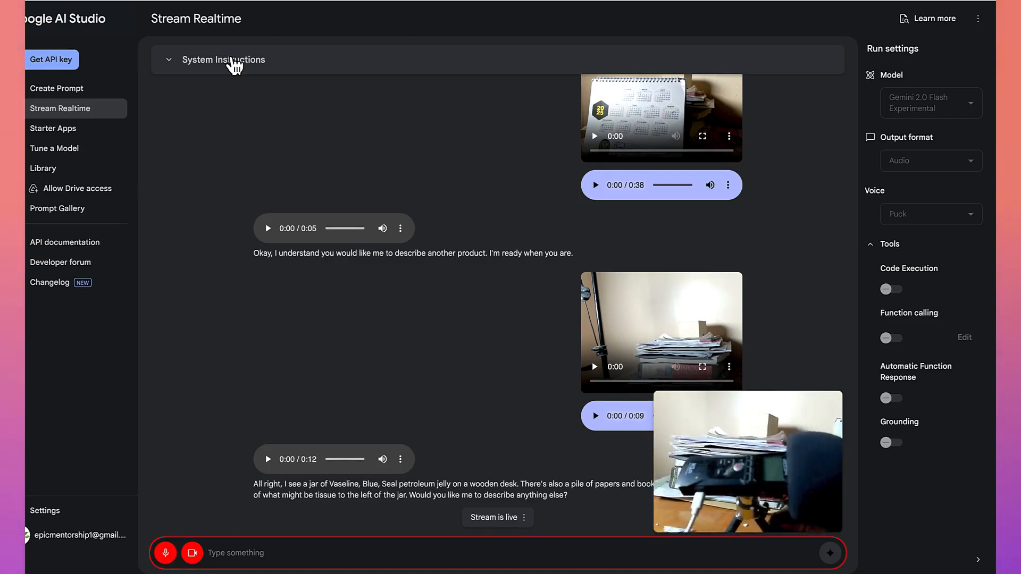
scroll(down, 3)
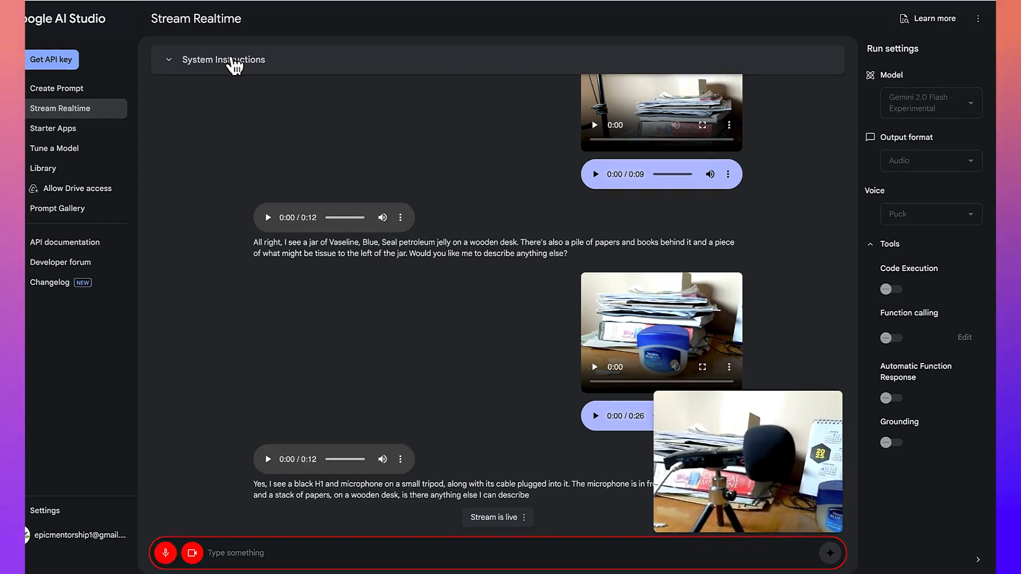
scroll(down, 3)
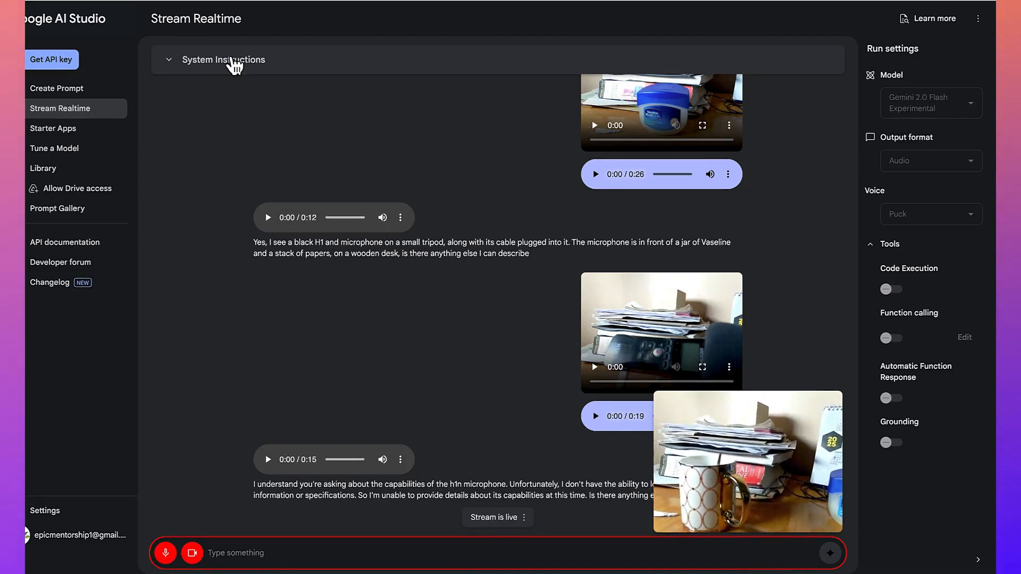
- Read Gemini's reply about the gold-handled mug with orange circles and its 'You're welcome'
scroll(down, 3)
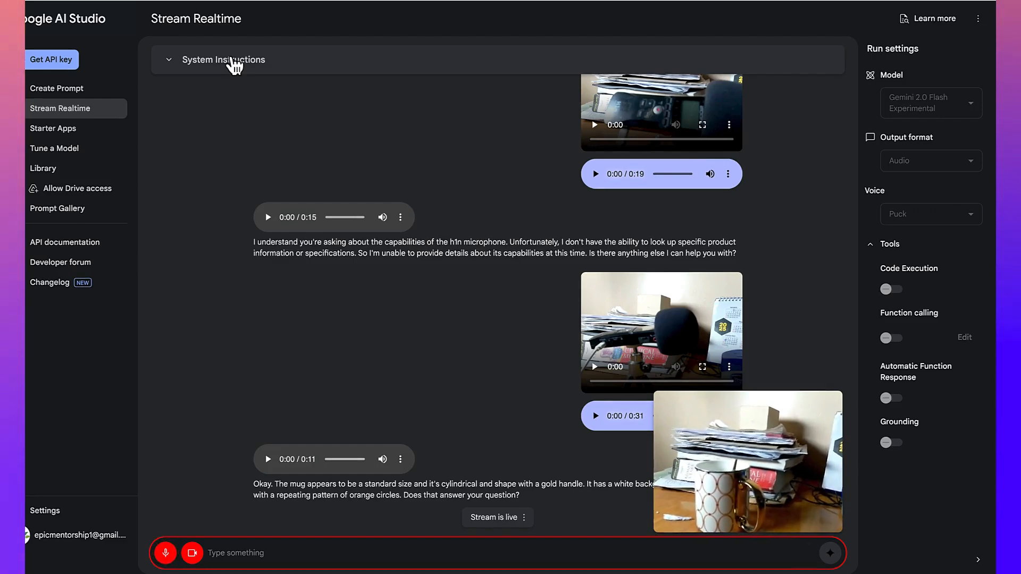
scroll(down, 3)
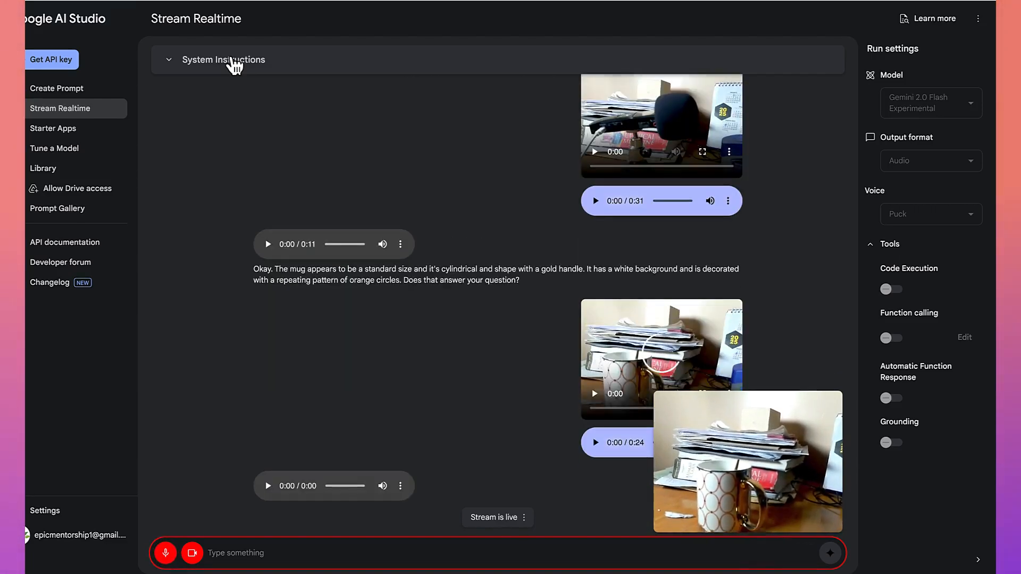
scroll(down, 3)
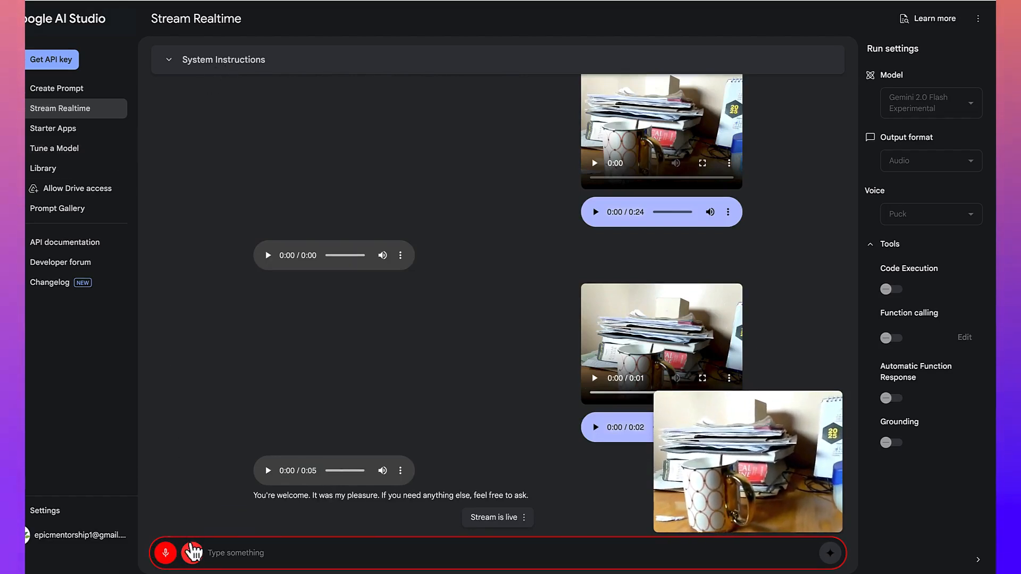
- Turn off both the webcam feed and the microphone audio in the input bar
click(192, 553)
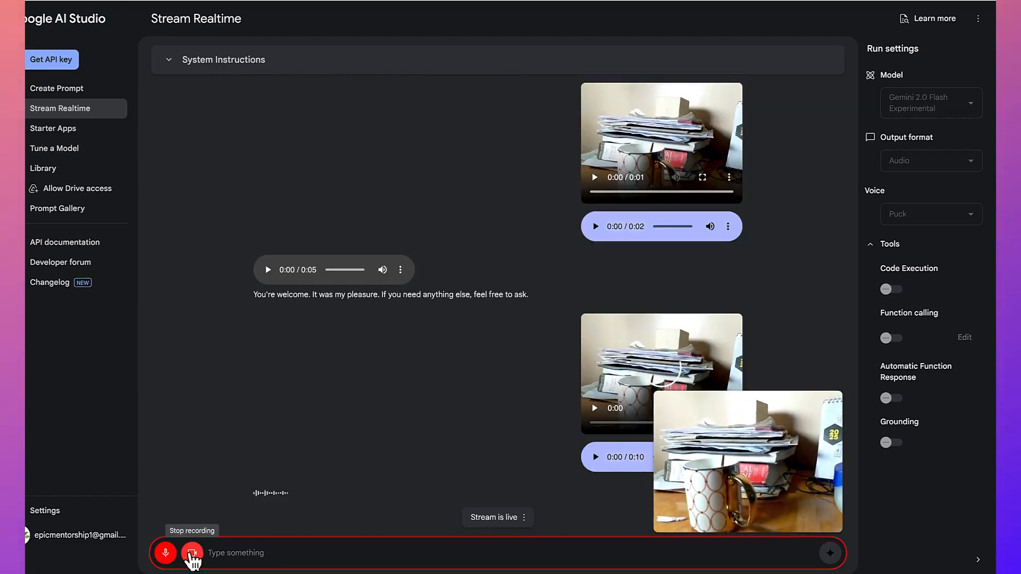
click(192, 553)
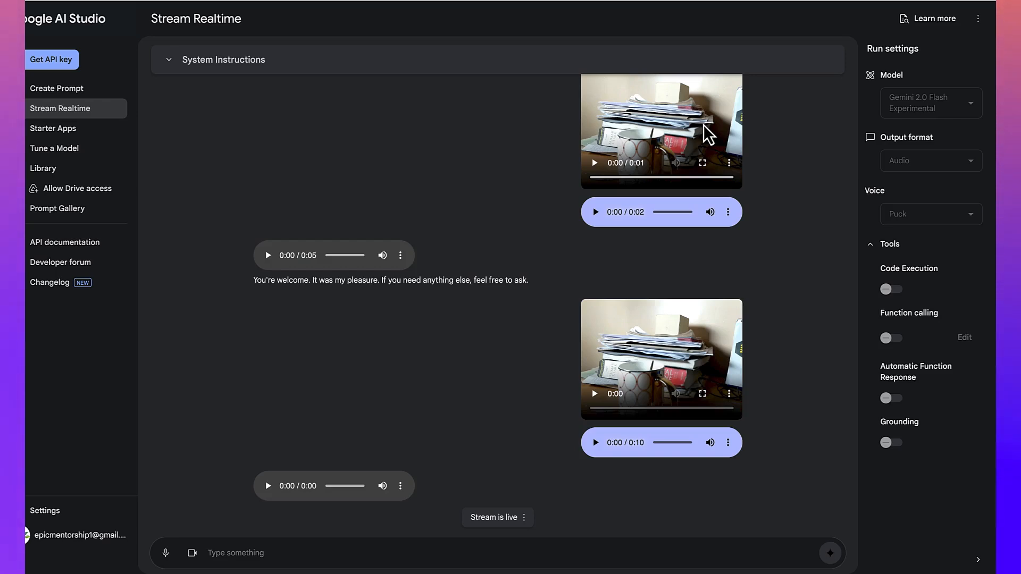
mouse_move(444, 274)
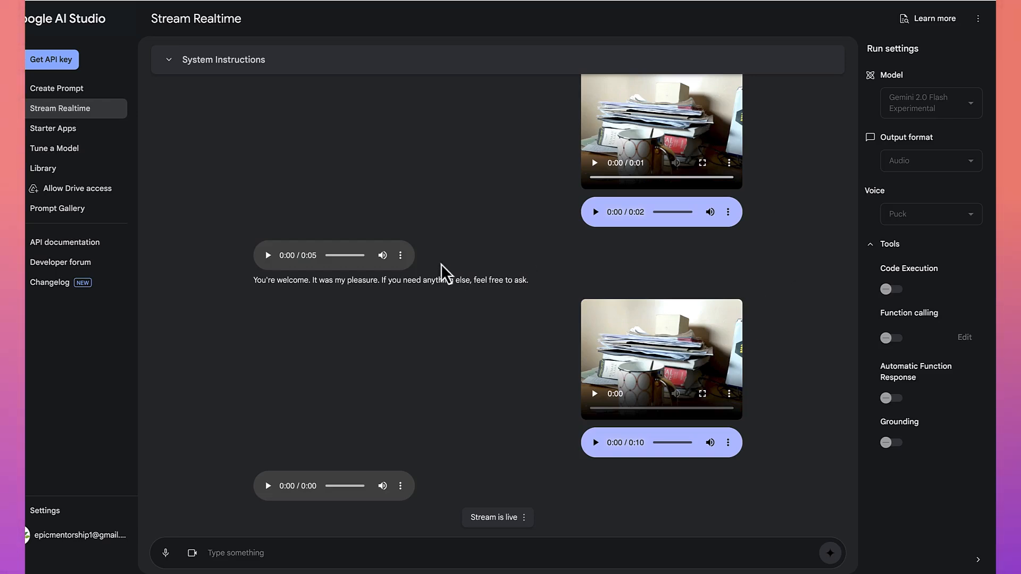
mouse_move(466, 263)
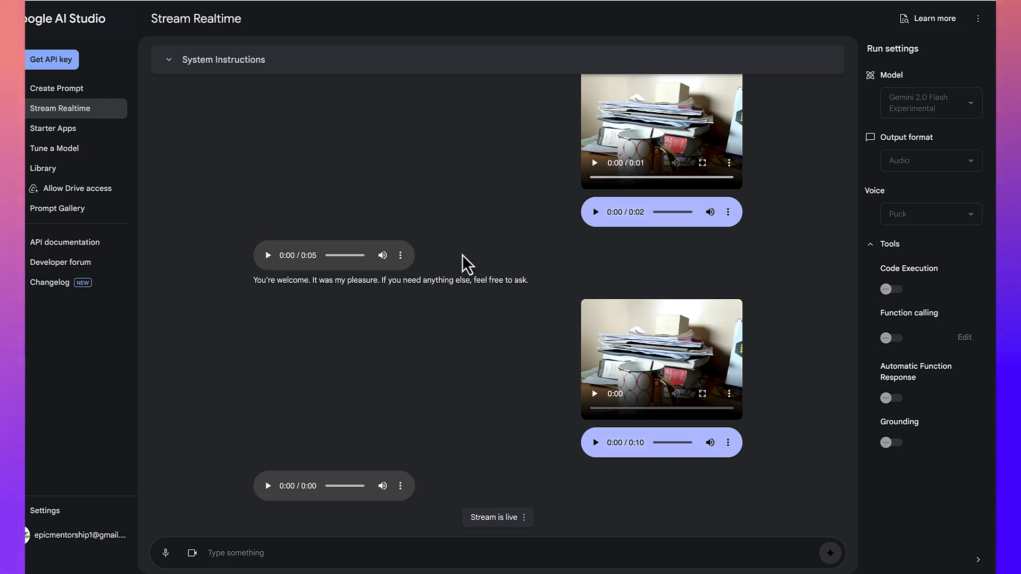
click(400, 254)
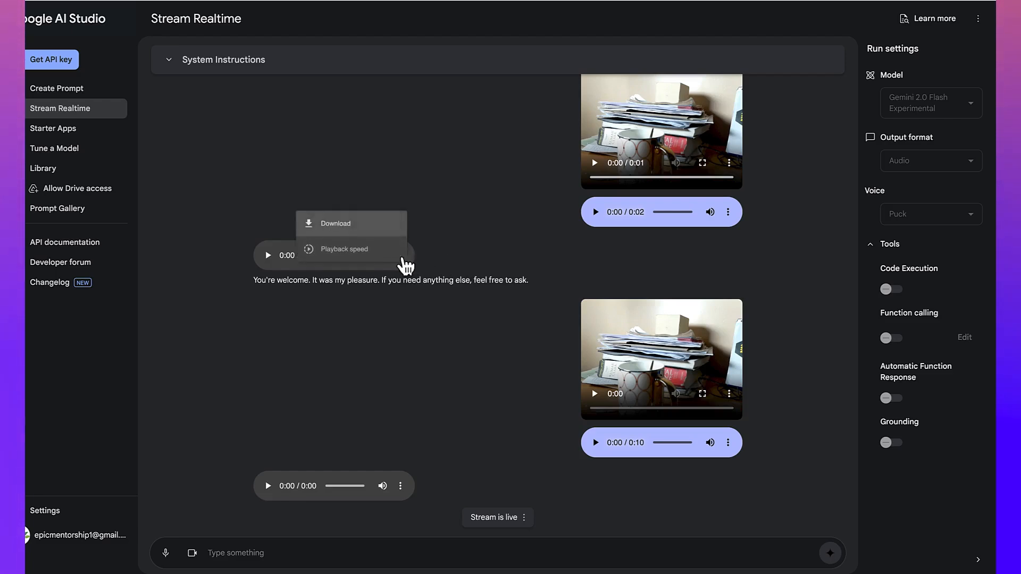
mouse_move(384, 233)
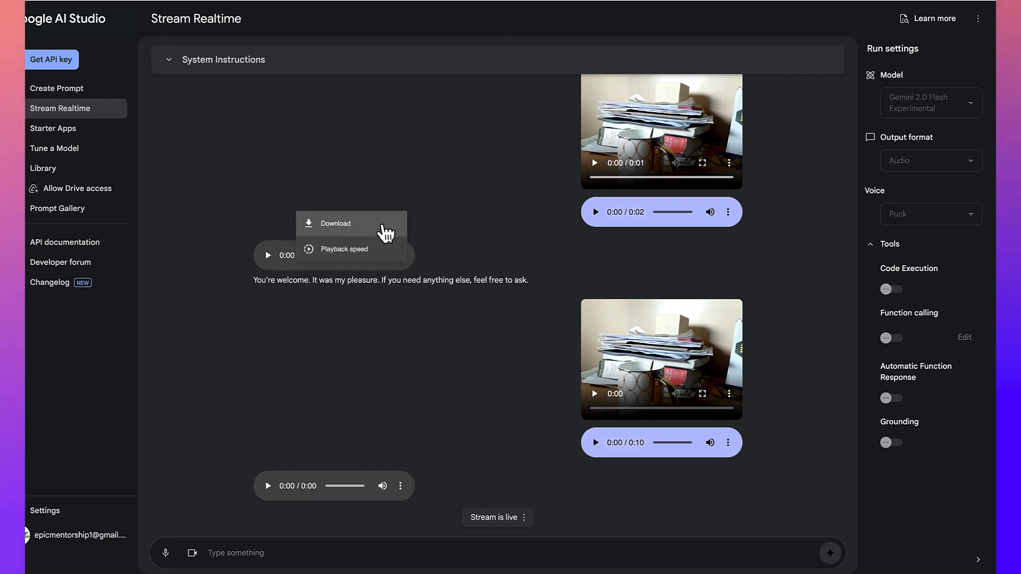
mouse_move(385, 249)
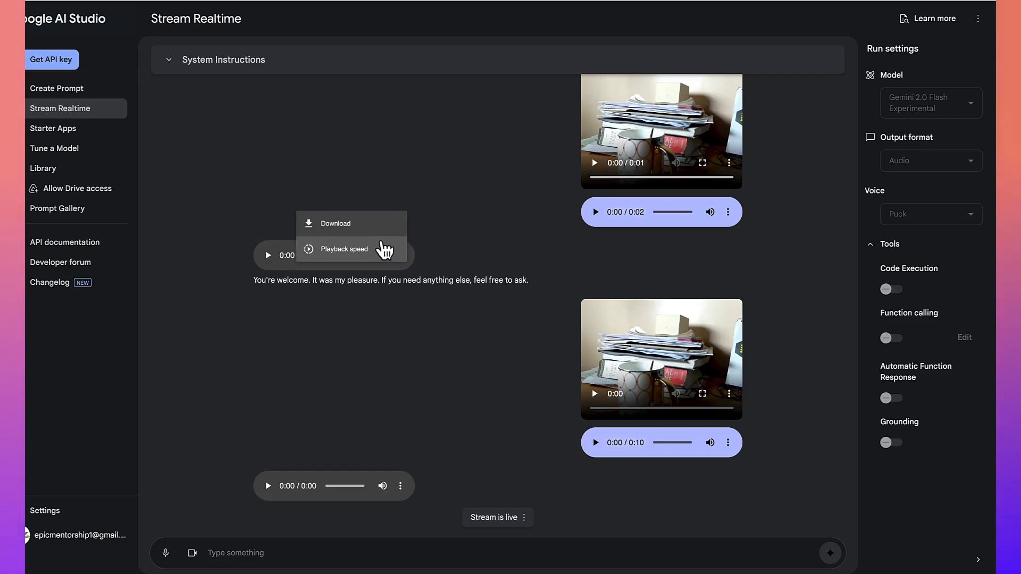
mouse_move(743, 223)
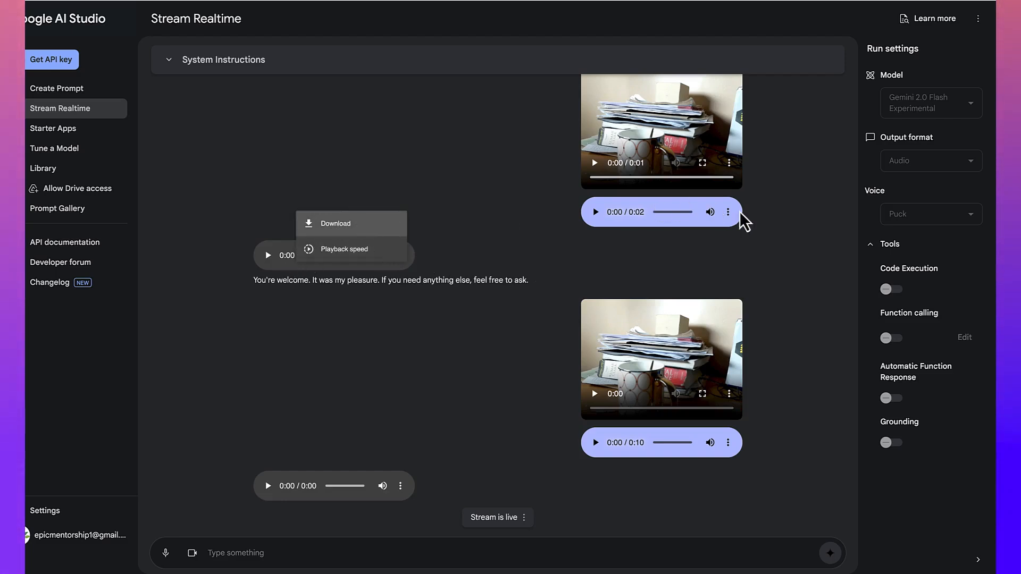
click(727, 212)
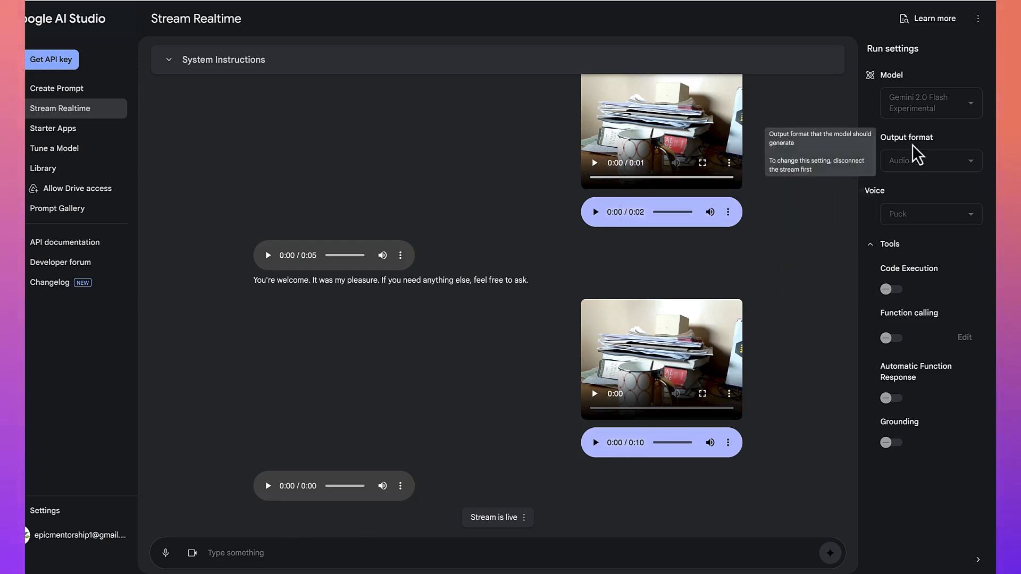
mouse_move(843, 271)
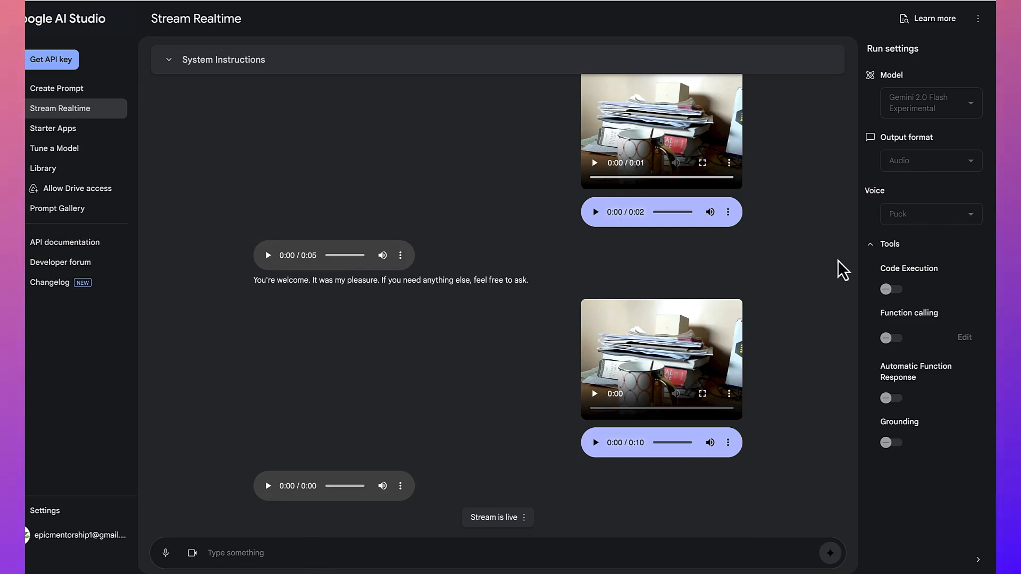
mouse_move(675, 270)
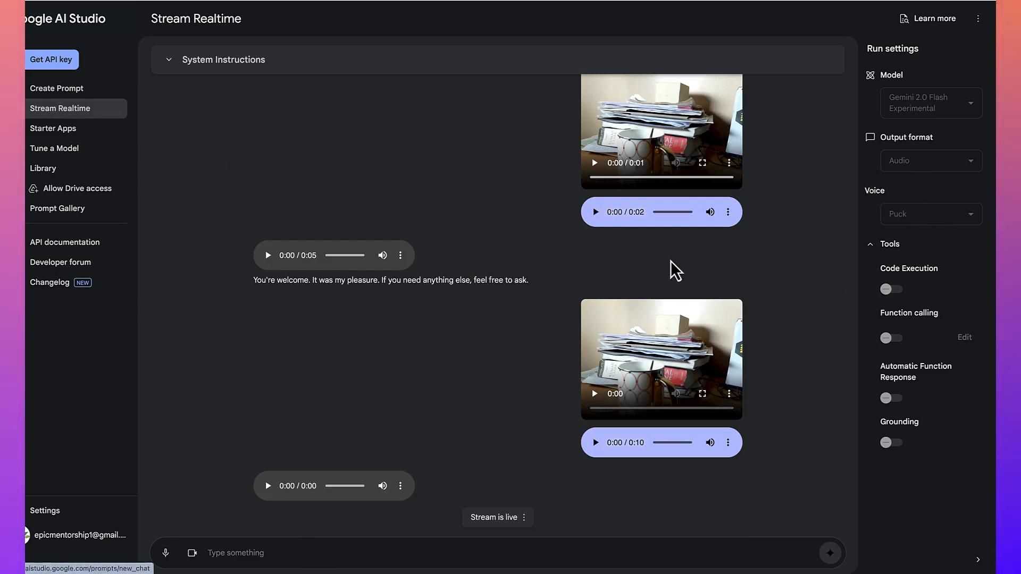
mouse_move(918, 231)
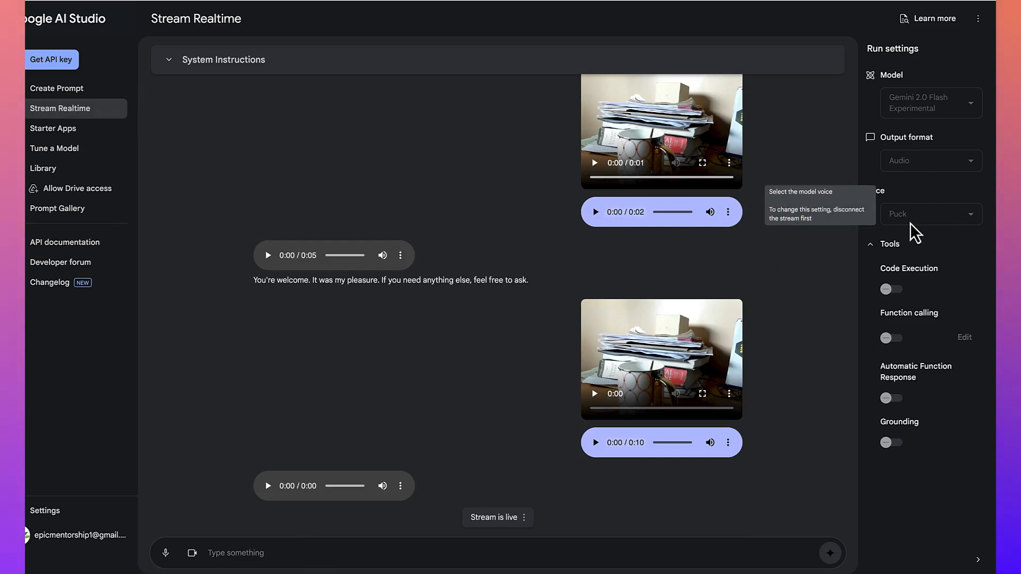
mouse_move(930, 161)
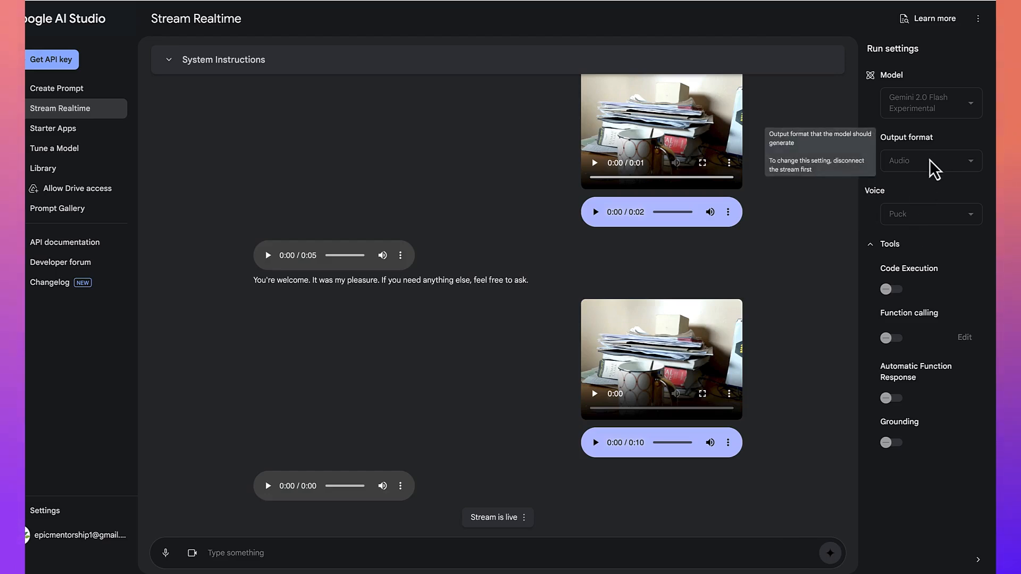
mouse_move(928, 159)
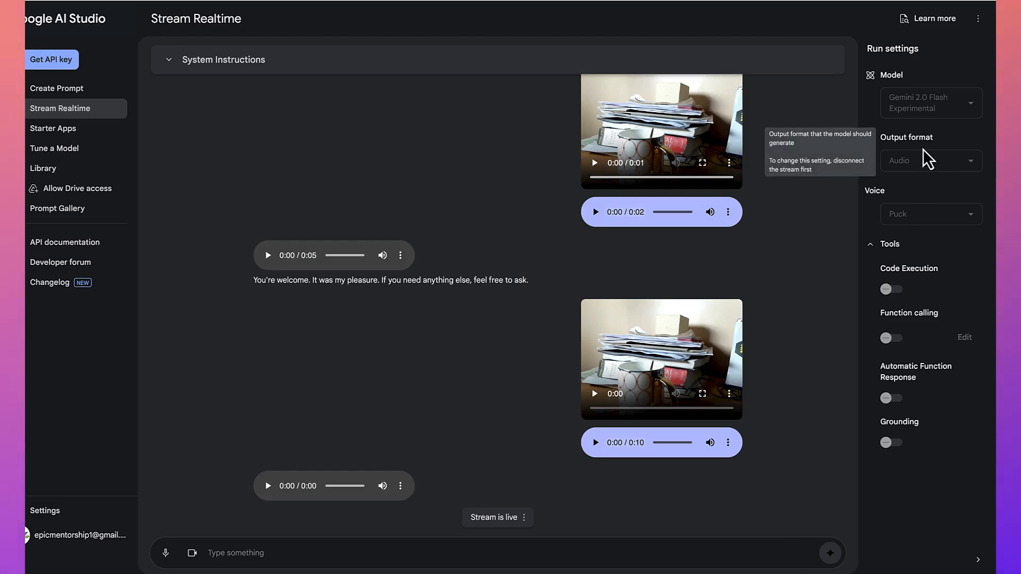
mouse_move(928, 168)
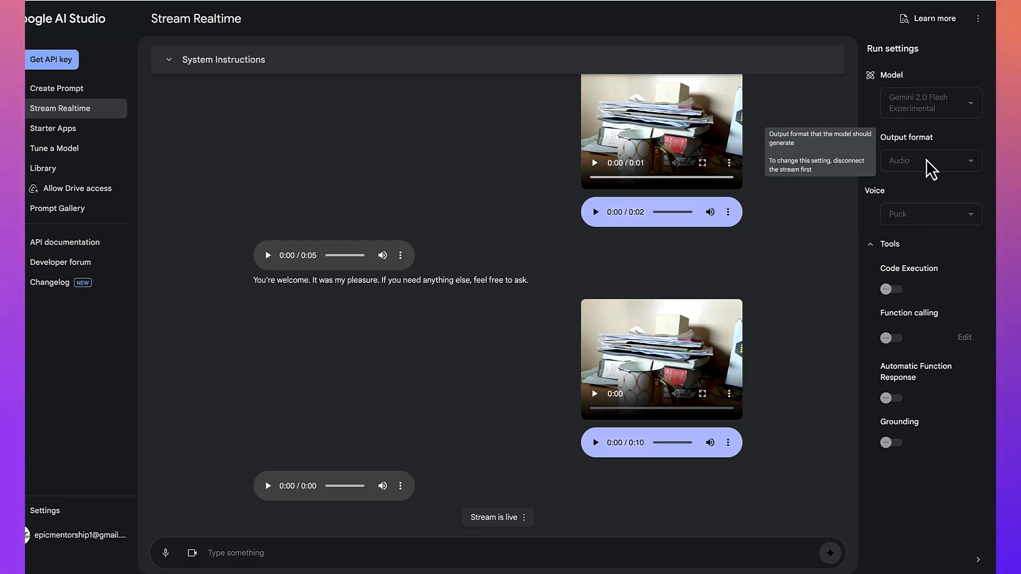
- Open a fresh Stream Realtime page, review output formats, and keep Audio with the Puck voice
click(57, 88)
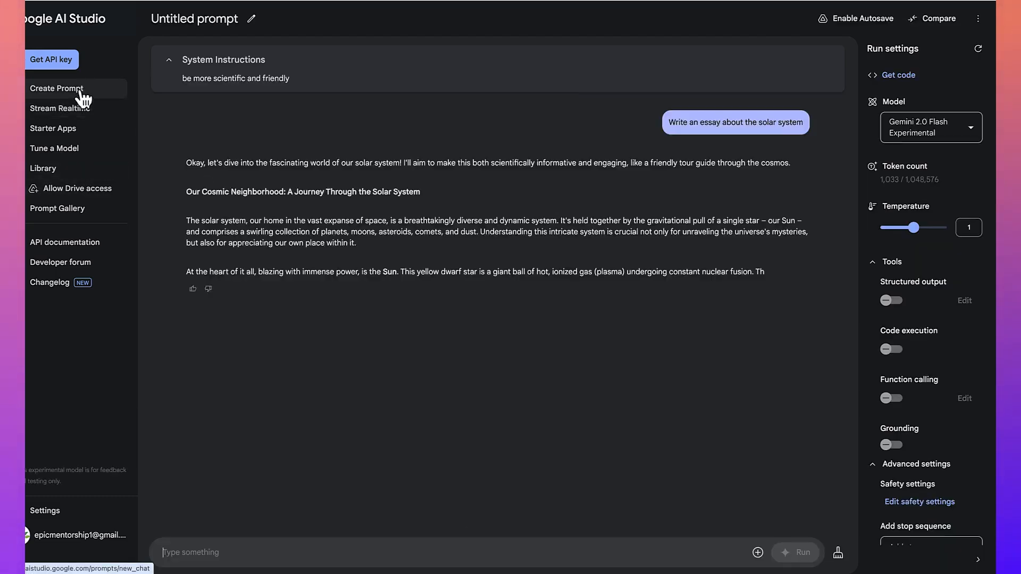
click(59, 108)
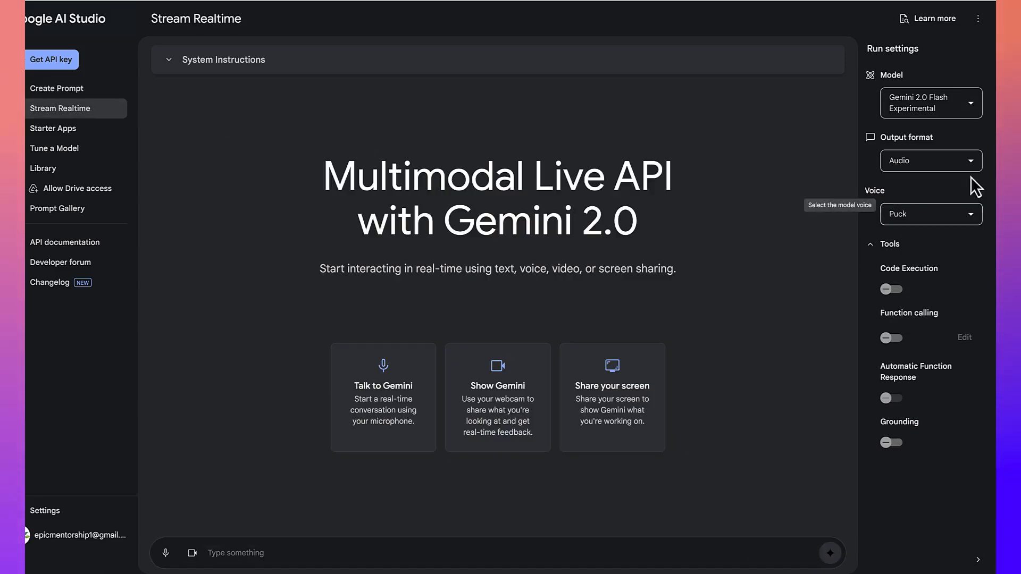
click(931, 160)
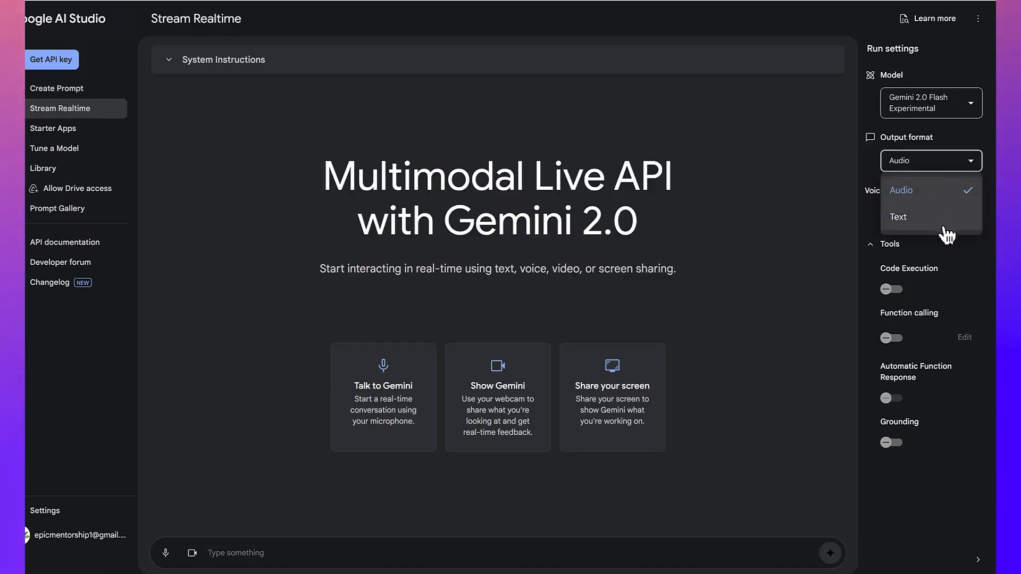
click(900, 189)
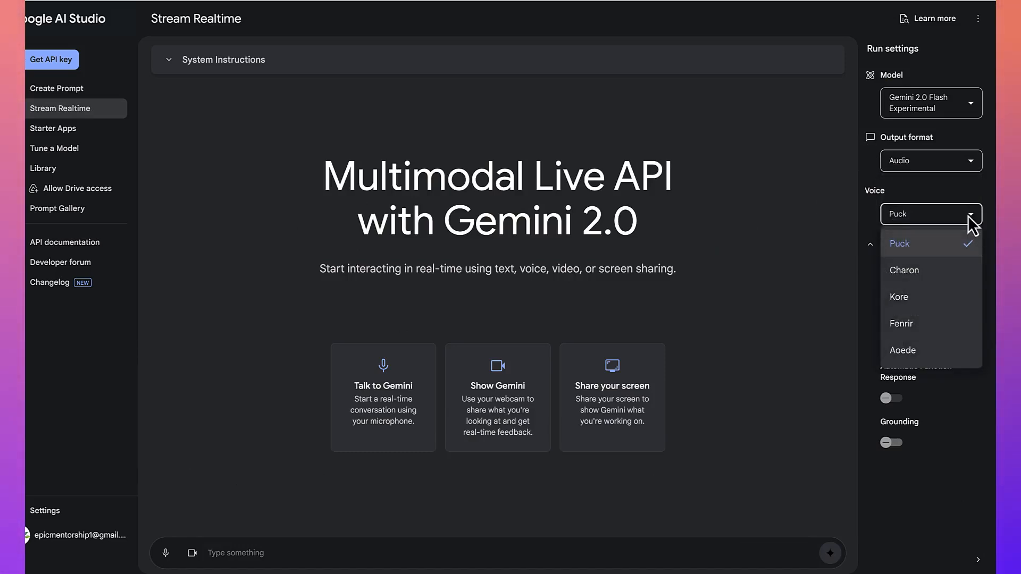
mouse_move(951, 310)
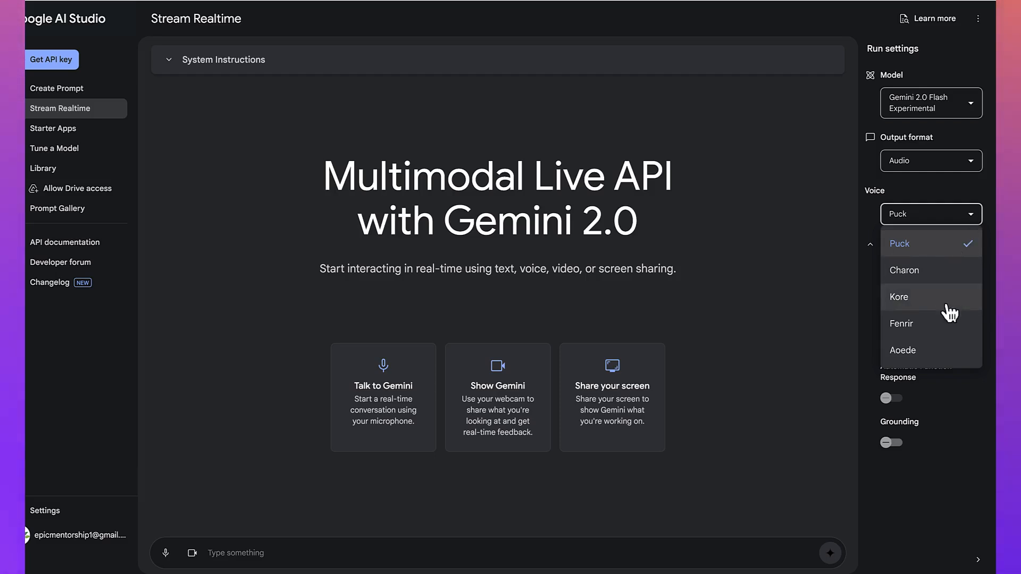
mouse_move(743, 290)
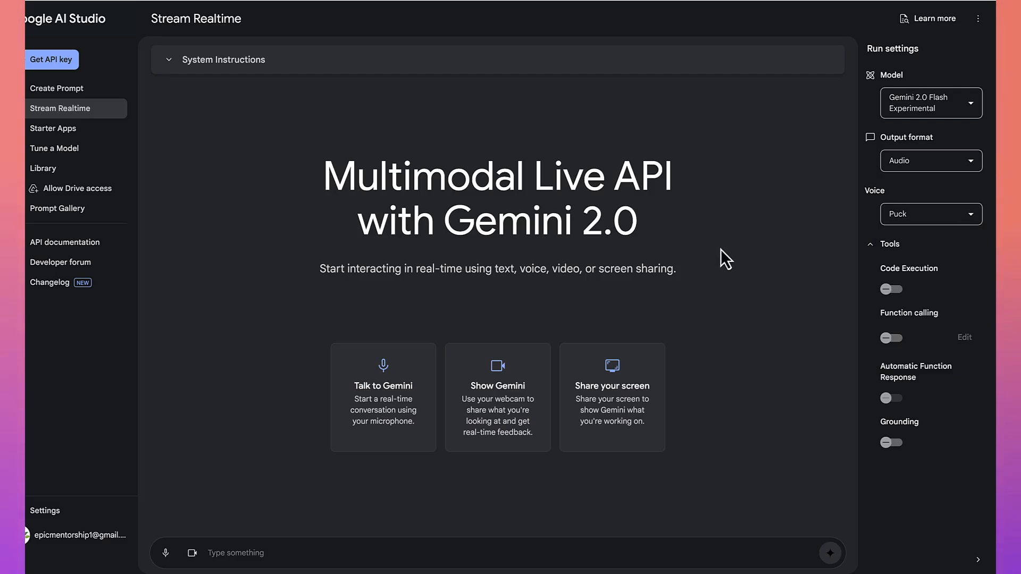
mouse_move(441, 391)
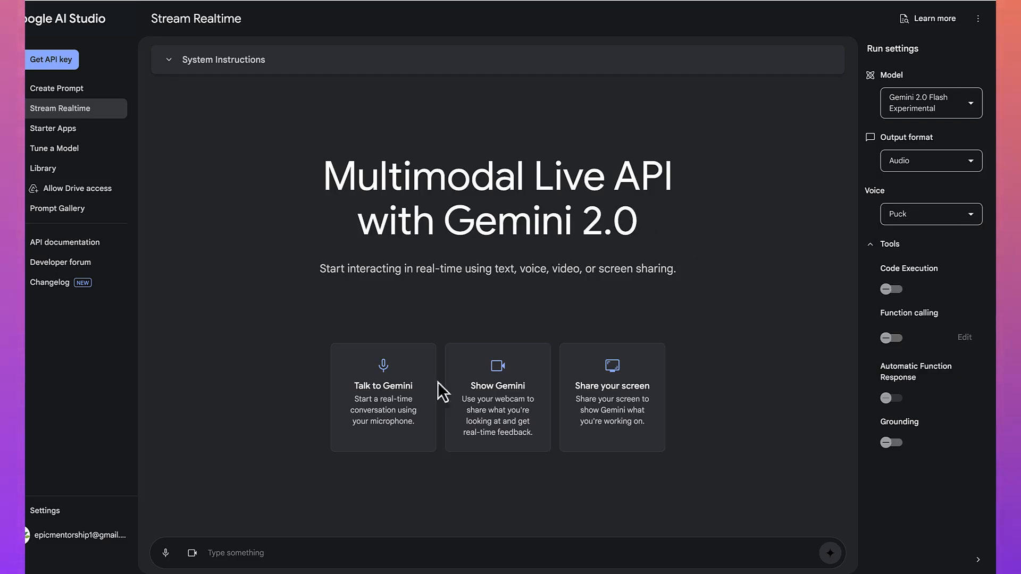
mouse_move(271, 543)
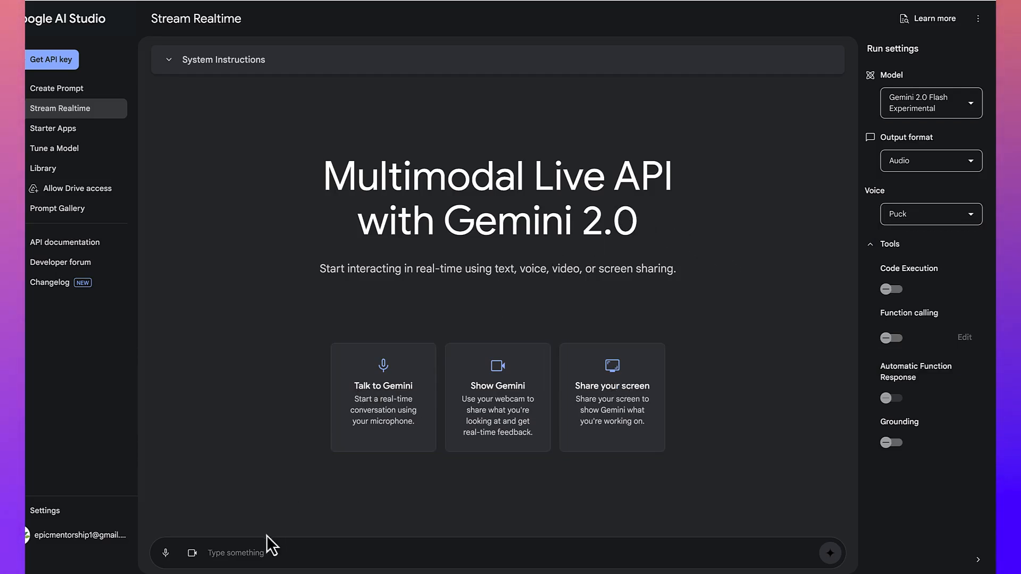
mouse_move(244, 529)
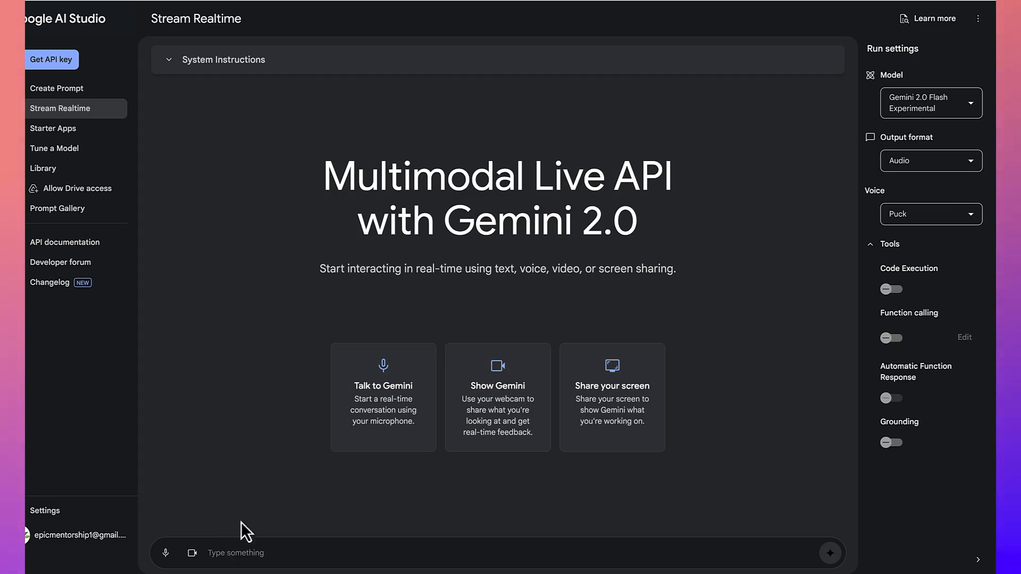
mouse_move(270, 83)
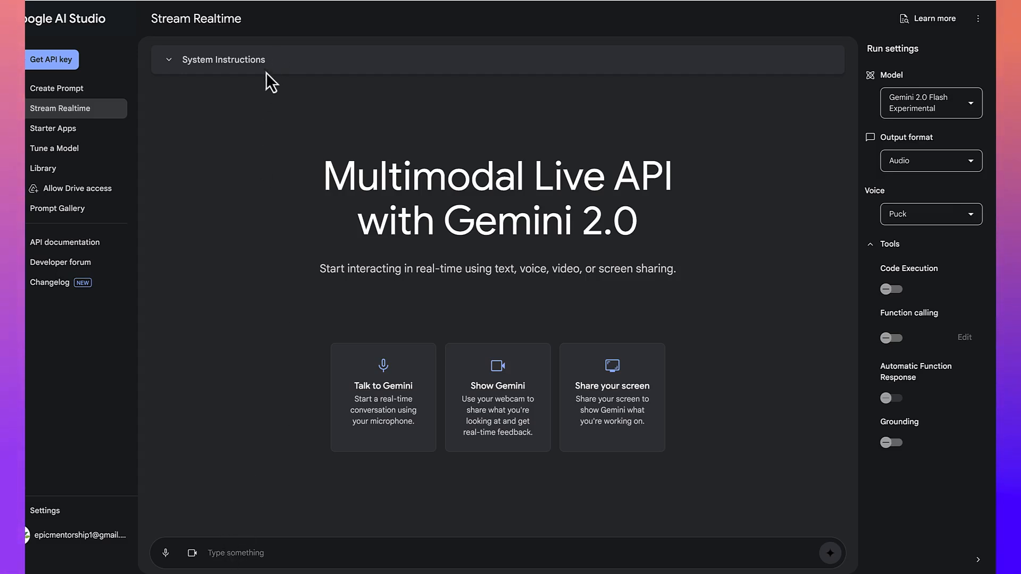
mouse_move(254, 351)
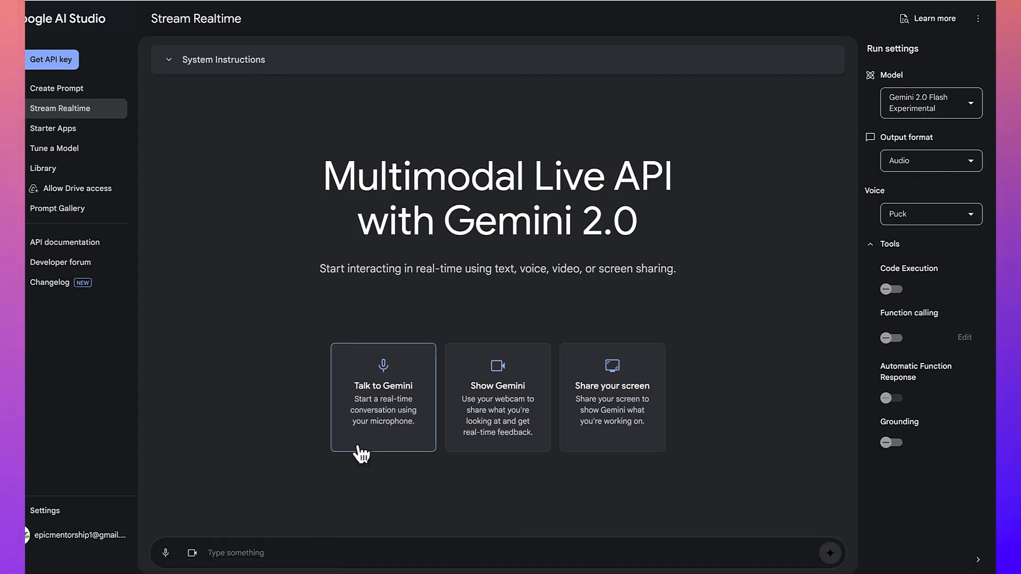
mouse_move(424, 459)
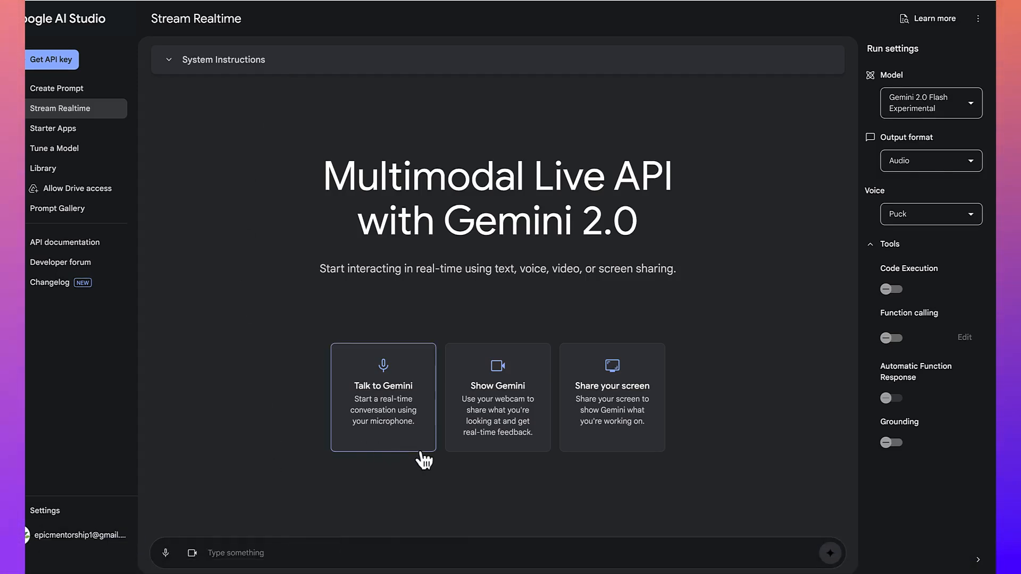
mouse_move(476, 456)
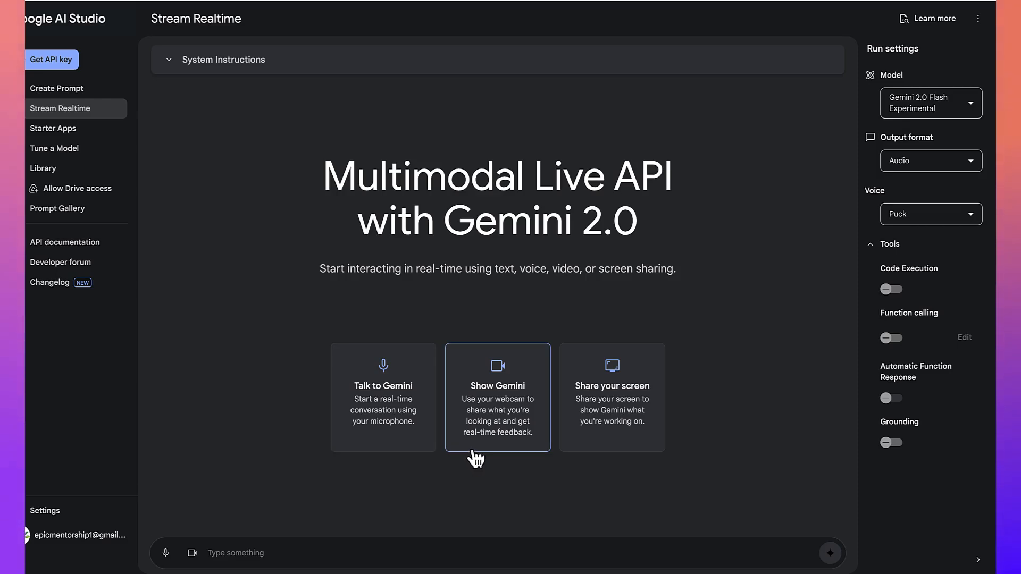
mouse_move(248, 262)
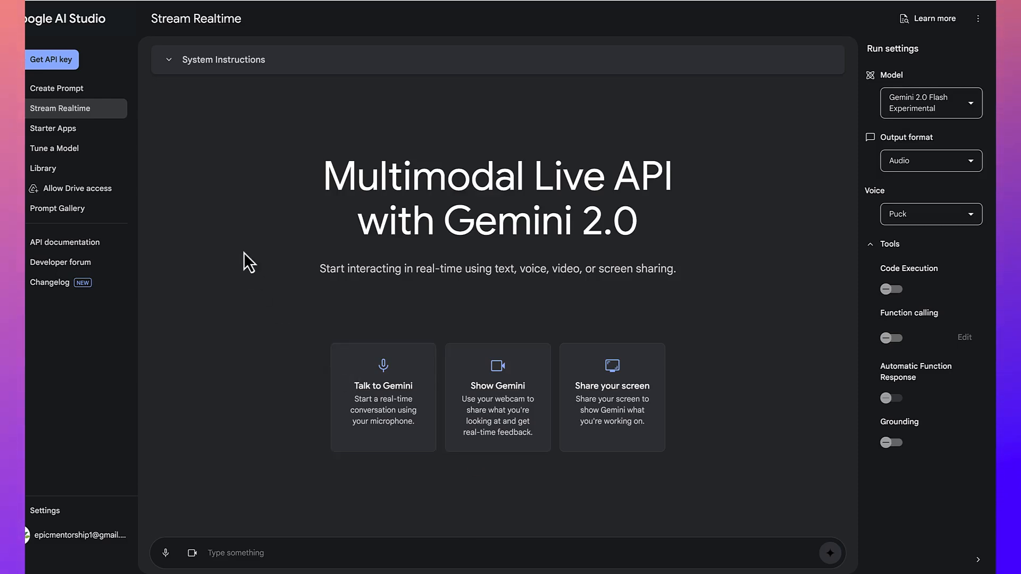
mouse_move(72, 148)
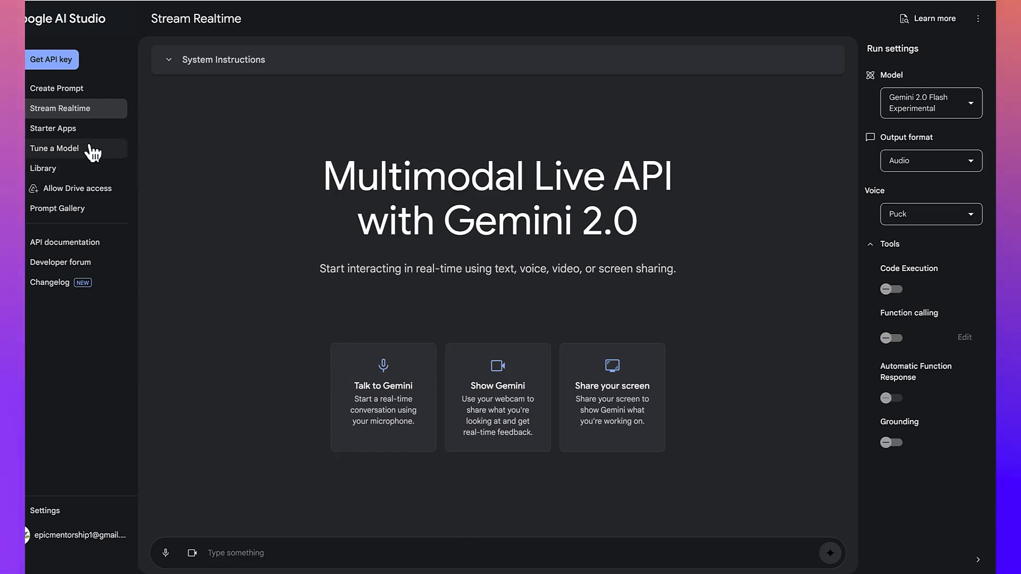
- Open Starter Apps to view the Spatial Understanding, Video Analyzer and Map Explorer cards
click(53, 128)
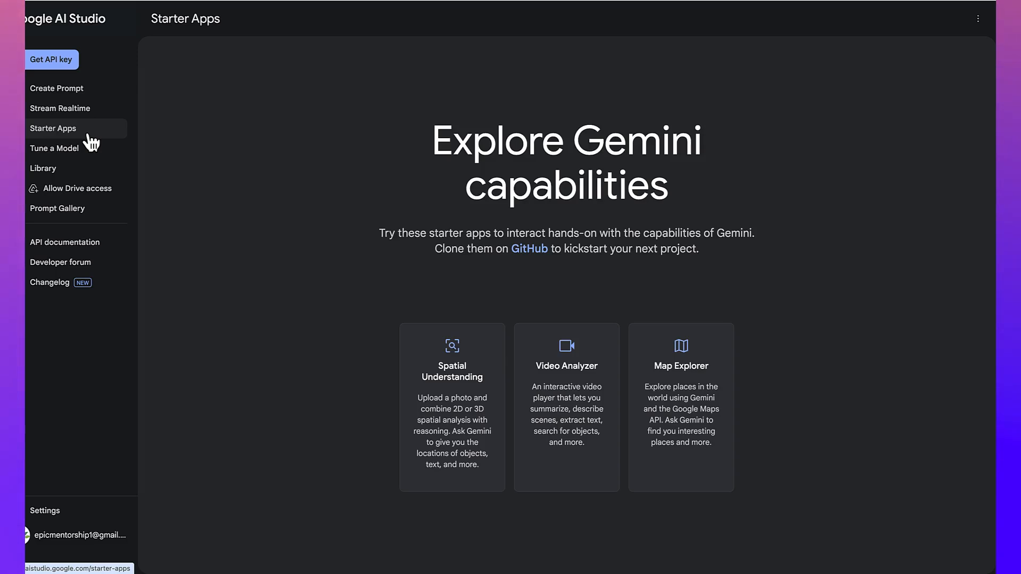
mouse_move(452, 406)
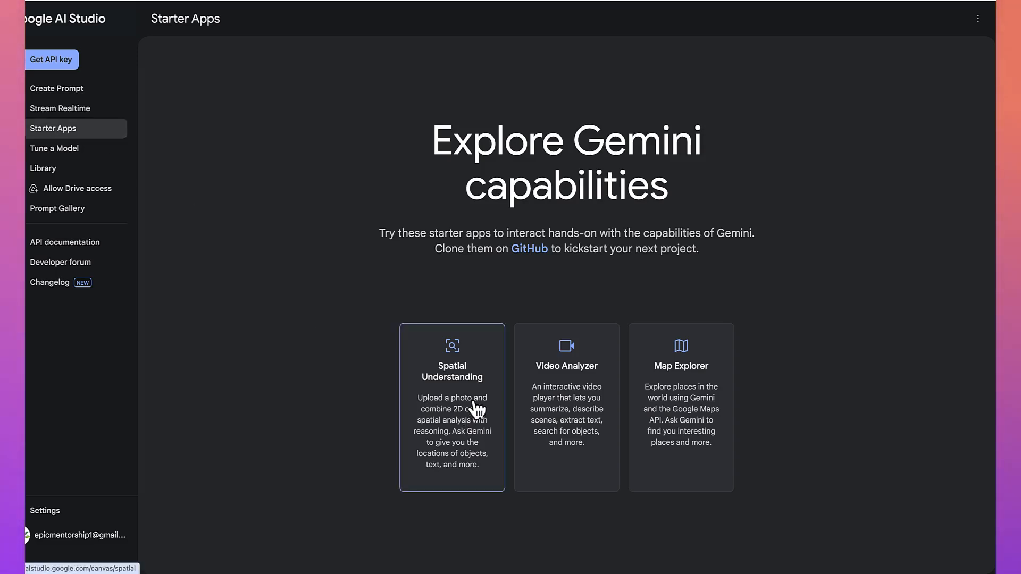
mouse_move(485, 448)
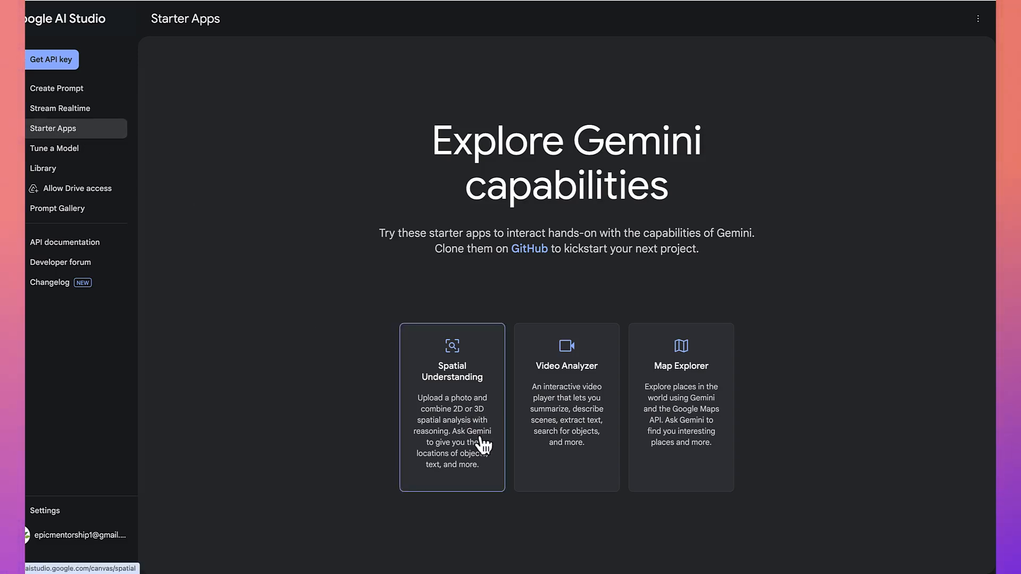
mouse_move(587, 429)
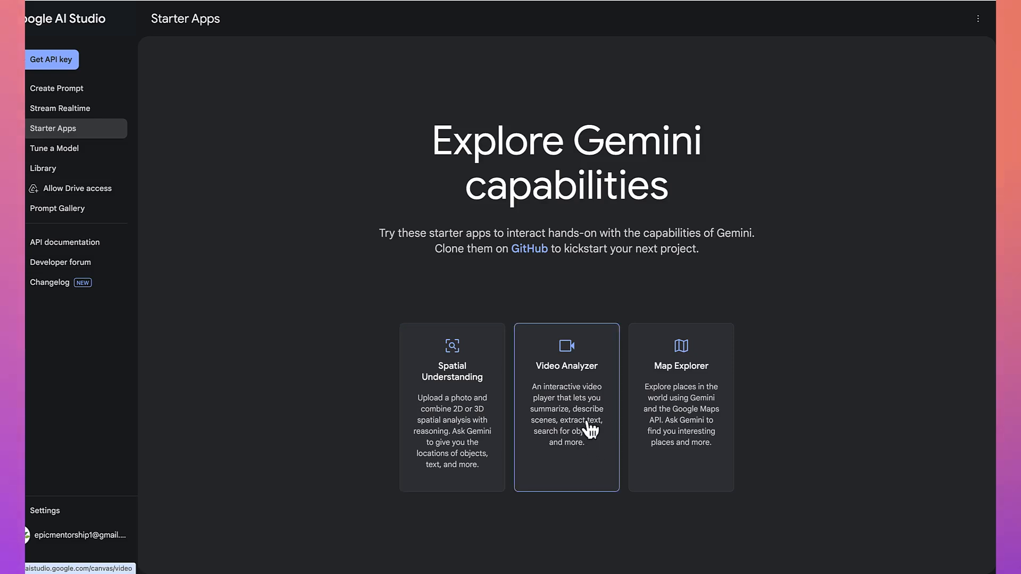
mouse_move(588, 412)
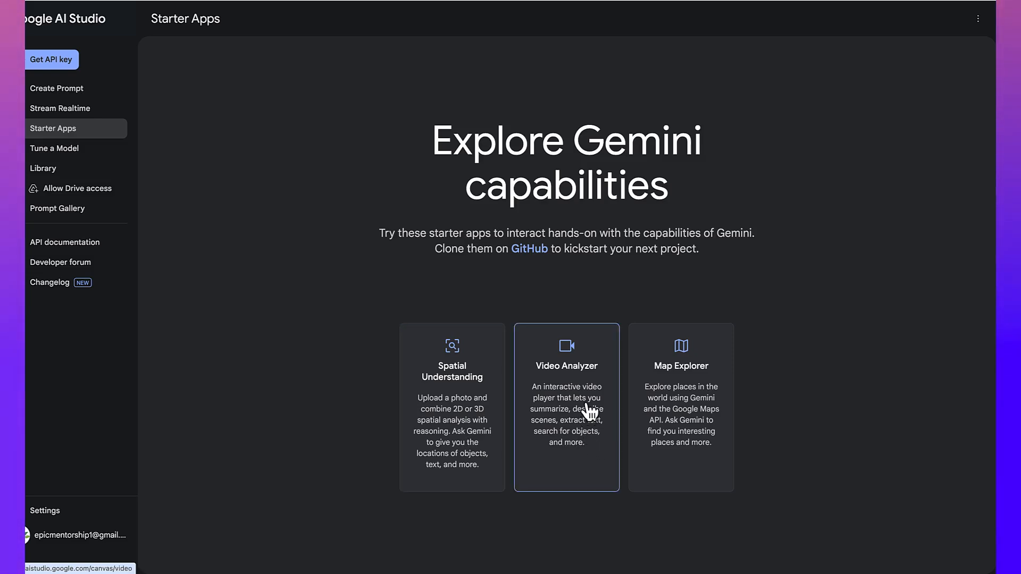
mouse_move(590, 442)
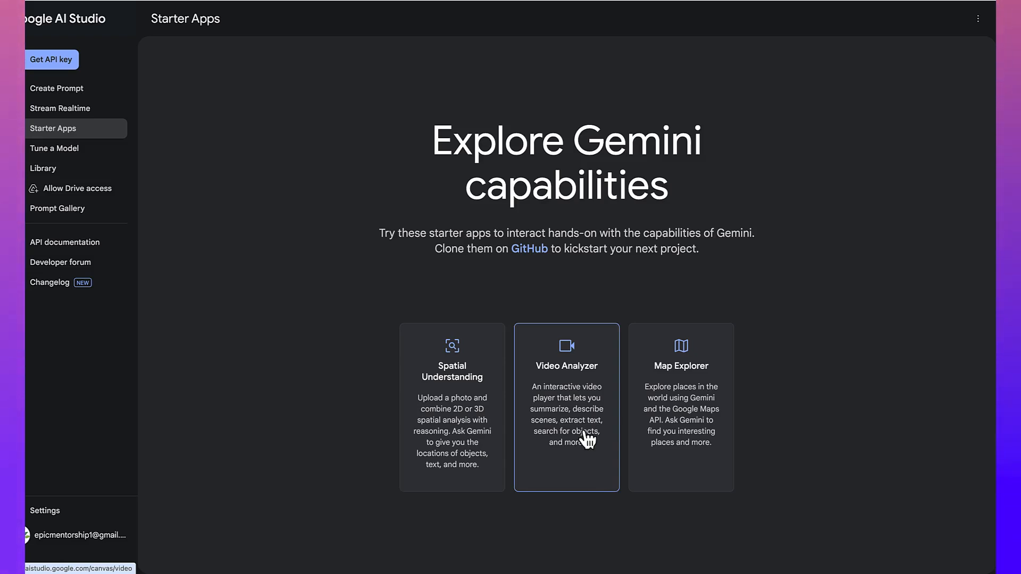
mouse_move(592, 459)
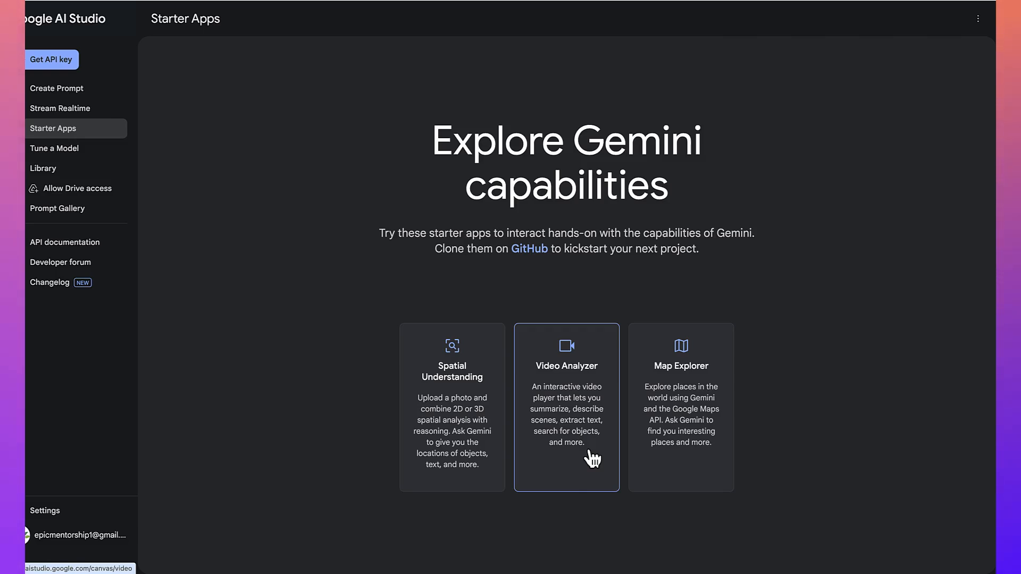
mouse_move(581, 397)
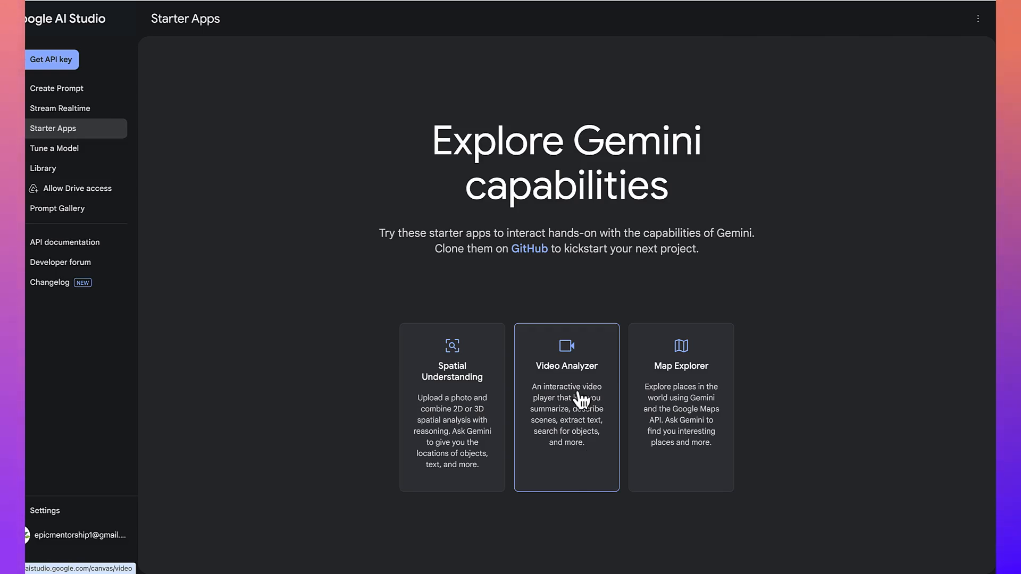
- Return to the untitled solar system prompt and scroll through Gemini's essay
click(57, 88)
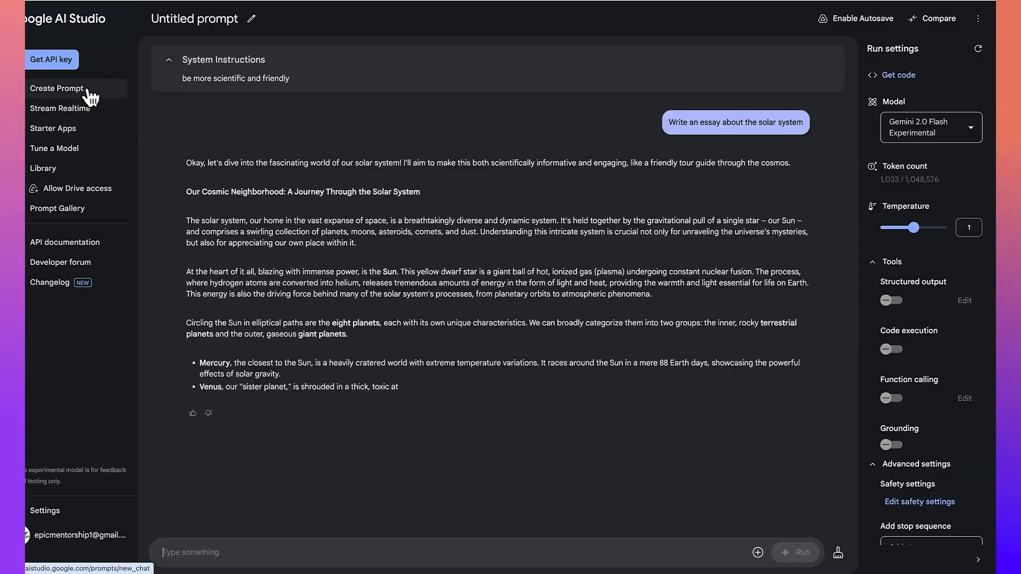
scroll(down, 3)
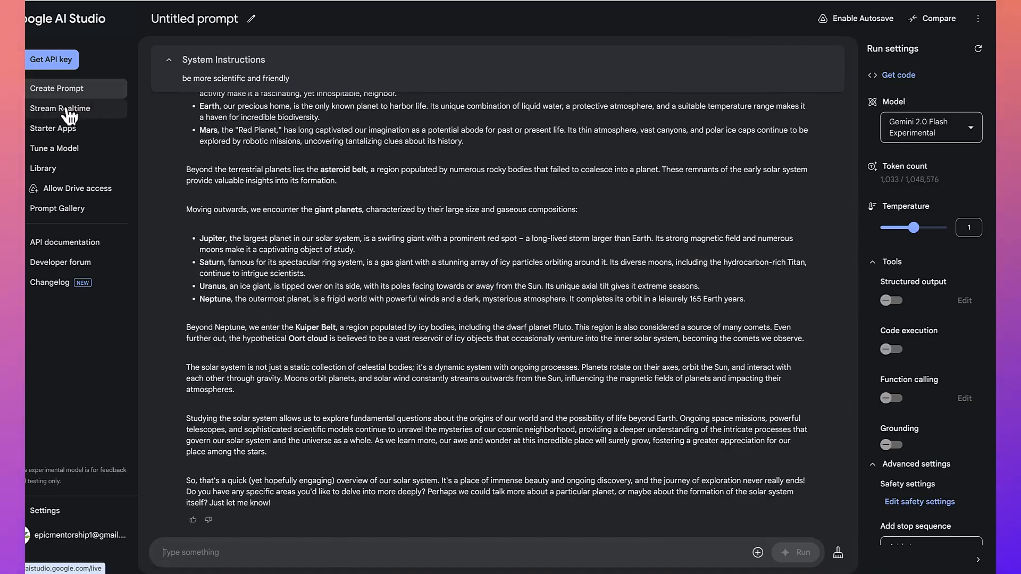
scroll(up, 3)
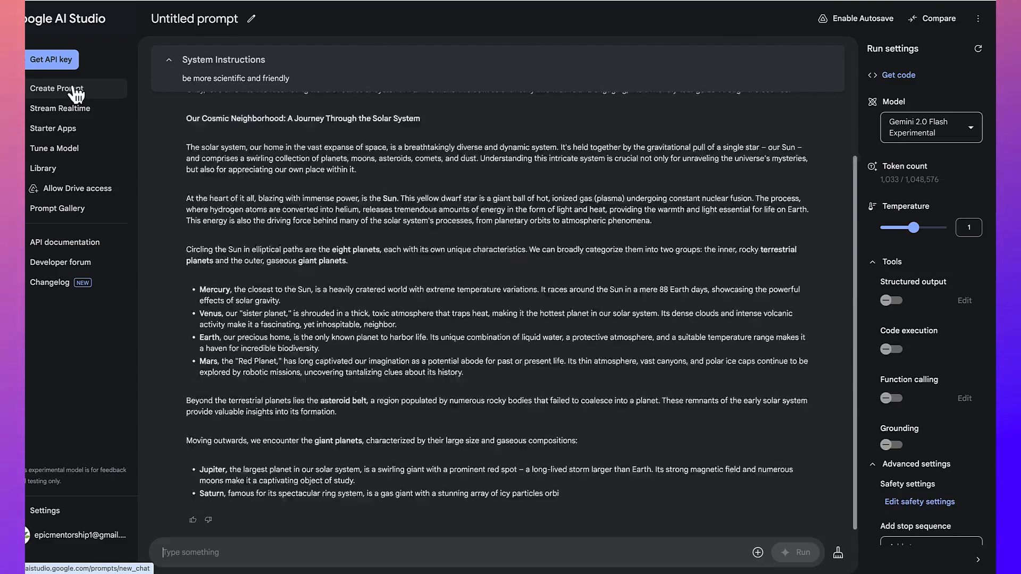
scroll(down, 3)
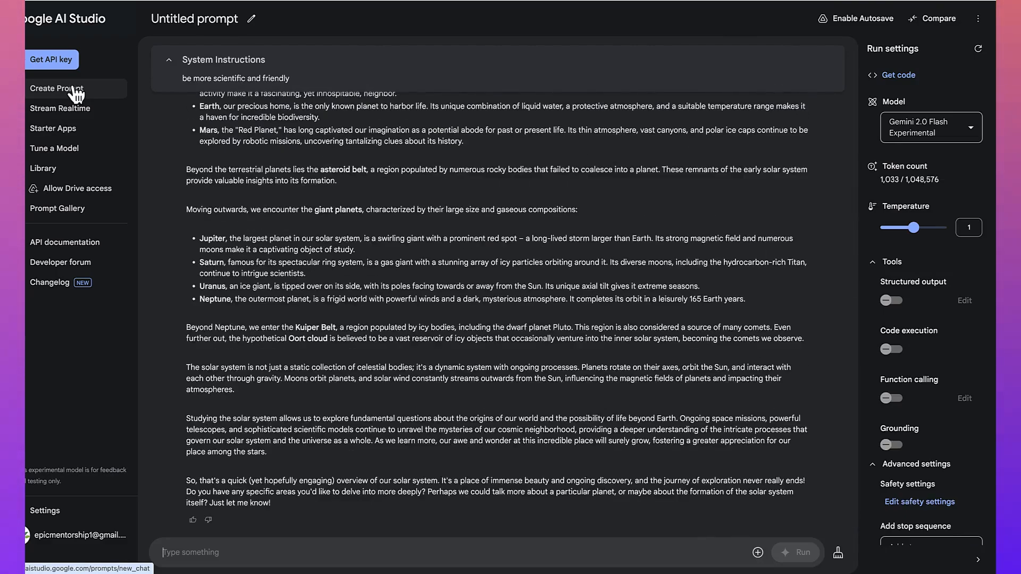
mouse_move(104, 351)
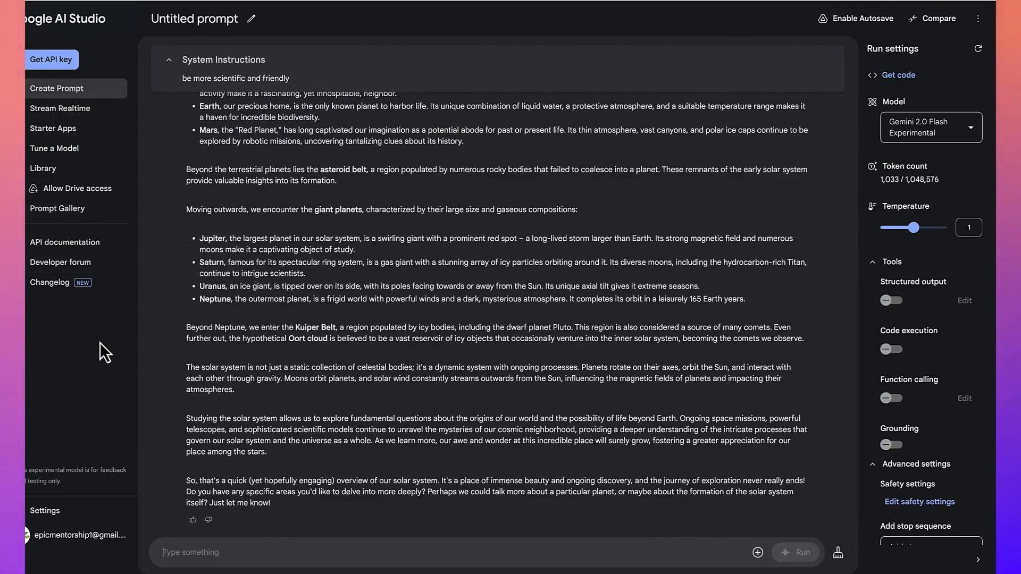